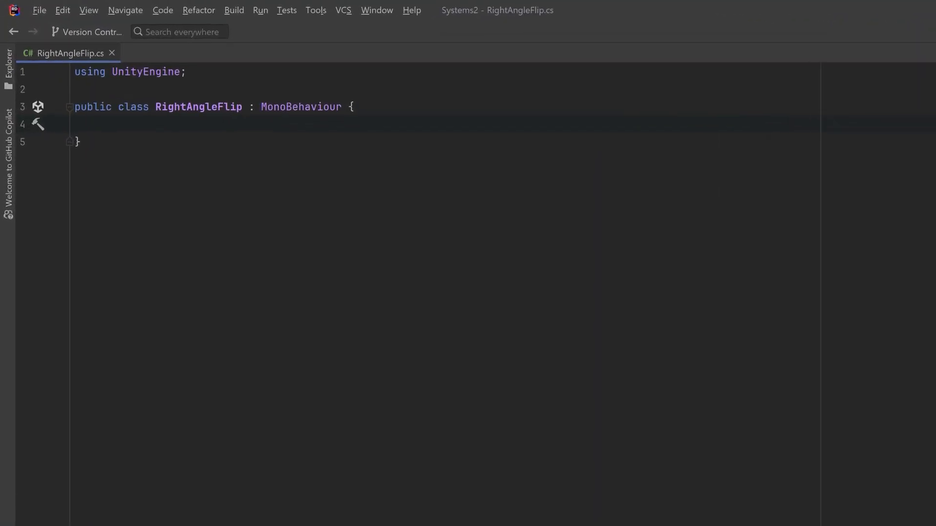
Declare FlipDirection(Vector3 newUpDirection, Transform tr) computing Vector3.Angle against tr.up with a 0.001f angleThreshold.
{"action": "type", "text": "void FlipDirection(Vector3 newUpDirection, Transform tr) {}"}
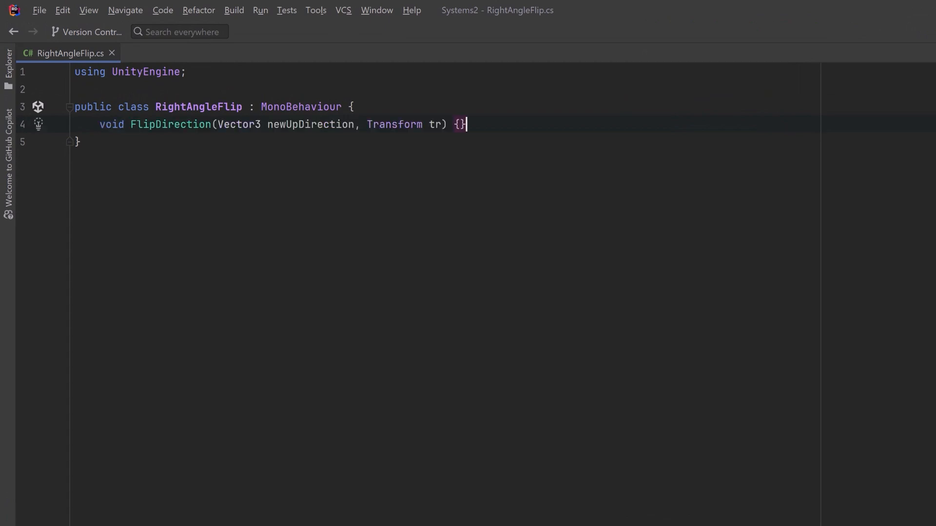
{"action": "key", "text": "Enter"}
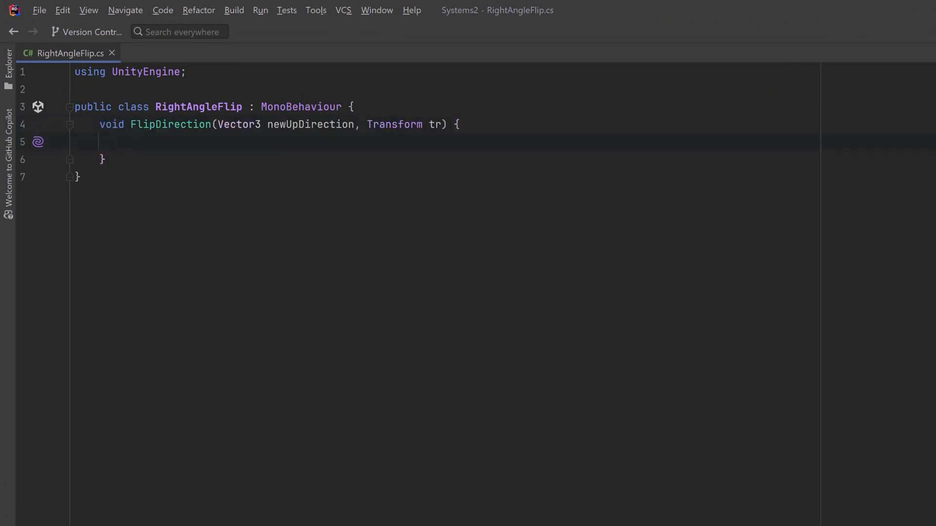
{"action": "left_click", "coordinate": [124, 142]}
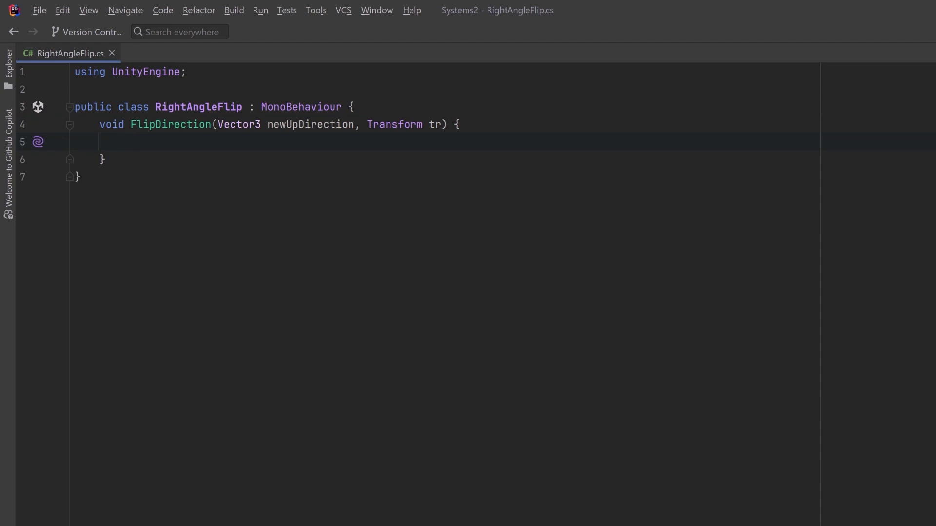
{"action": "type", "text": "float angleBetweenUpDirections = Vector3.Angle(newUpDirection, tr.up);"}
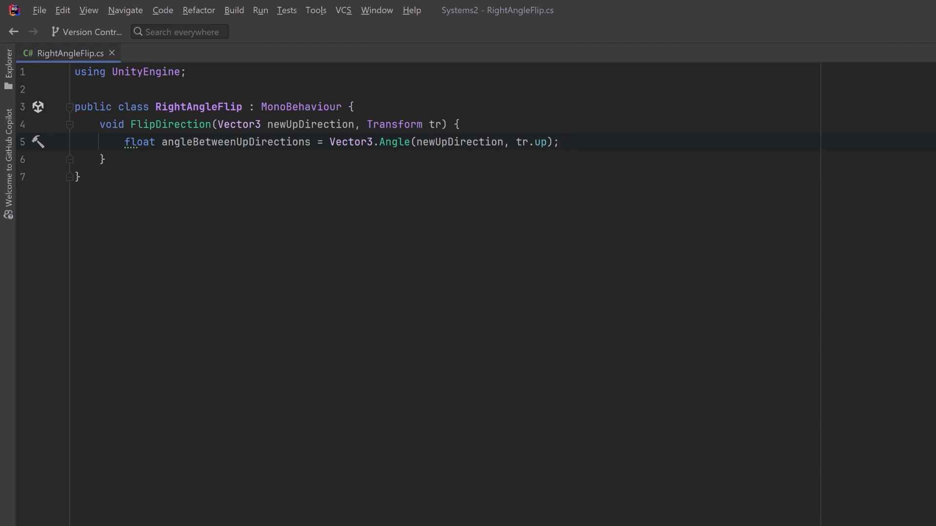
{"action": "type", "text": "float angleThreshold = 0.001f;"}
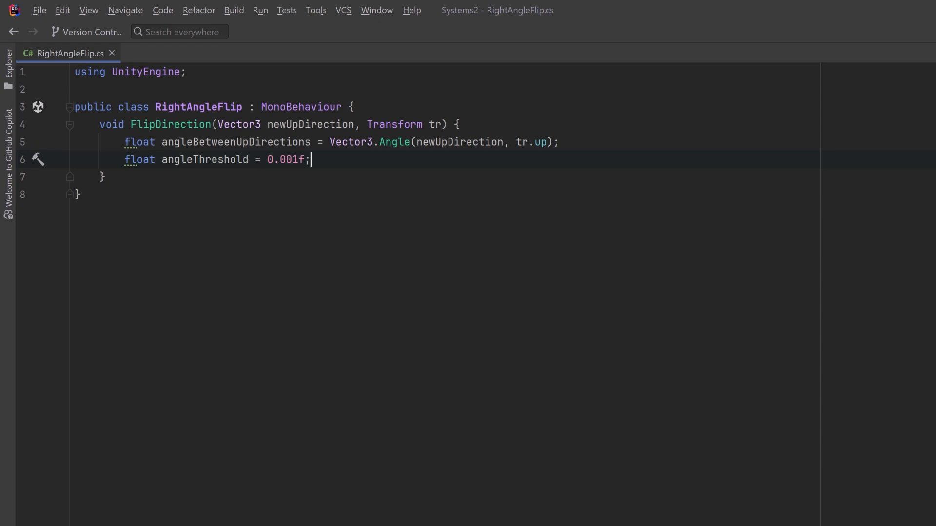
{"action": "key", "text": "Enter"}
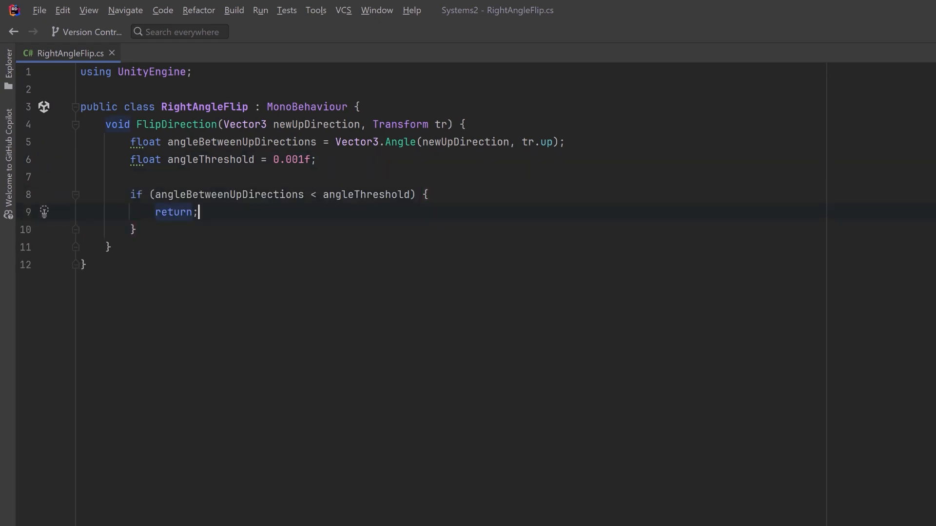
Apply Quaternion.FromToRotation(tr.up, newUpDirection) to tr.rotation after the early return.
{"action": "key", "text": "enter"}
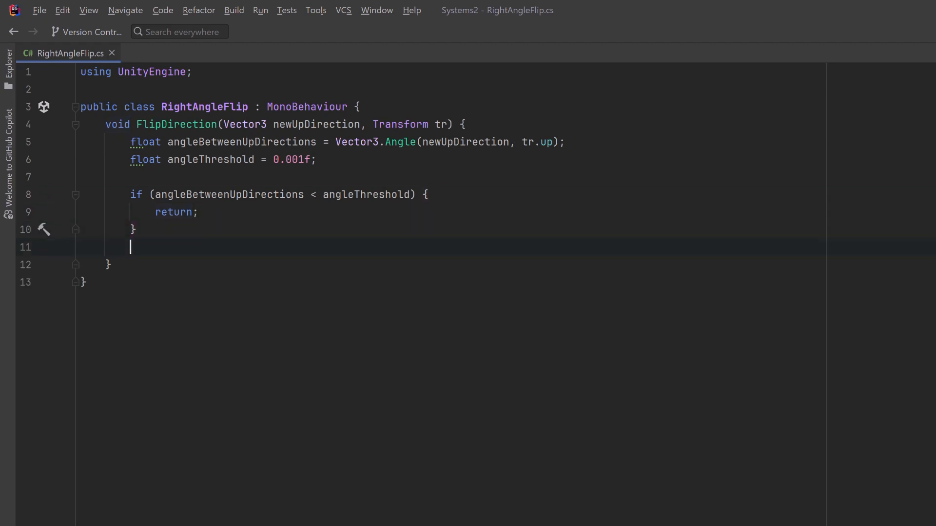
{"action": "type", "text": "Quaternion rotationDifference = Quaternion.FromToRotation(tr.up, newUpDirection);"}
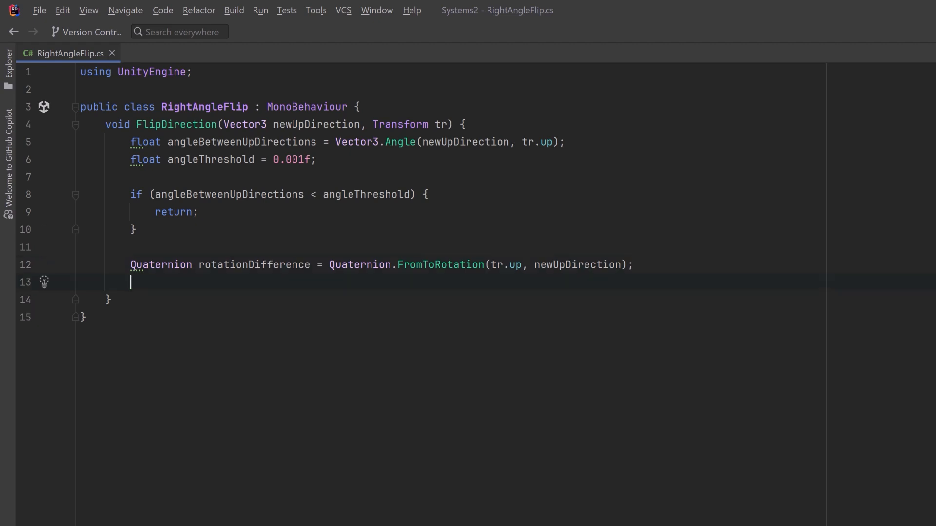
{"action": "type", "text": "tr.rotation = rotationDifference * tr.rotation;"}
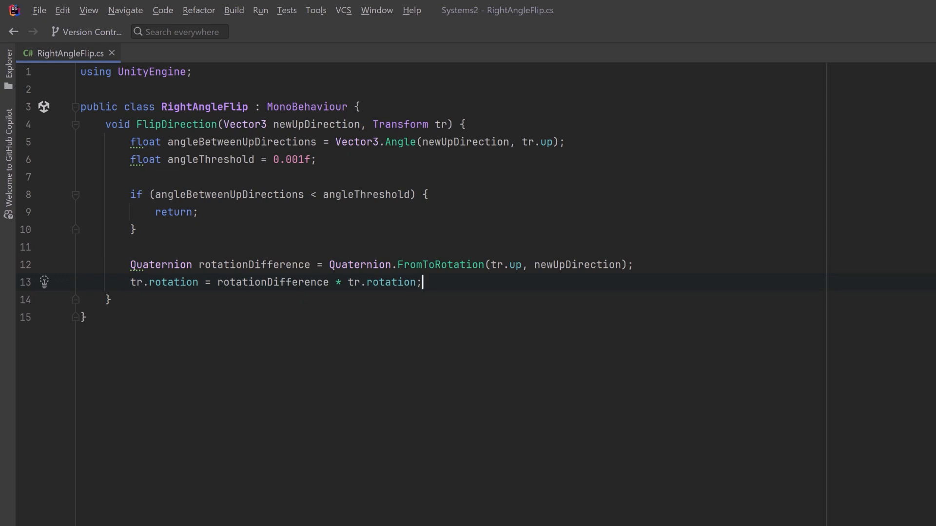
{"action": "key", "text": "Enter"}
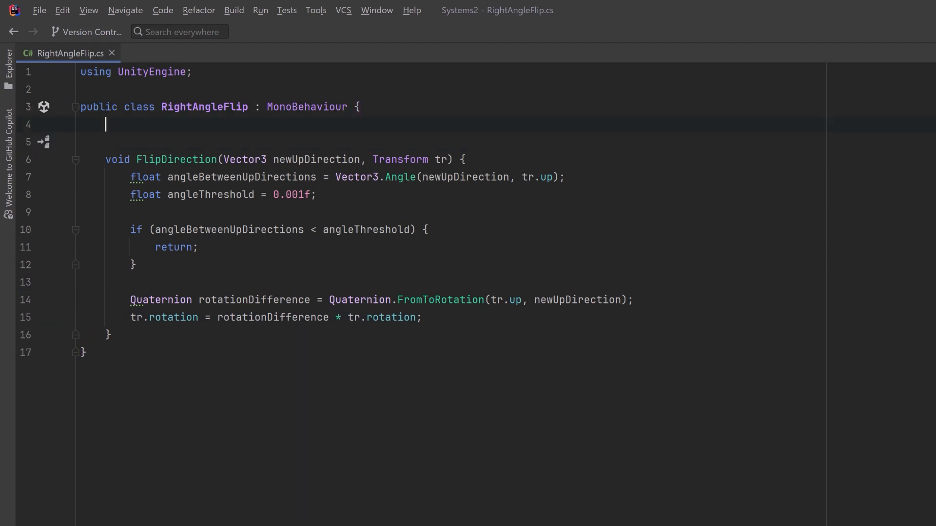
Write OnTriggerEnter(Collider col) calling FlipDirection(transform.forward, col.attachedRigidbody.transform) when attachedRigidbody isn't null.
{"action": "type", "text": "void OnTriggerEnter(Collider col) {"}
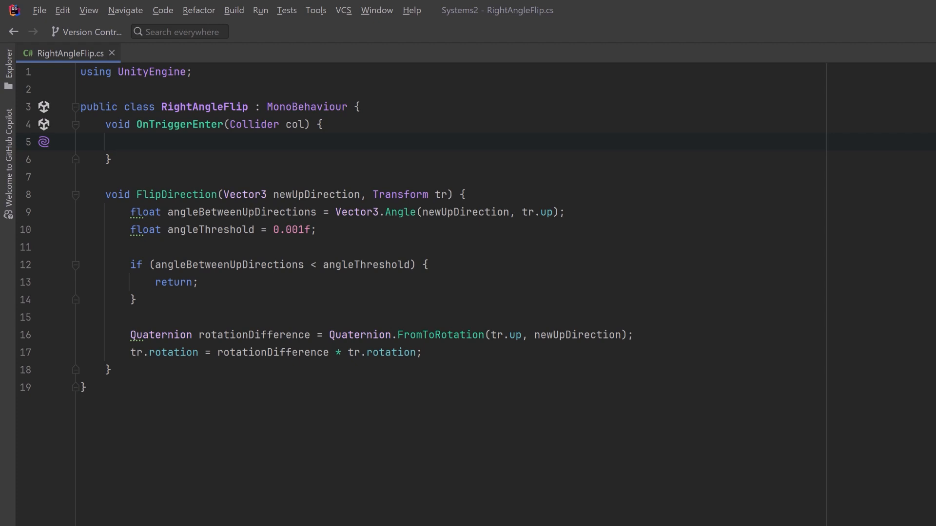
{"action": "type", "text": "if (col.attachedRigidbody != null) {"}
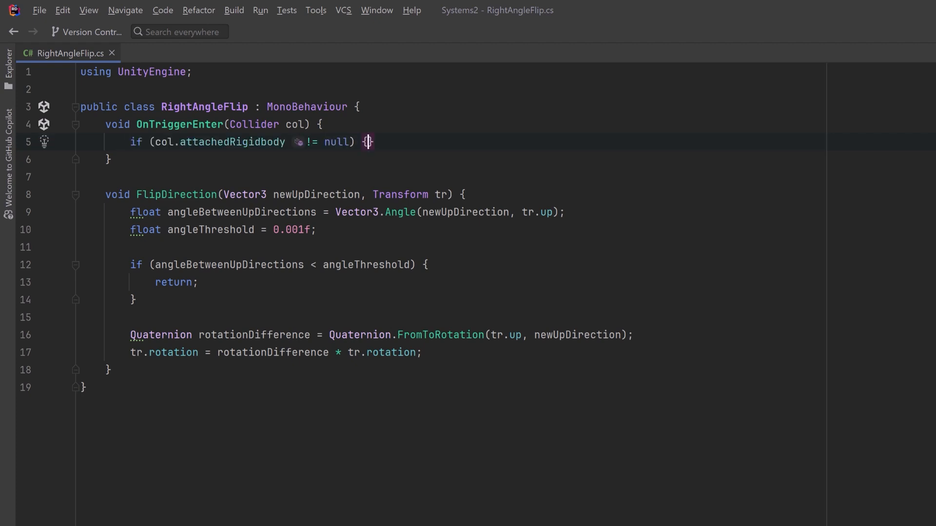
{"action": "key", "text": "enter"}
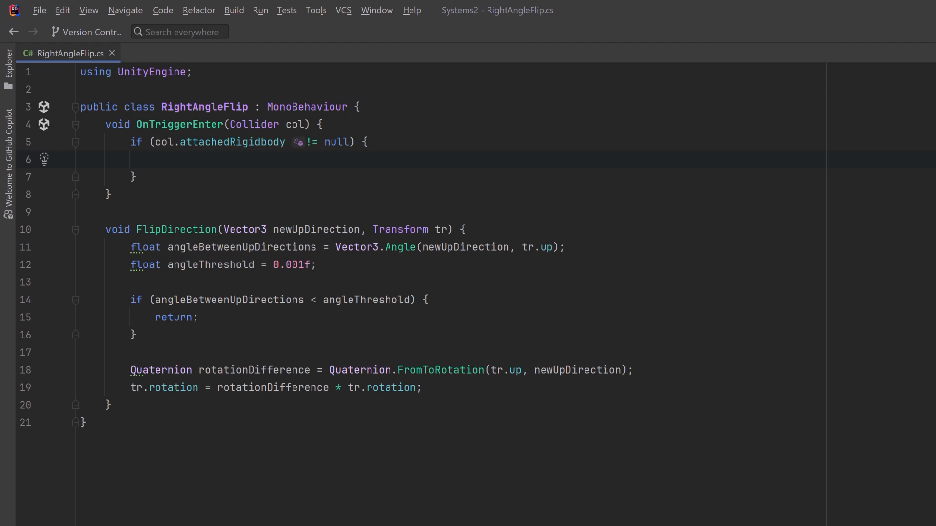
{"action": "type", "text": "FlipDirection(transform.forward, col.attachedRigidbody.transform);"}
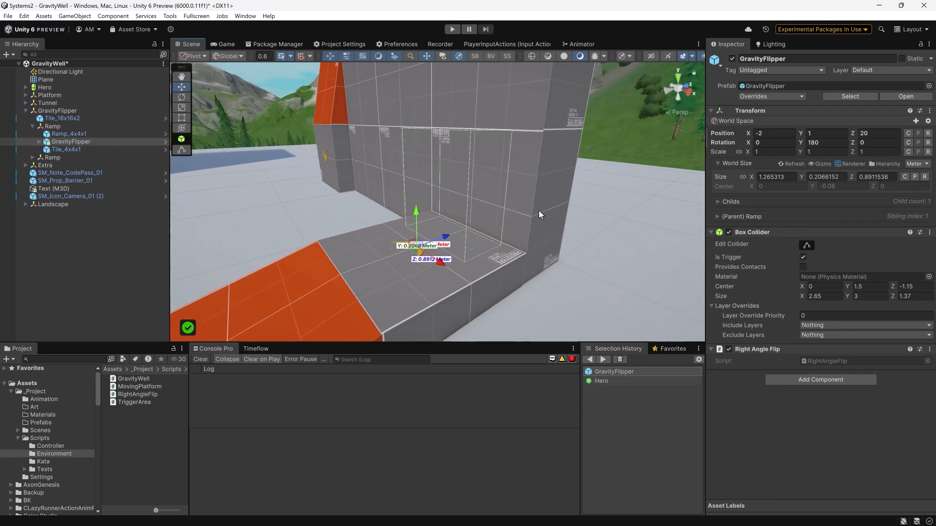
{"action": "mouse_move", "coordinate": [481, 251]}
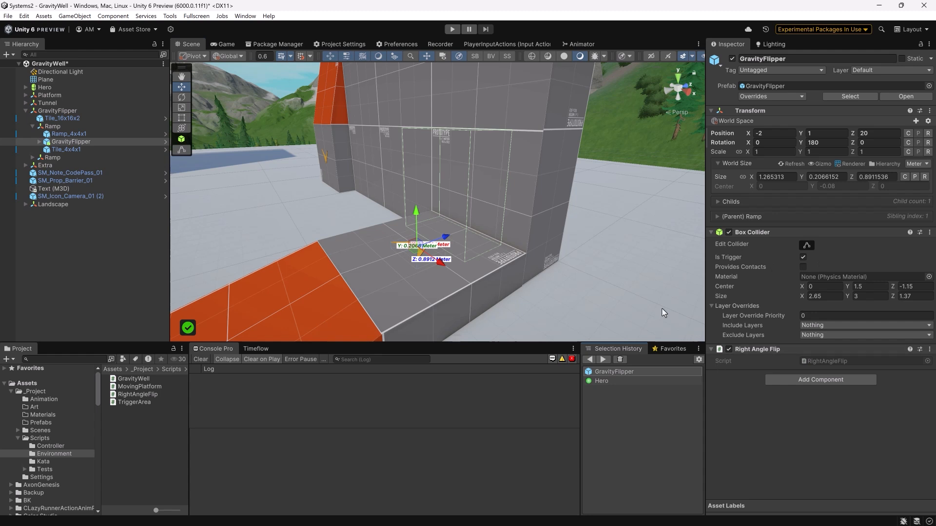
{"action": "mouse_move", "coordinate": [524, 239]}
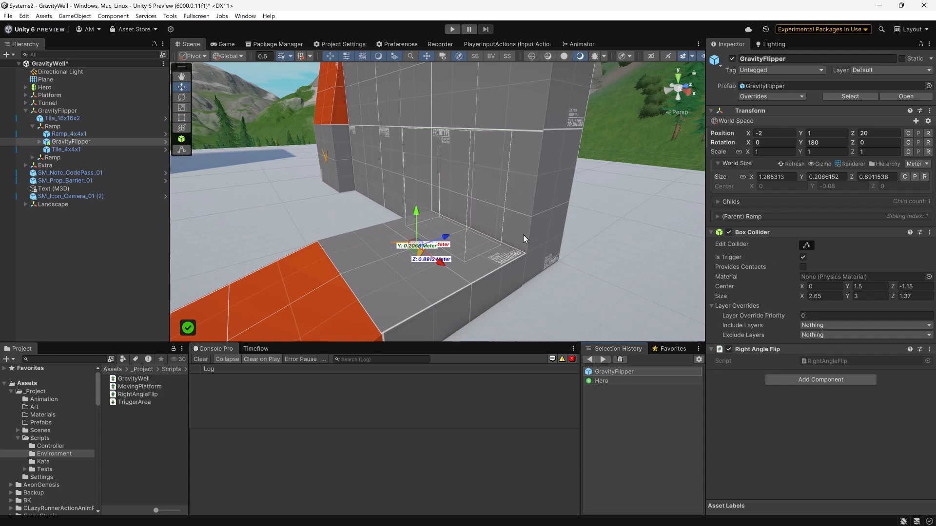
Play the GravityWell scene to test the flipper on the ramp.
{"action": "left_click", "coordinate": [451, 29]}
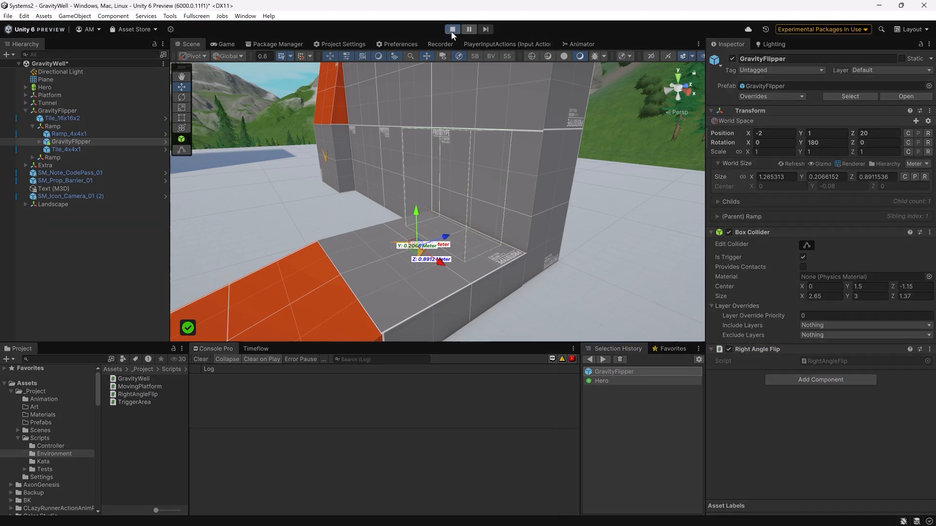
{"action": "left_click", "coordinate": [451, 28]}
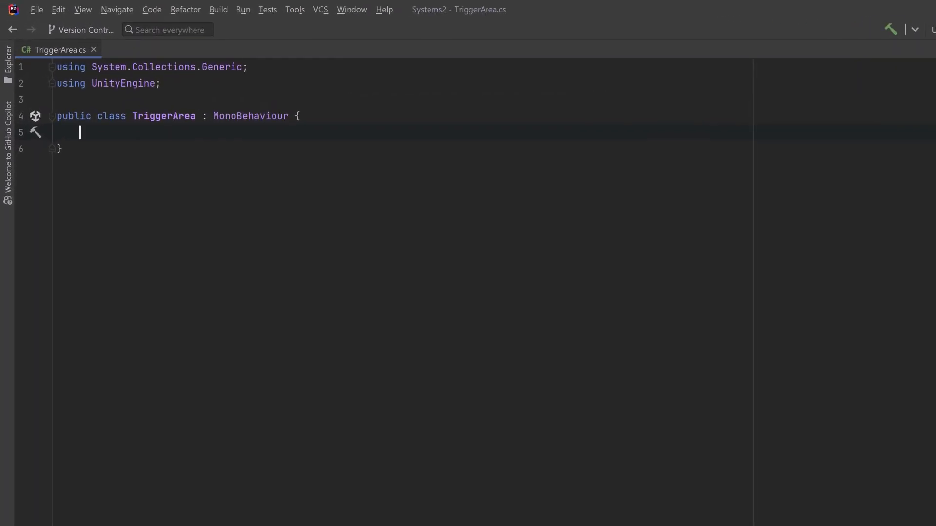
Add a readonly List<Rigidbody> rigidBodies exposed as an IReadOnlyList<Rigidbody> RigidBodies property.
{"action": "type", "text": "readonly List<Rigidbody> rigidBodies = new();"}
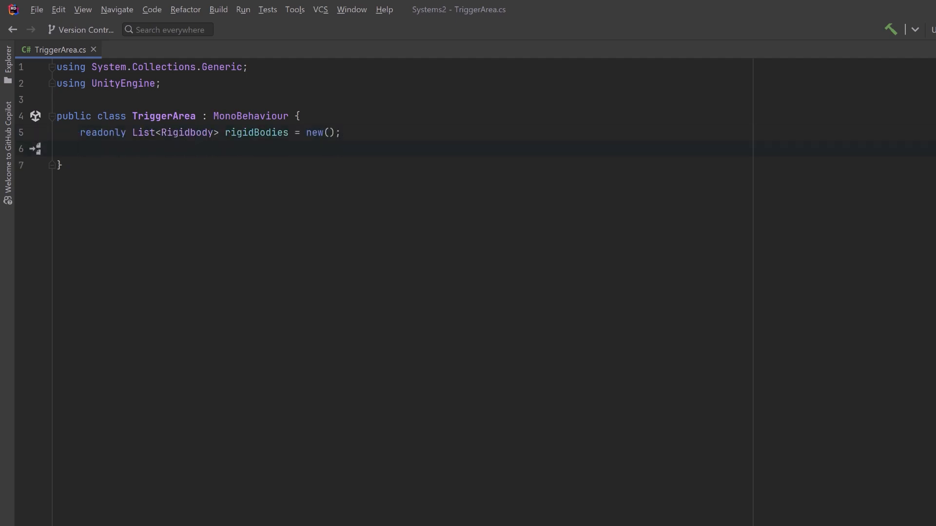
{"action": "type", "text": "public IReadOnlyList<Rigidbody> RigidBodies => rigidBodies;"}
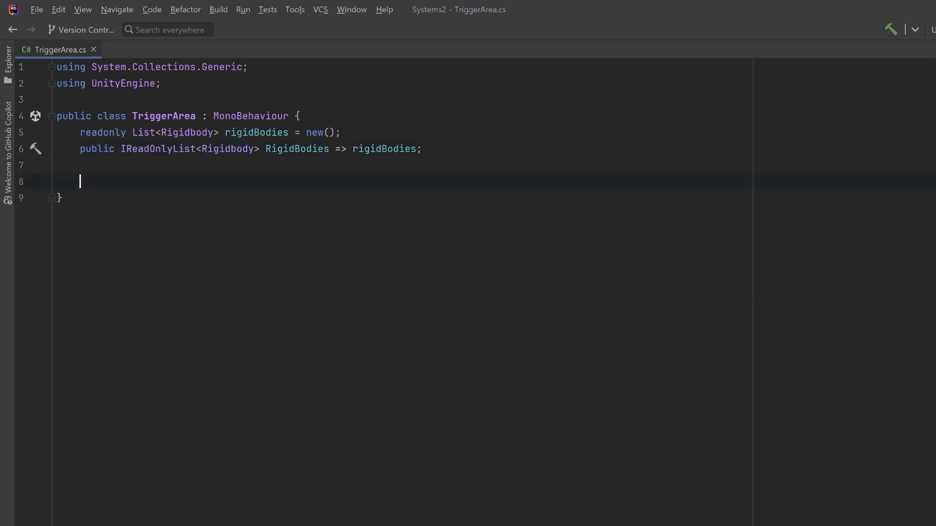
Write OnTriggerEnter adding col.attachedRigidbody to rigidBodies when not null, and start OnTriggerExit.
{"action": "type", "text": "void OnTriggerEnter(Collider col) {"}
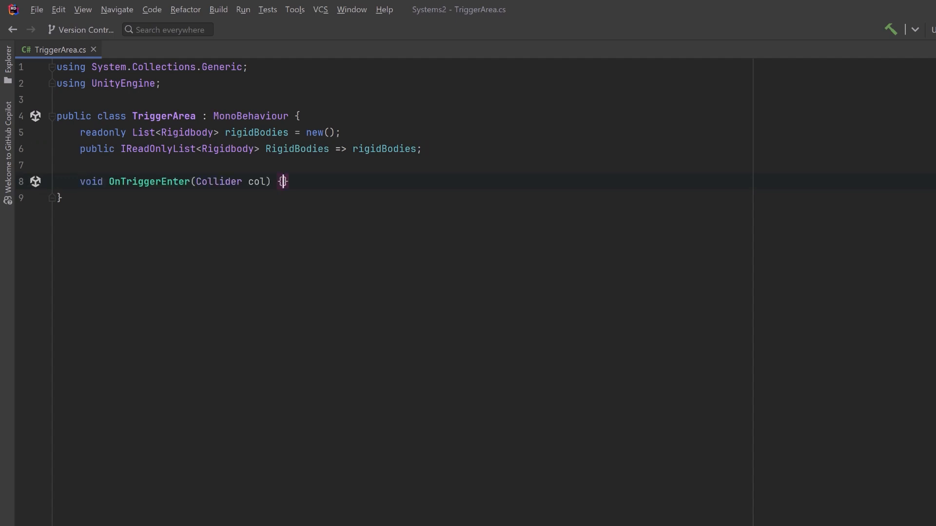
{"action": "type", "text": "if (col.attachedRigidbody != null) {}"}
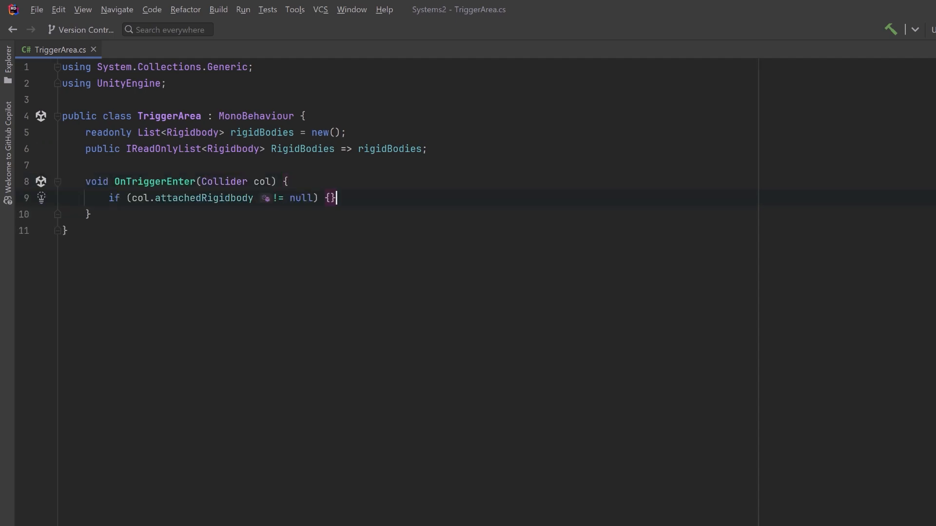
{"action": "type", "text": "rigidBodies.Add(col.attachedRigidbody);"}
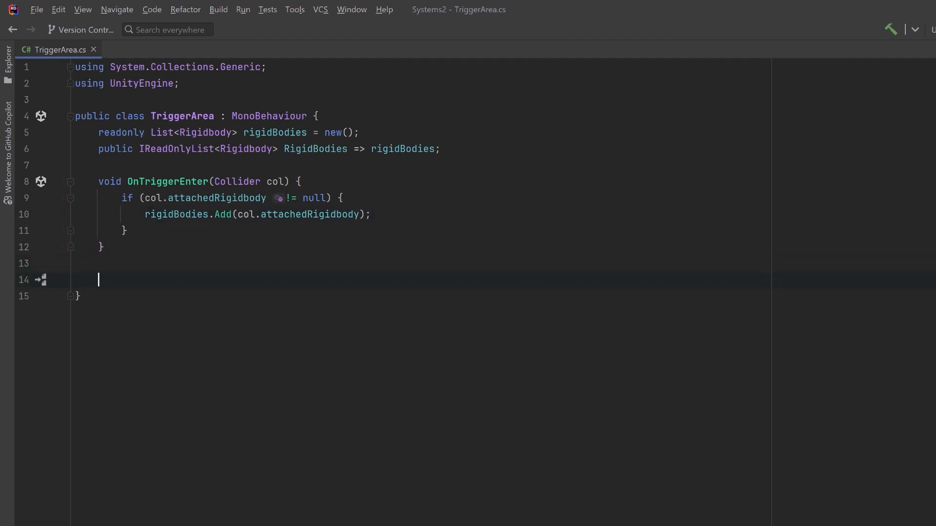
{"action": "type", "text": "void OnTriggerExit(Collider col) {"}
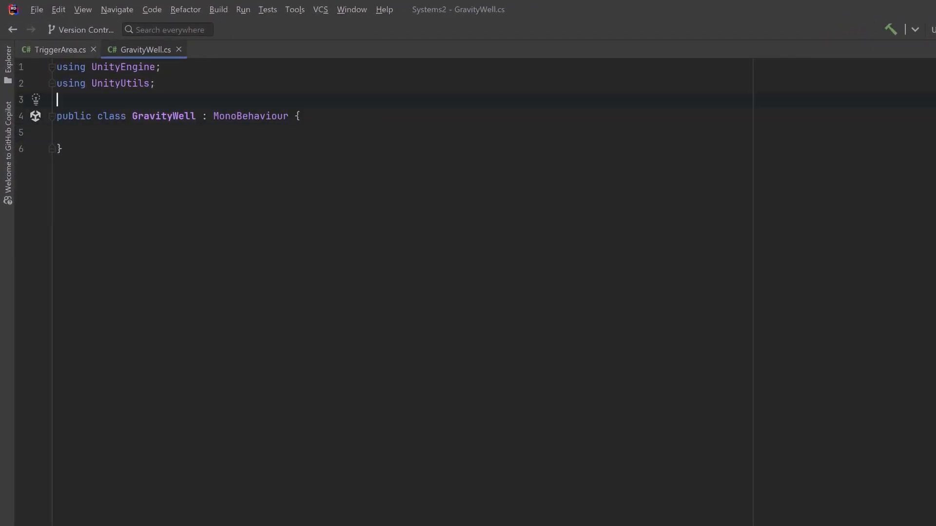
Require a TriggerArea component and cache it in a triggerArea field via GetComponent in Start.
{"action": "type", "text": "[RequireComponent(typeof(TriggerArea))]"}
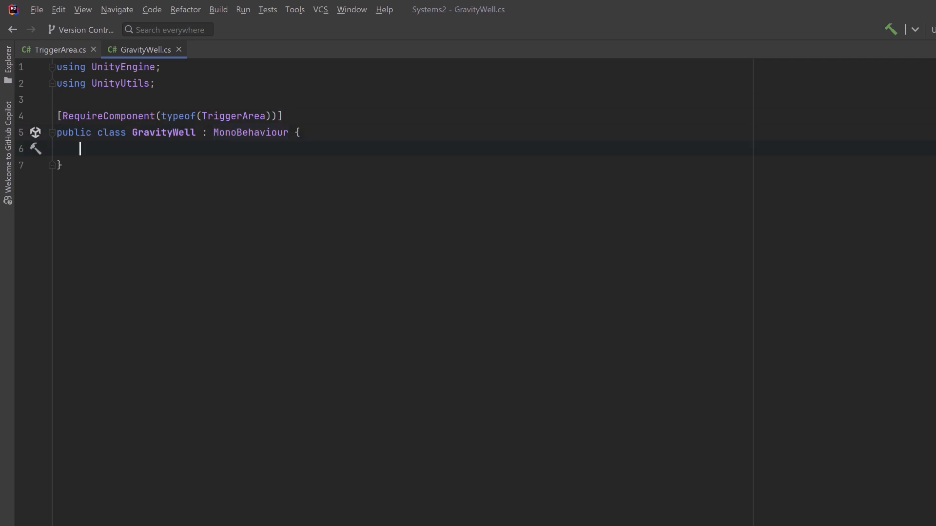
{"action": "type", "text": "TriggerArea triggerArea;"}
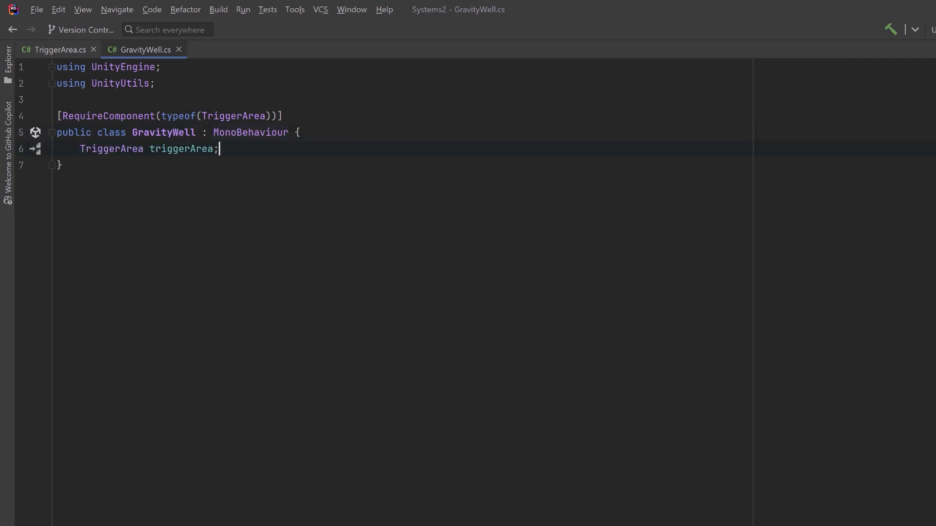
{"action": "key", "text": "Return"}
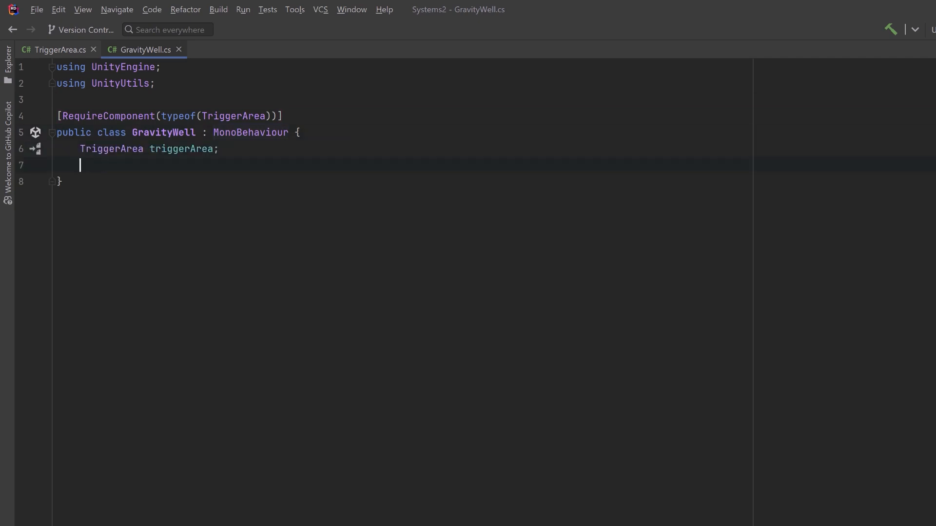
{"action": "type", "text": "void Start() {}"}
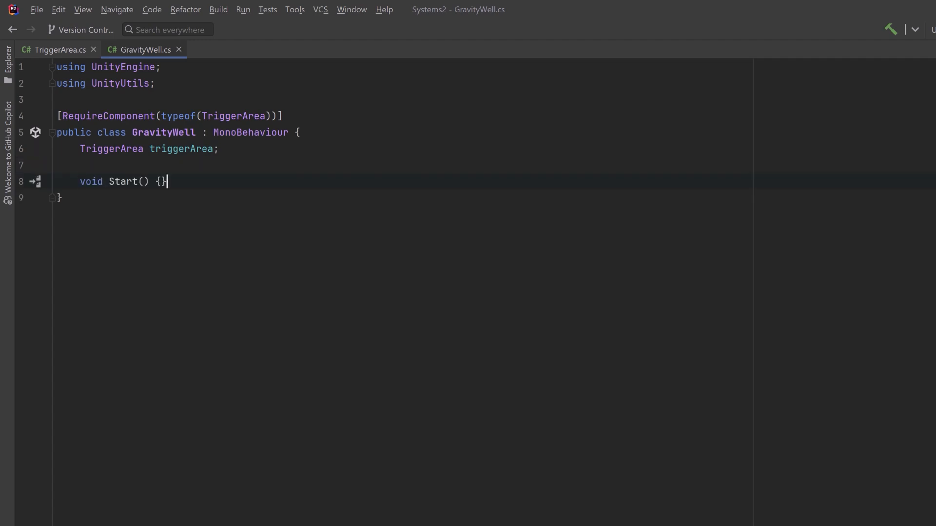
{"action": "type", "text": "triggerArea = GetComponent<TriggerArea>();"}
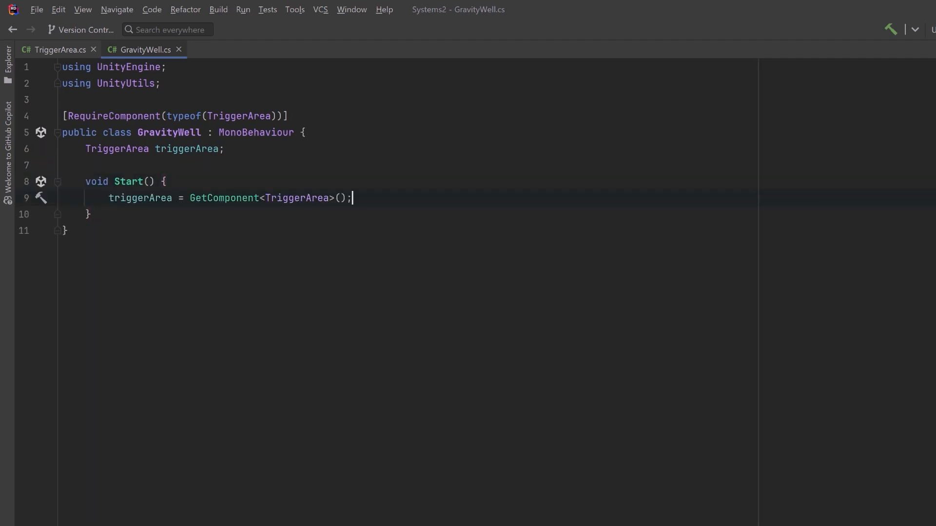
{"action": "key", "text": "enter"}
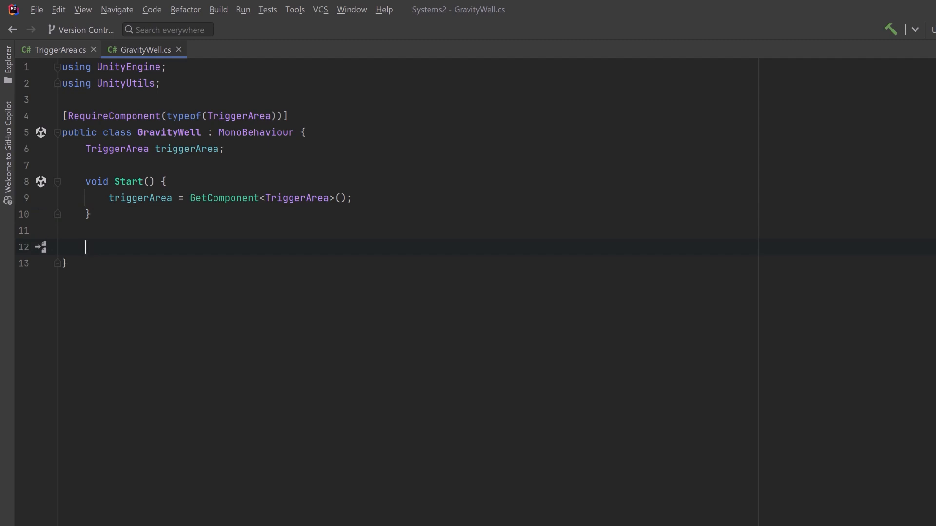
Add FixedUpdate looping over triggerArea.RigidBodies, fetching each rb and its directionToRb from the well.
{"action": "type", "text": "void FixedUpdate() {"}
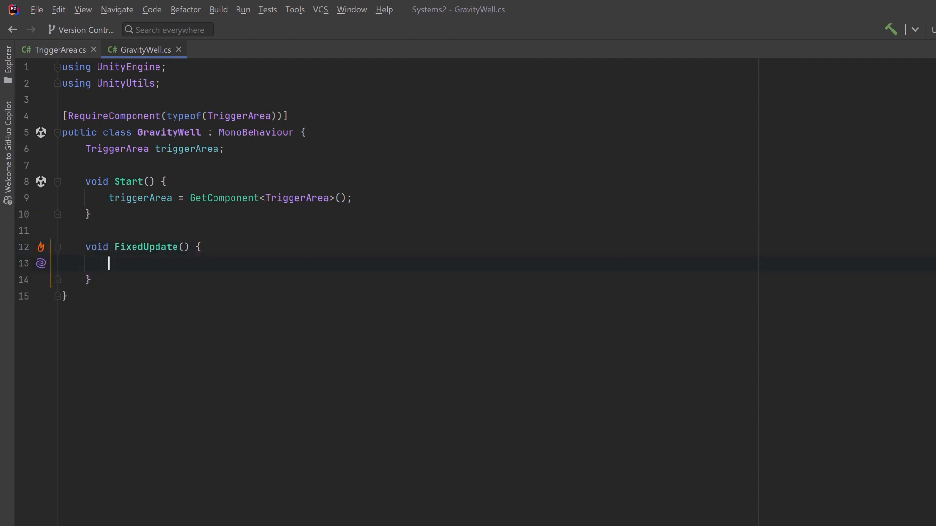
{"action": "type", "text": "for (var i = 0; i < triggerArea.RigidBodies.Count; i++) {"}
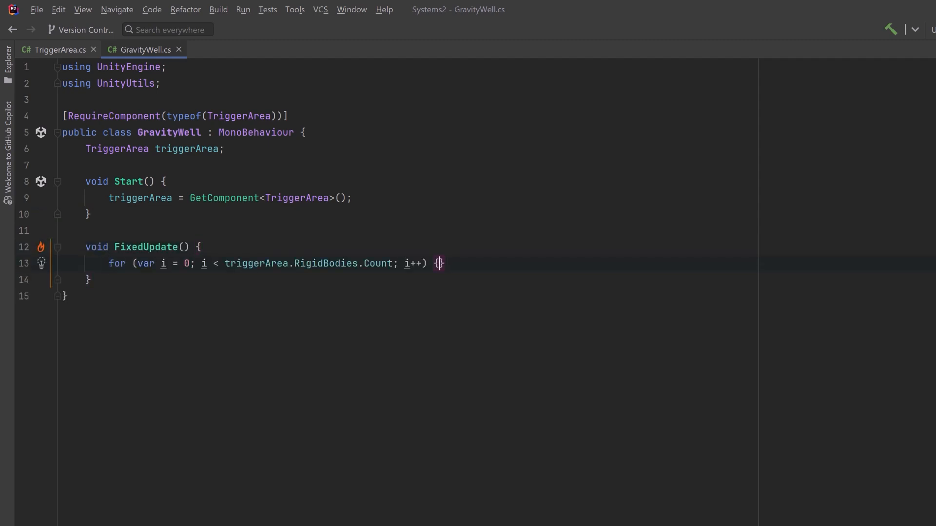
{"action": "key", "text": "enter"}
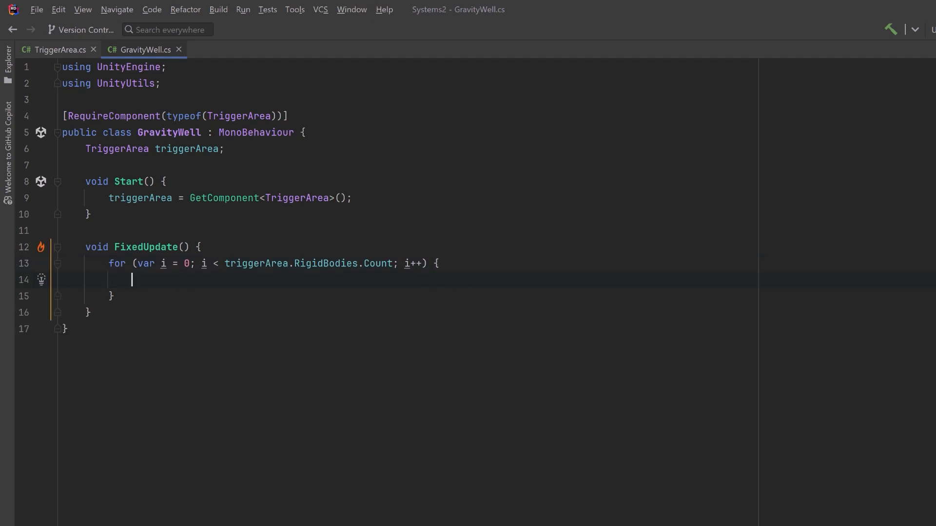
{"action": "type", "text": "Rigidbody rb = triggerArea.RigidBodies[i];"}
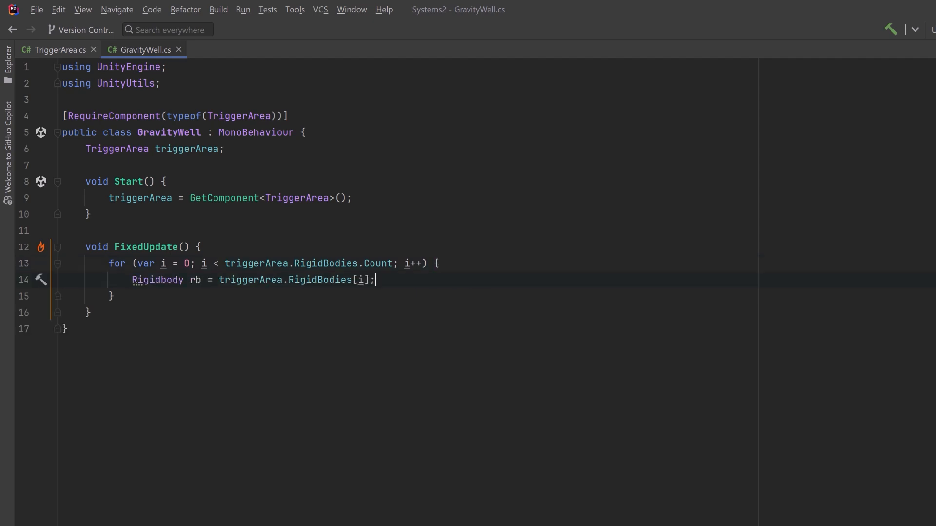
{"action": "key", "text": "enter"}
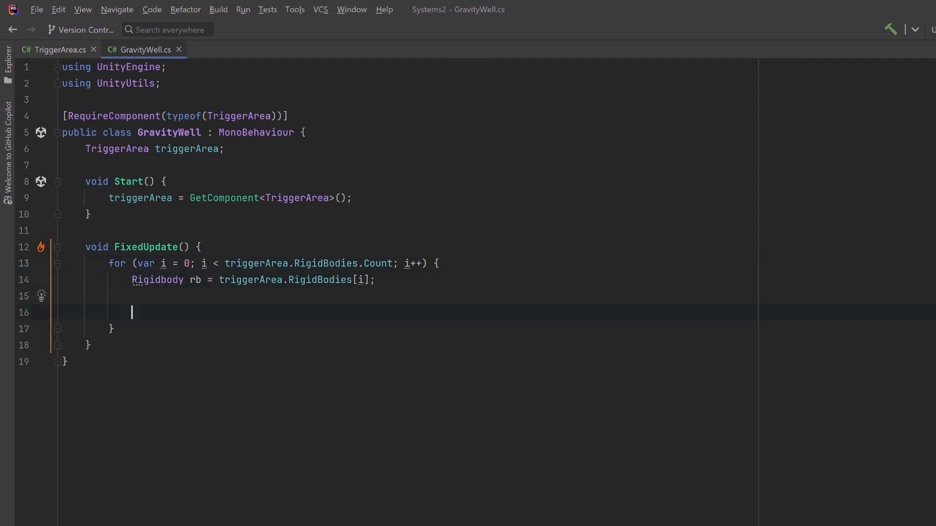
{"action": "type", "text": "Vector3 directionToRb = rb.transform.position - transform.position;"}
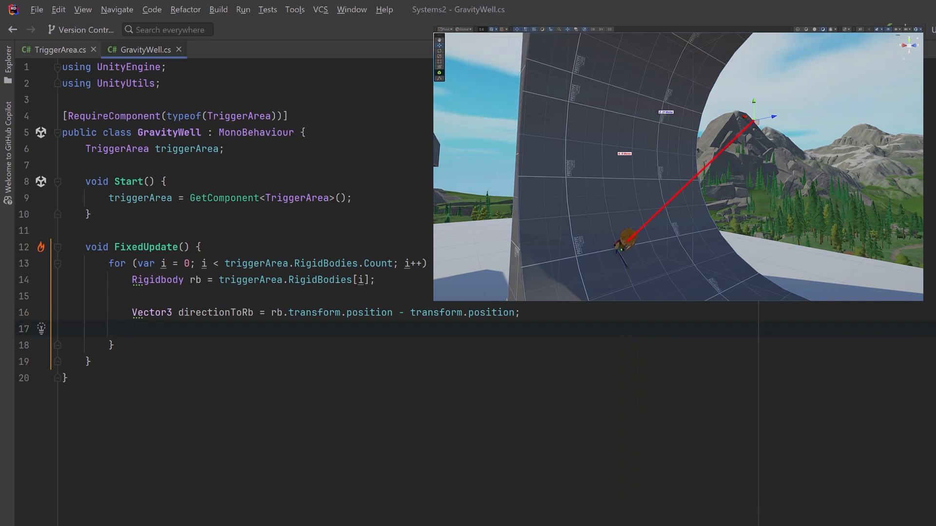
Project directionToRb onto transform.forward, derive center and directionToCenter, and call RotateRigidbody(rb, directionToCenter).
{"action": "type", "text": "Vector3 projection = Vector3.Project(directionToRb, transform.forward);"}
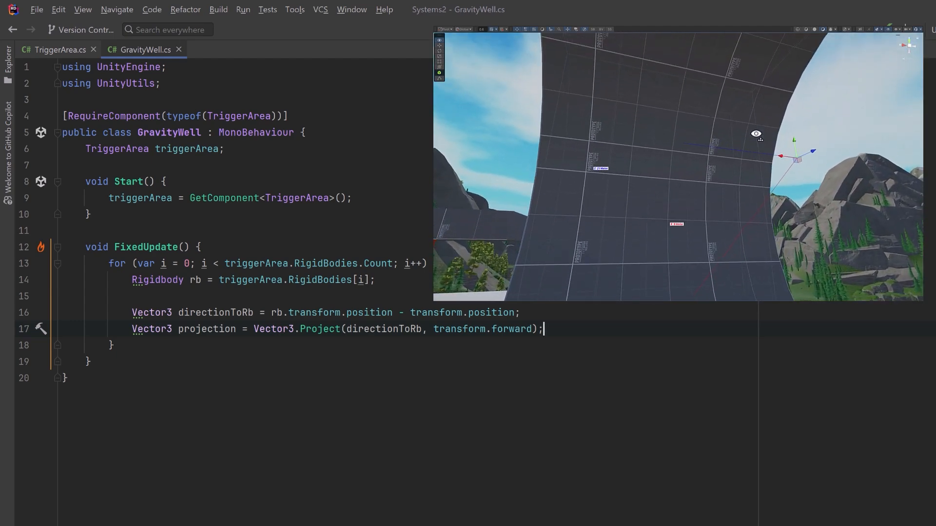
{"action": "key", "text": "enter"}
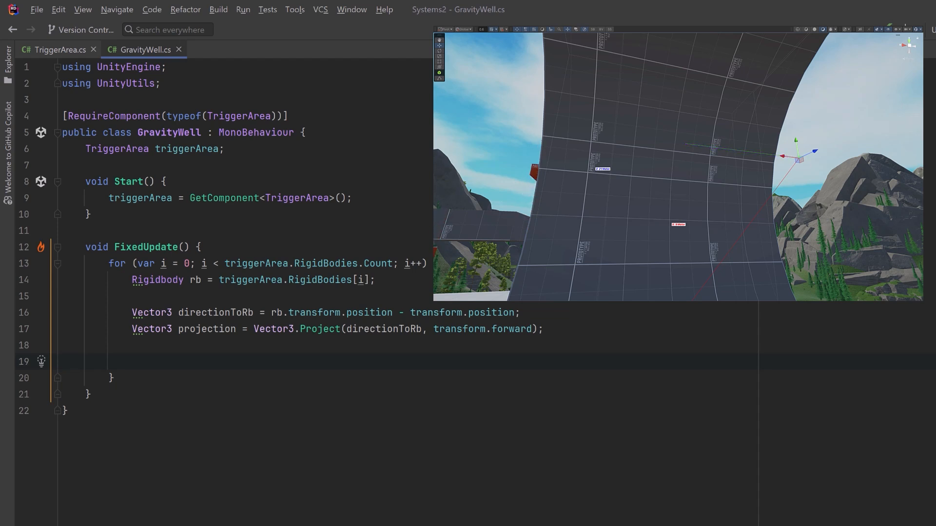
{"action": "type", "text": "Vector3 center = projection + transform.position;"}
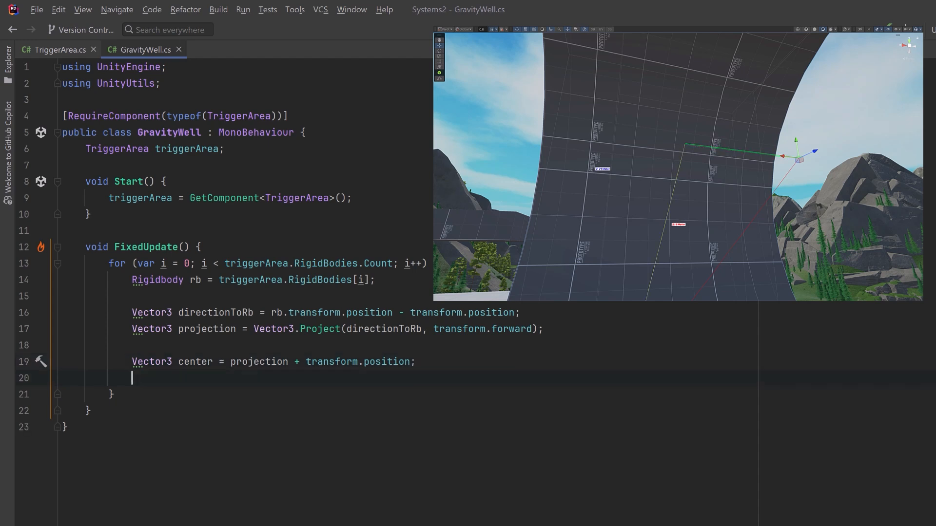
{"action": "key", "text": "enter"}
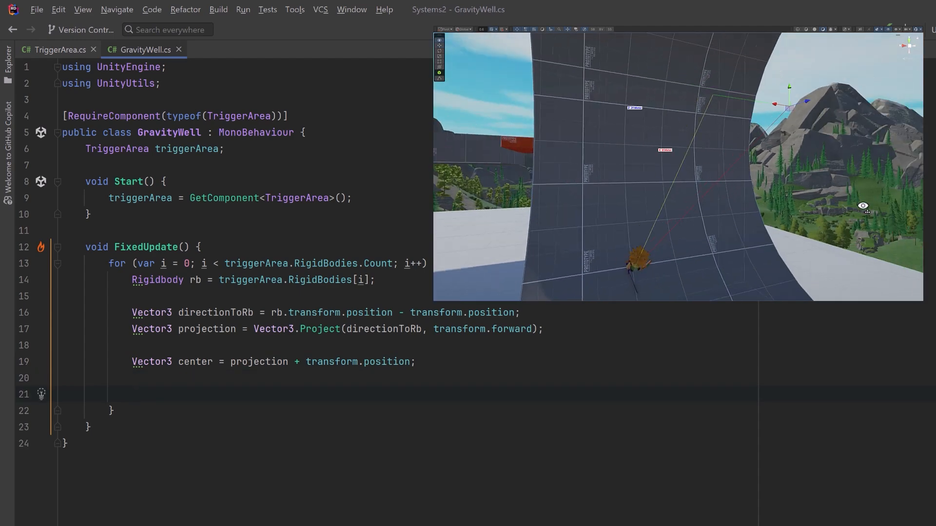
{"action": "type", "text": "Vector3 directionToCenter = center - rb.transform.position;"}
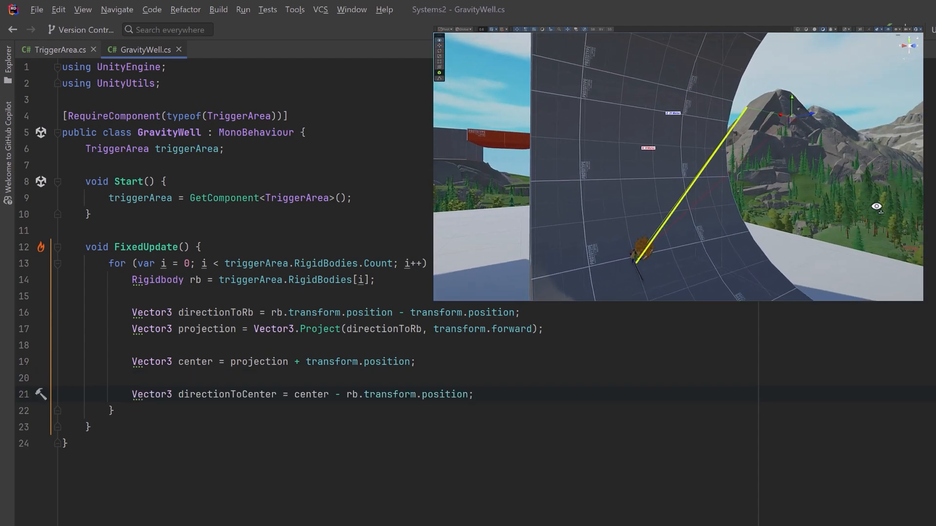
{"action": "key", "text": "enter"}
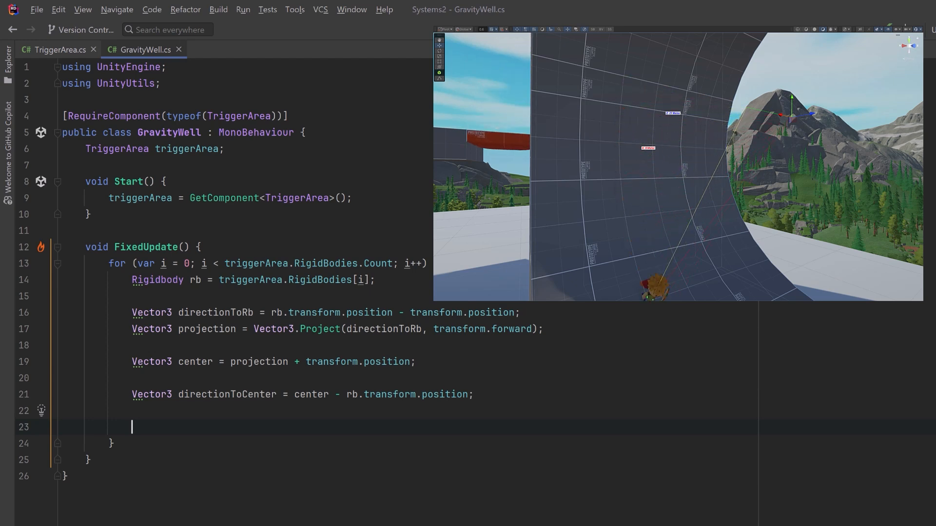
{"action": "type", "text": "RotateRigidbody(rb, directionToCenter);"}
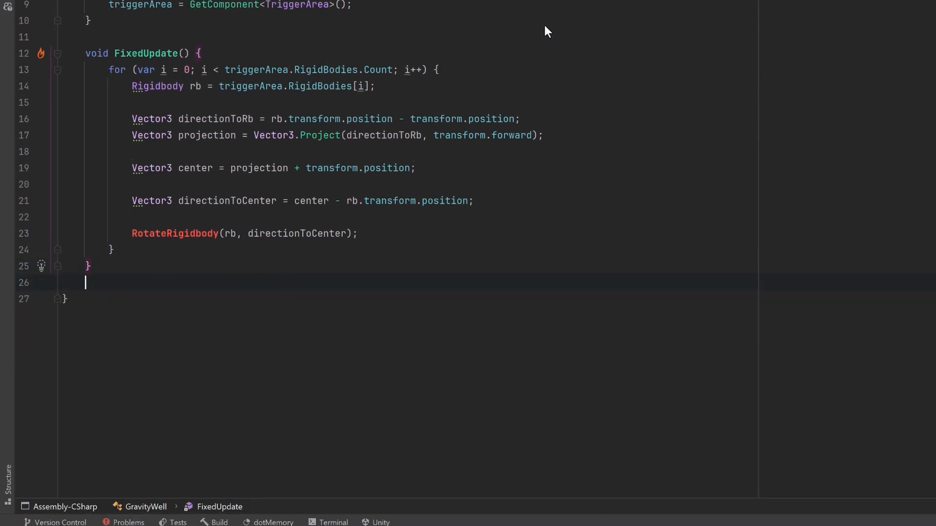
Write RotateRigidbody normalizing targetDirection, rotating rb.transform.up toward it via FromToRotation and rb.MoveRotation.
{"action": "type", "text": "void RotateRigidbody(Rigidbody rb, Vector3 targetDirection) {}"}
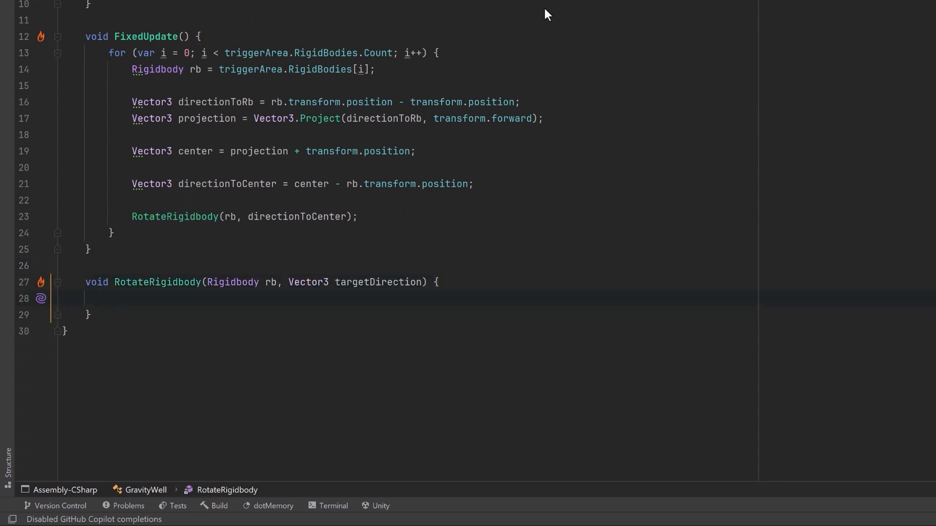
{"action": "type", "text": "targetDirection.Normalize();"}
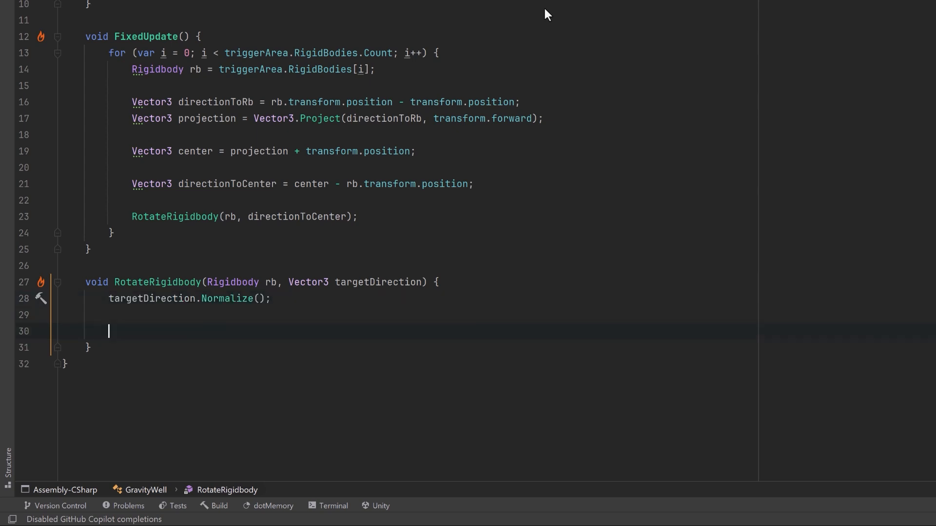
{"action": "type", "text": "Quaternion rotationDifference = Quaternion.FromToRotation(rb.transform.up, targetDirection);"}
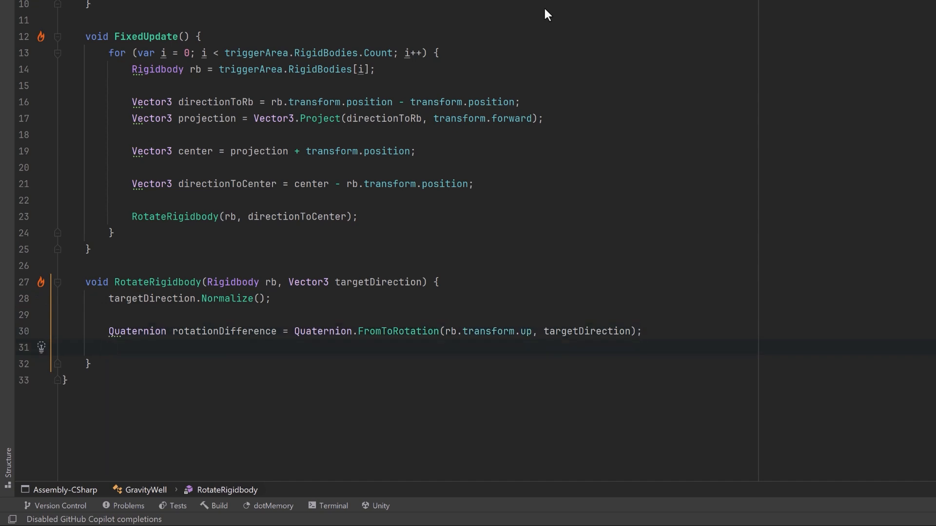
{"action": "type", "text": "Quaternion finalRotation = rotationDifference * rb.transform.rotation;"}
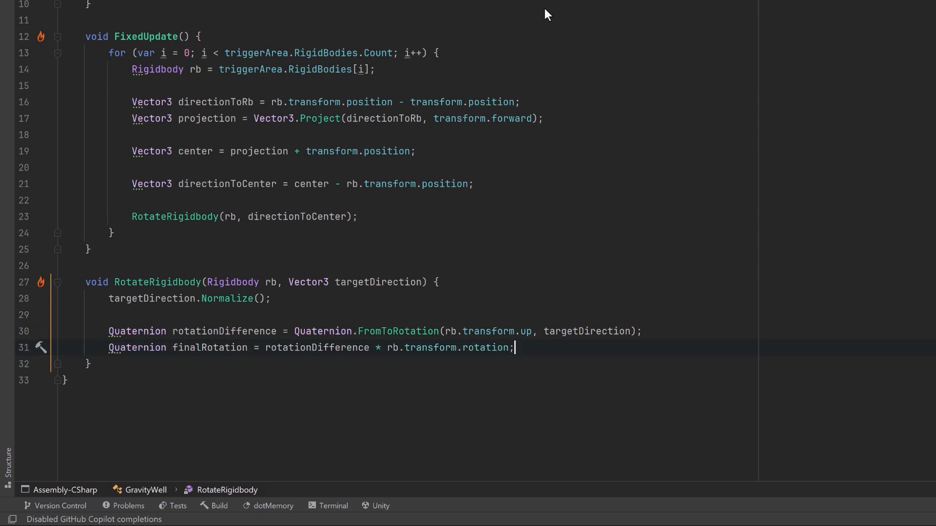
{"action": "key", "text": "Enter"}
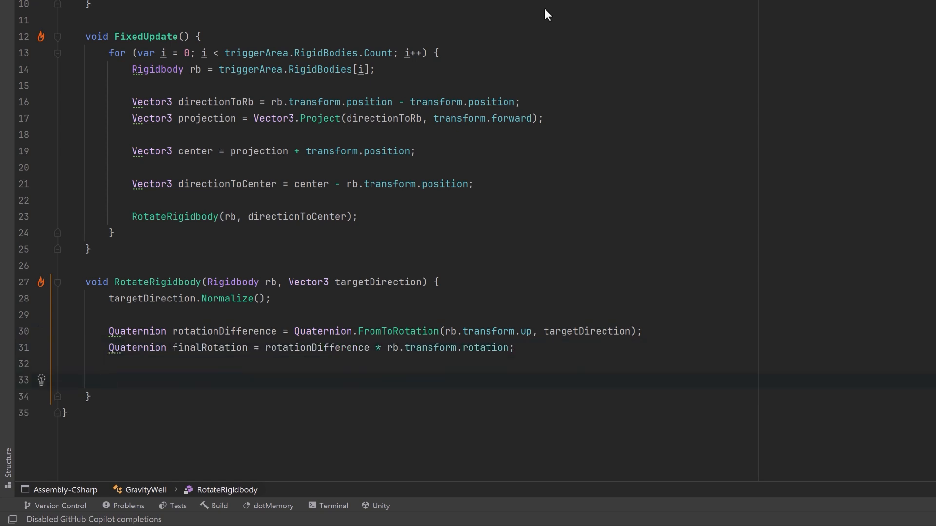
{"action": "type", "text": "rb.MoveRotation(finalRotation);"}
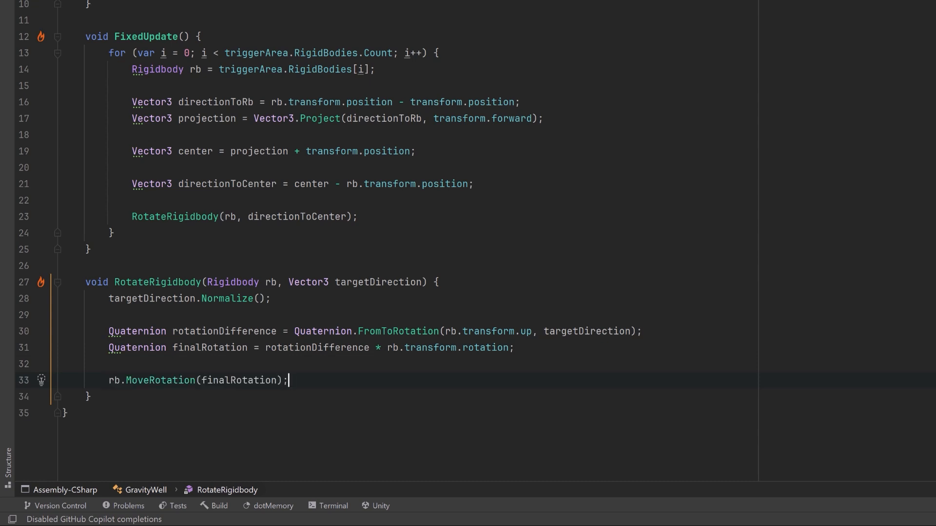
{"action": "left_click", "coordinate": [88, 248]}
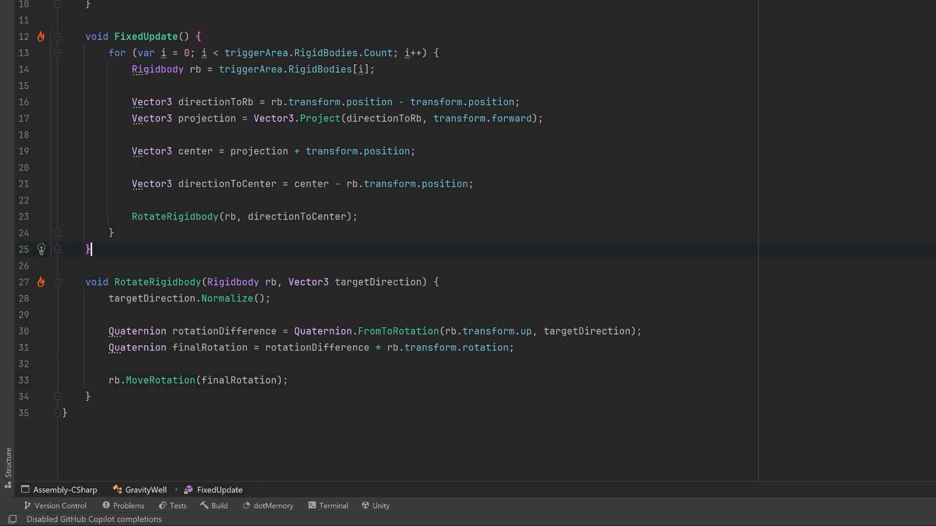
Write OnTriggerExit using TryGetComponent, RotateRigidbody(rb, Vector3.up), then MoveRotation with eulerAngles.With(x: 0f, z: 0f).
{"action": "key", "text": "enter"}
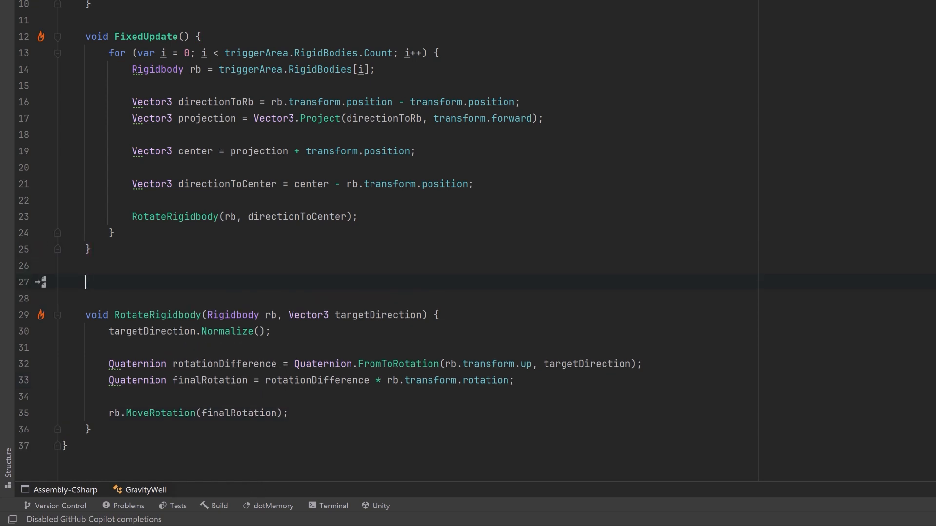
{"action": "type", "text": "void OnTriggerExit(Collider col) {"}
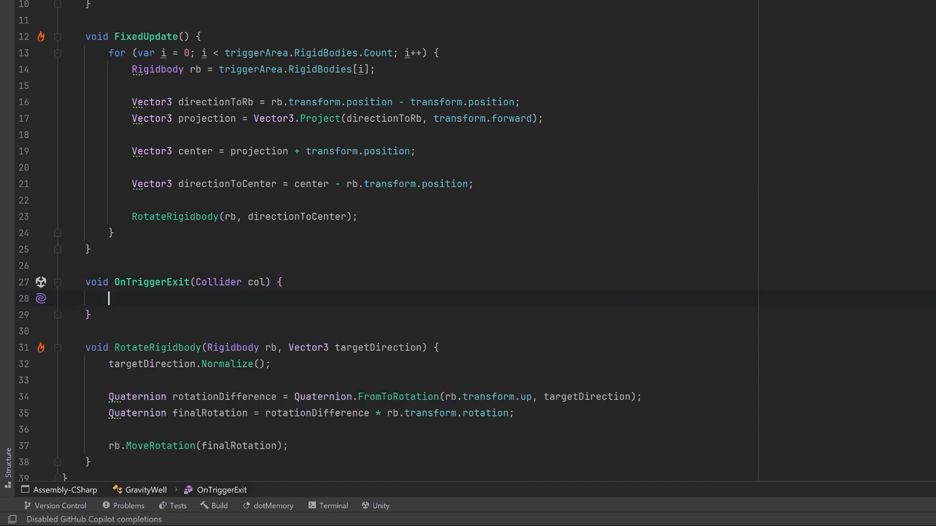
{"action": "type", "text": "if (col.TryGetComponent(out Rigidbody rb)) {}"}
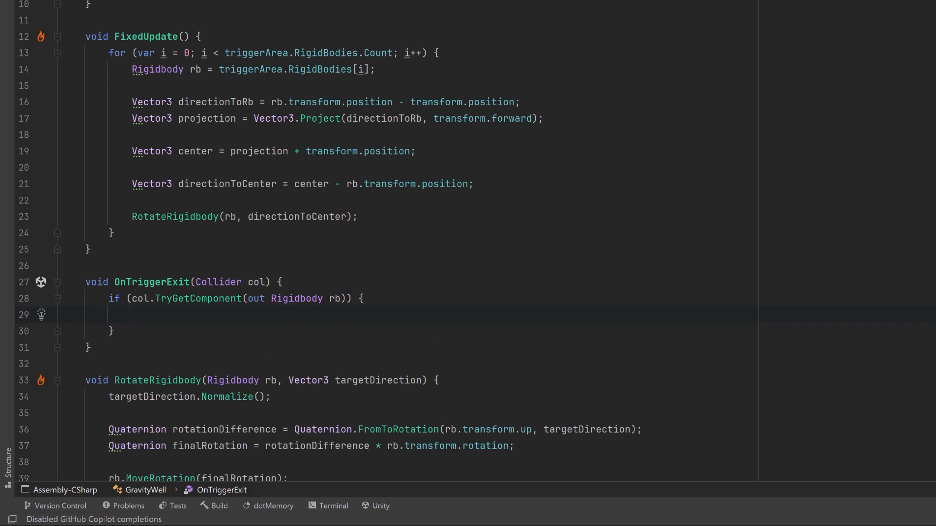
{"action": "type", "text": "RotateRigidbody(rb, Vector3.up);"}
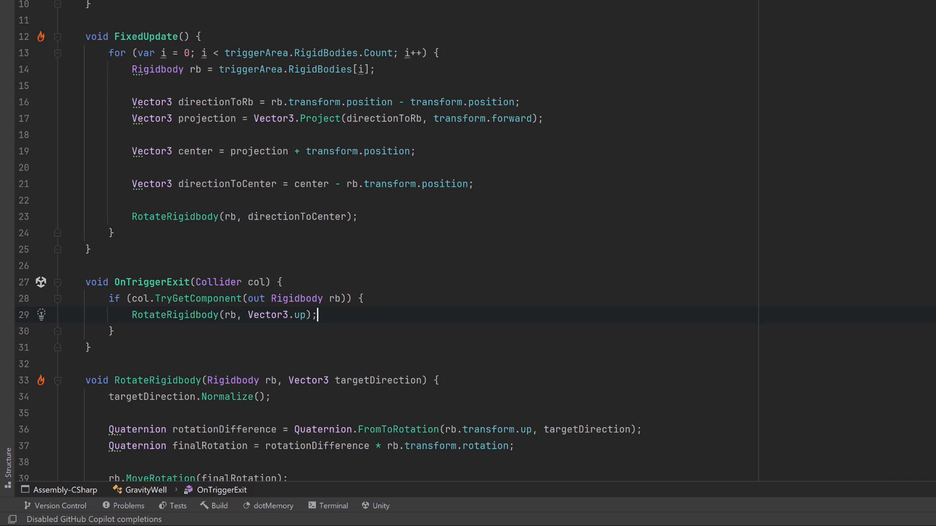
{"action": "key", "text": "enter"}
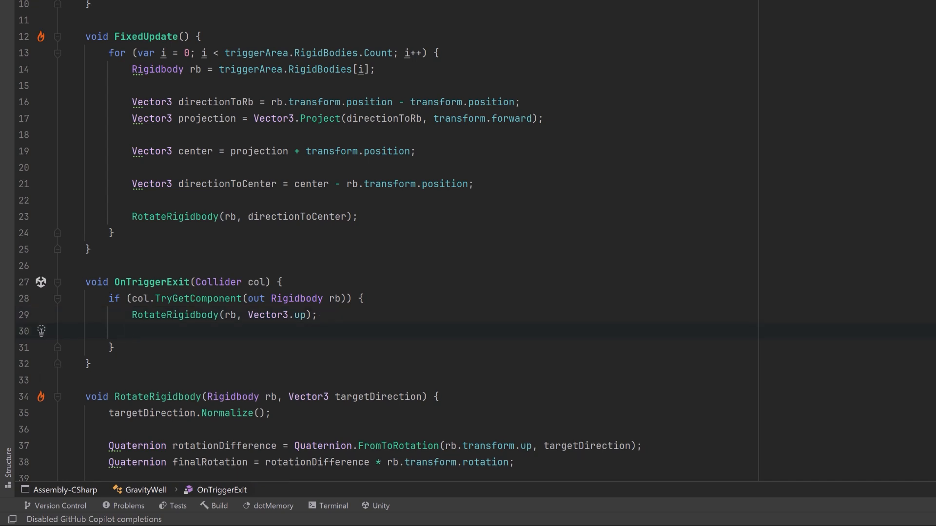
{"action": "type", "text": "Vector3 eulerAngles = rb.rotation.eulerAngles.With(x: 0f, z: 0f);"}
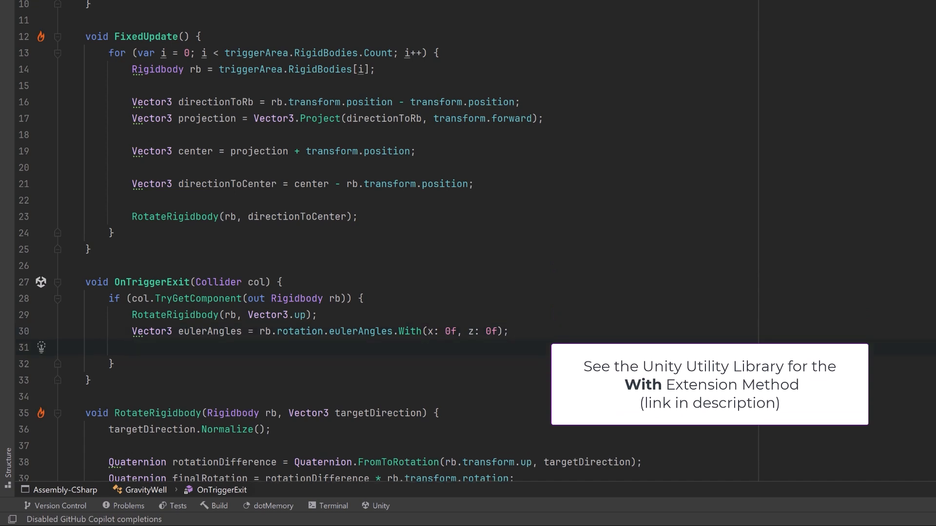
{"action": "type", "text": "rb.MoveRotation(Quaternion.Euler(eulerAngles));"}
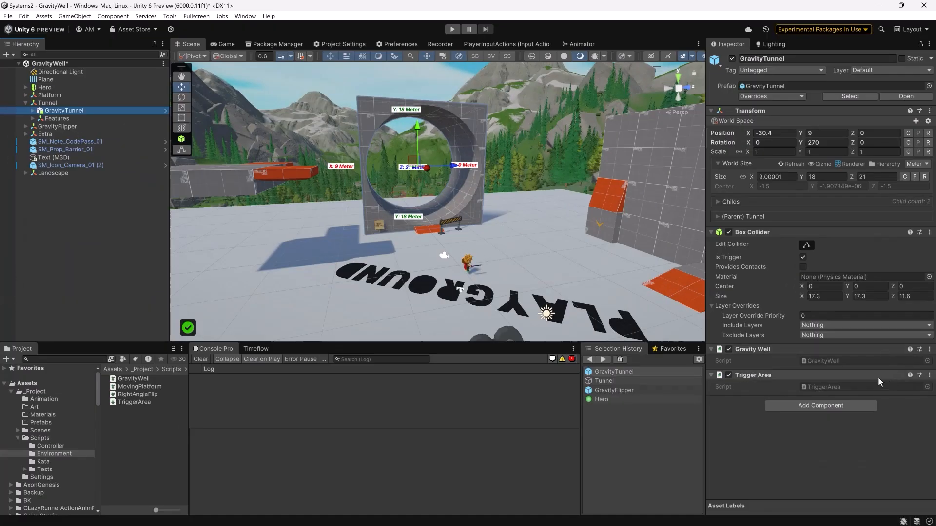
Toggle Edit Collider on GravityTunnel's trigger box and play the scene.
{"action": "left_click", "coordinate": [807, 244]}
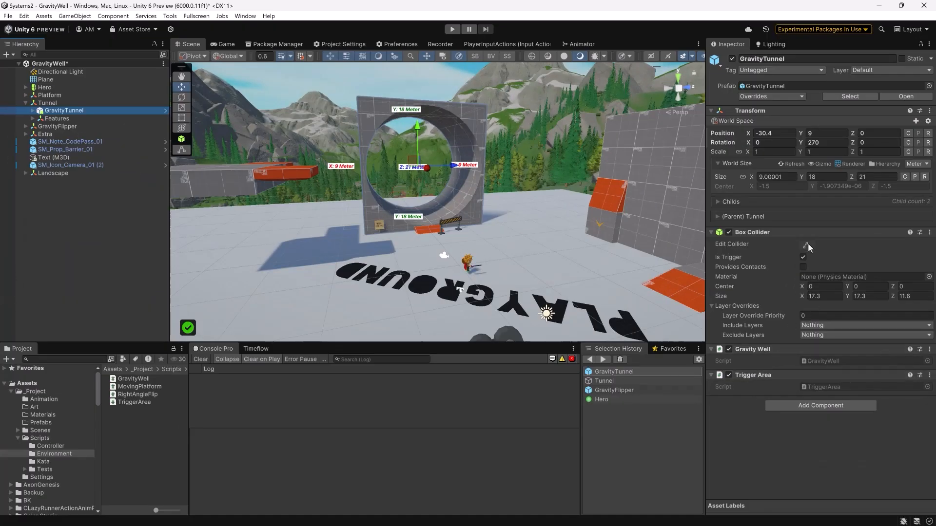
{"action": "left_click", "coordinate": [806, 245]}
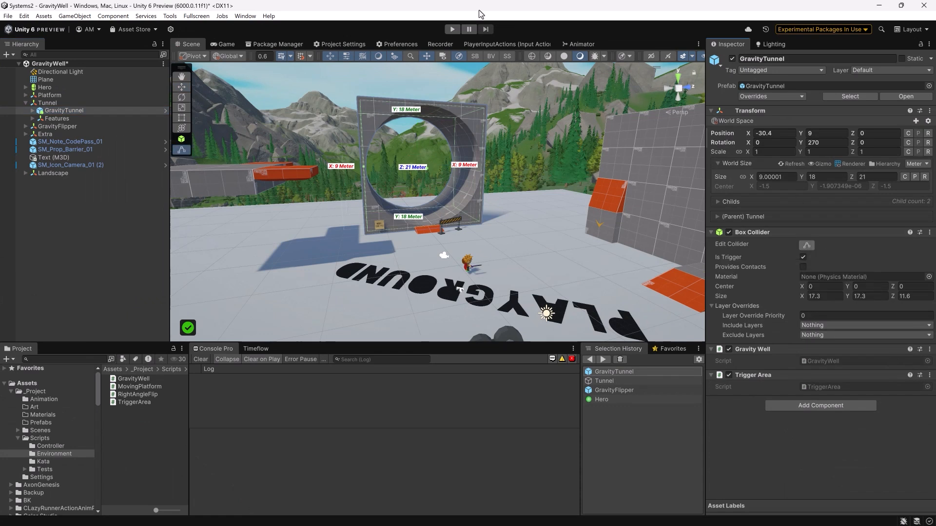
{"action": "left_click", "coordinate": [451, 29]}
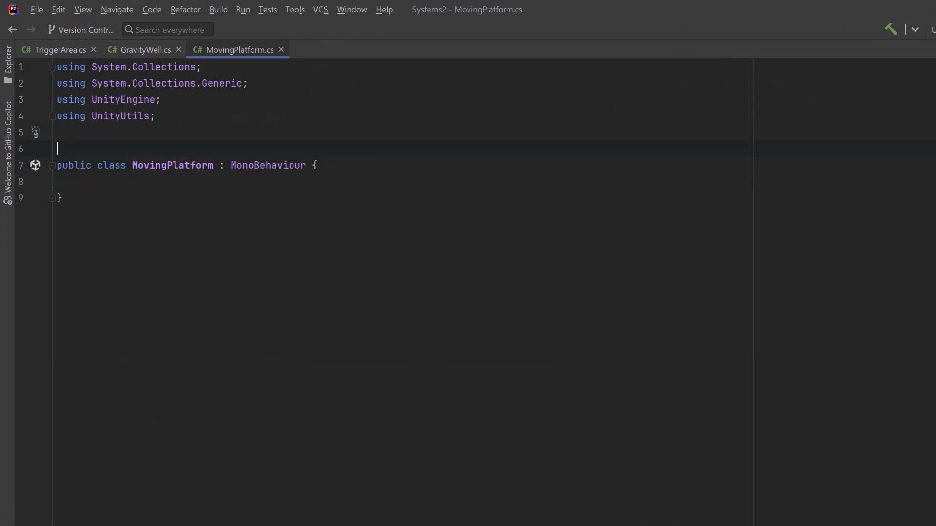
Require TriggerArea and serialize movementSpeed 5f, waitTime 2f, reverseDirection and a waypoints List<Transform>.
{"action": "type", "text": "[RequireComponent(typeof(TriggerArea))]"}
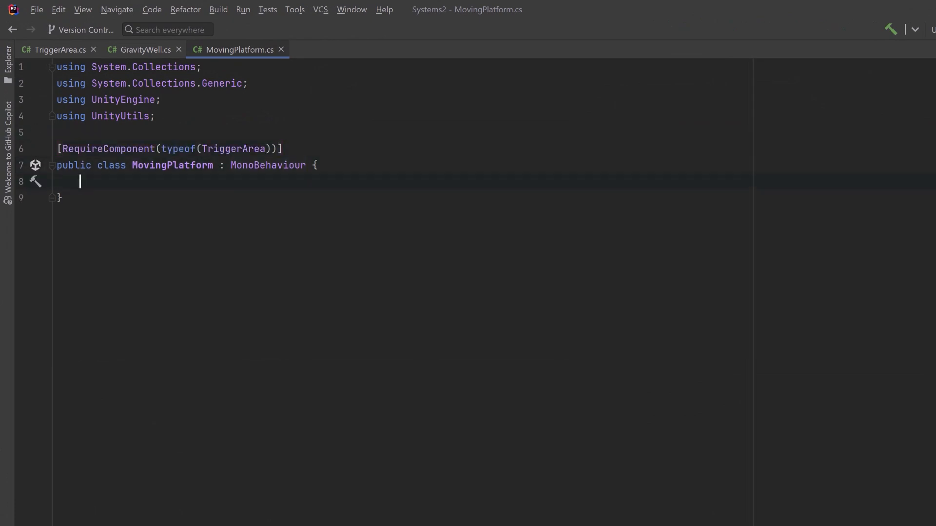
{"action": "type", "text": "[SerializeField] float movementSpeed = 5f;"}
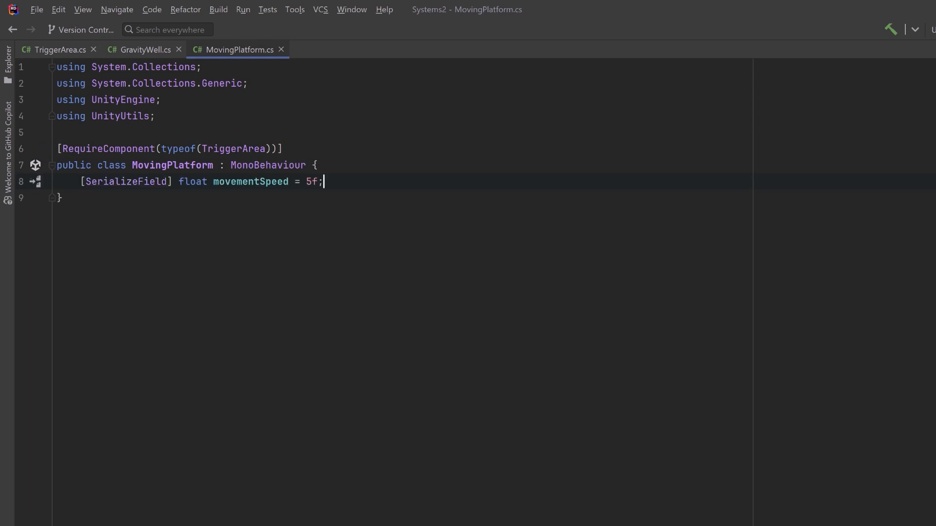
{"action": "key", "text": "Return"}
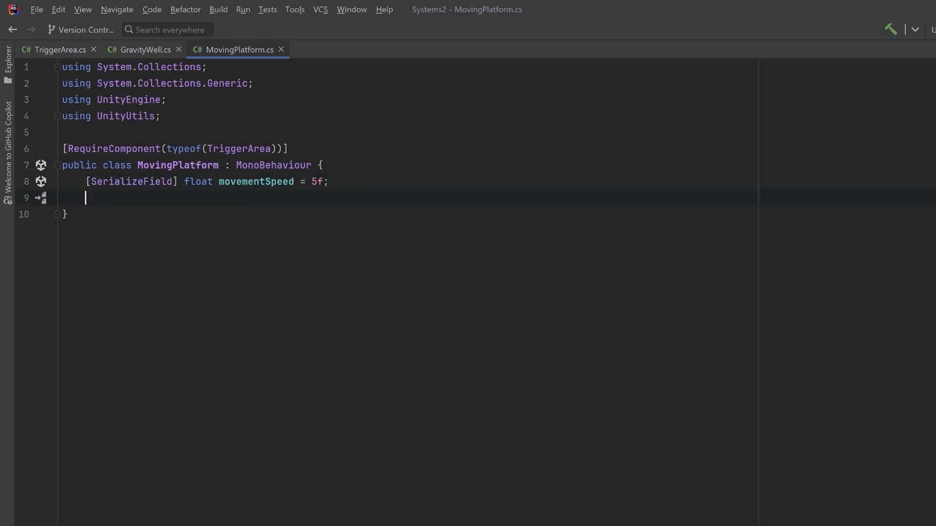
{"action": "type", "text": "[SerializeField] float waitTime = 2f;"}
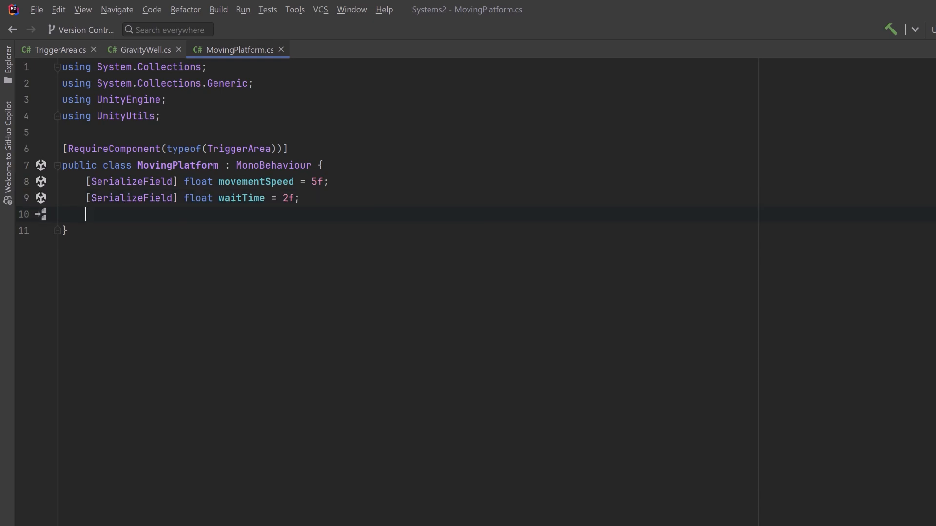
{"action": "type", "text": "[SerializeField] bool reverseDirection;"}
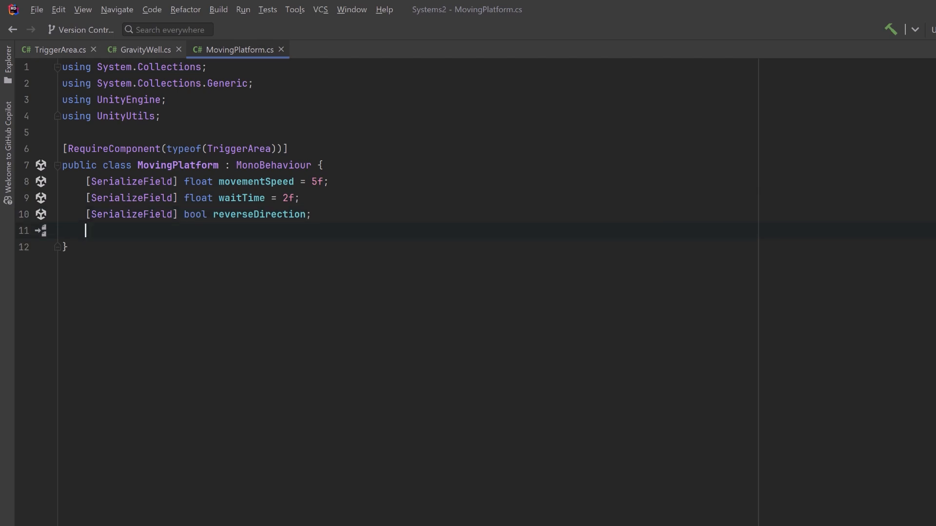
{"action": "type", "text": "[SerializeField] List<Transform> waypoints = new();"}
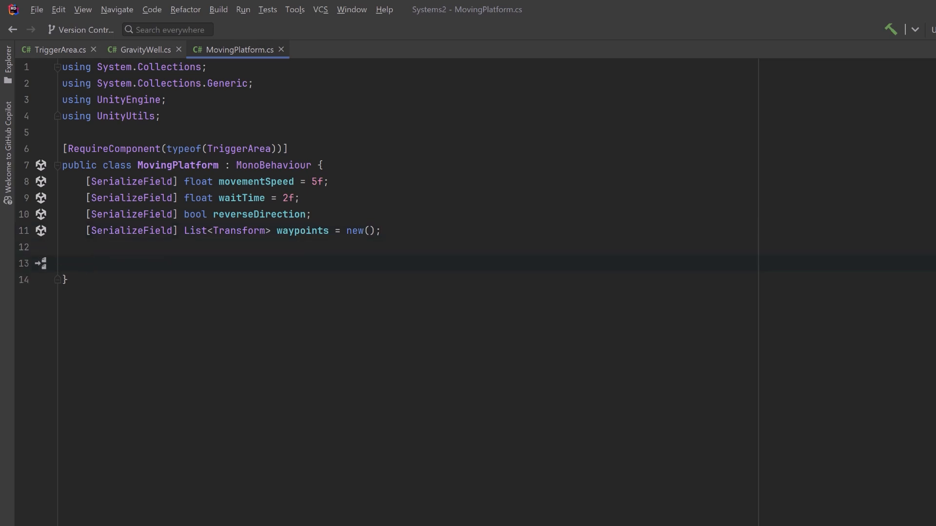
Declare isWaiting, currentWaypointIndex, currentWaypoint and triggerArea fields.
{"action": "type", "text": "bool isWaiting;"}
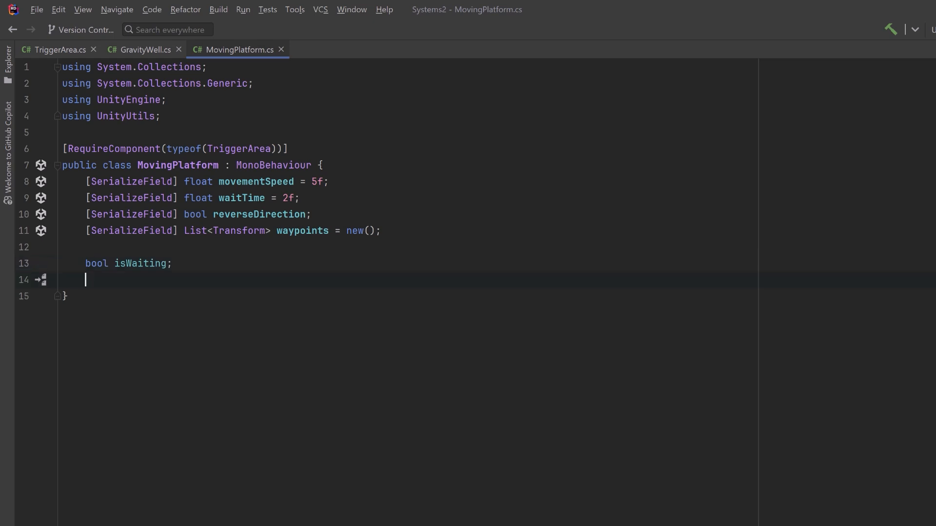
{"action": "type", "text": "int currentWaypointIndex;"}
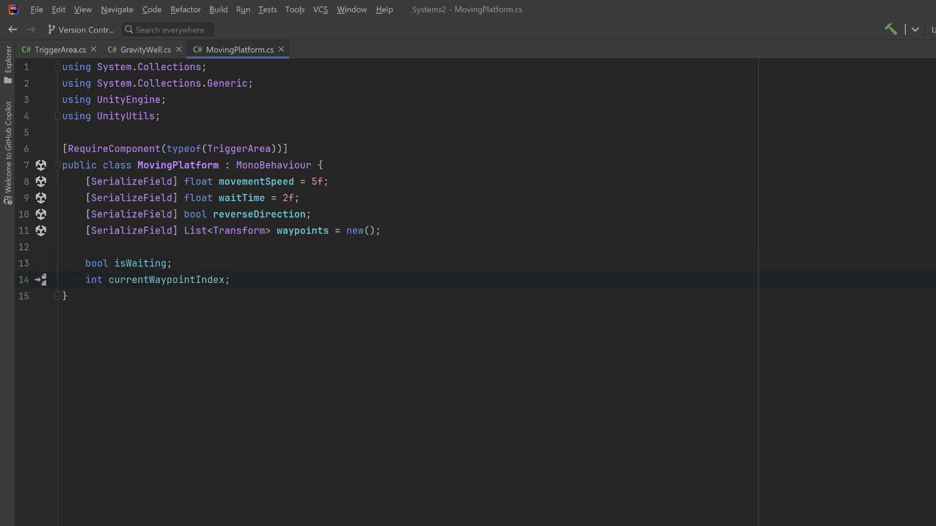
{"action": "type", "text": "Transform currentWaypoint;"}
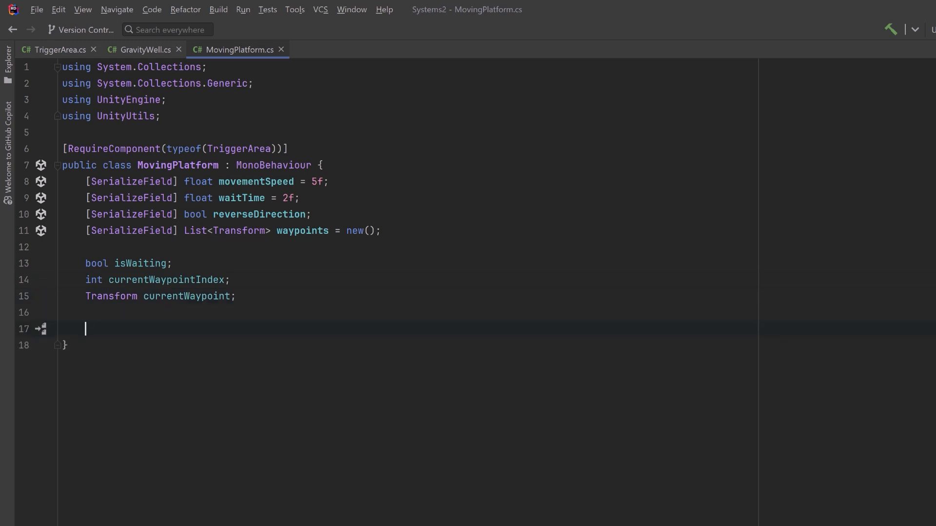
{"action": "type", "text": "TriggerArea triggerArea;"}
{"action": "type", "text": "Rigidbody rb;"}
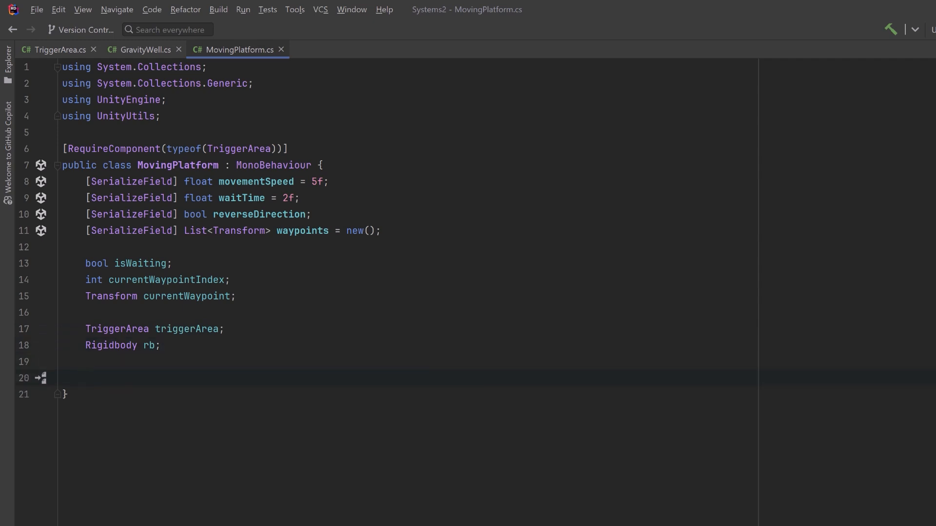
Write Start caching the Rigidbody and TriggerArea components and freezing the body's rotation.
{"action": "type", "text": "void Start() {}"}
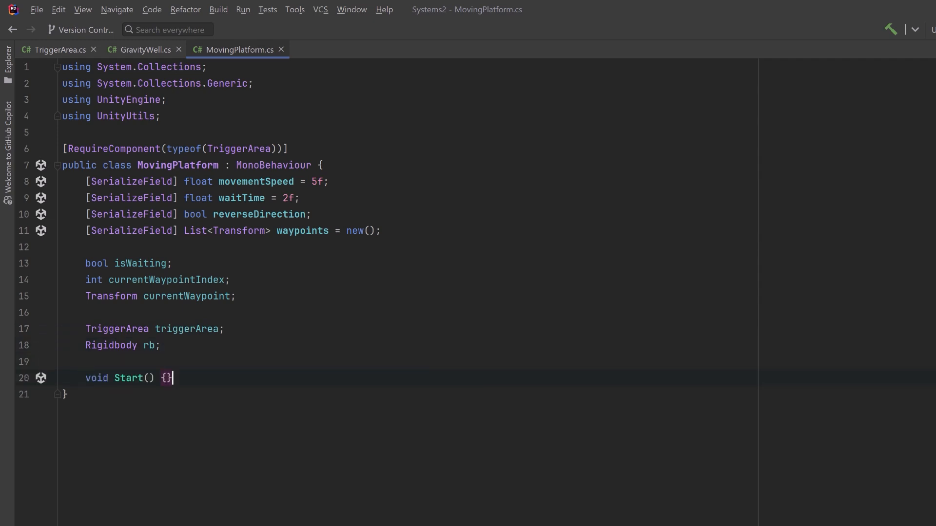
{"action": "key", "text": "Enter"}
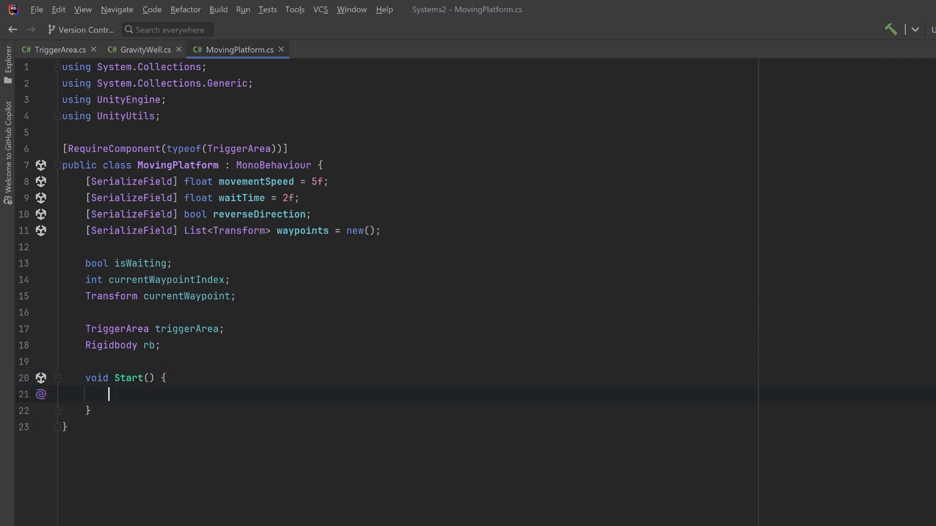
{"action": "type", "text": "rb = GetComponent<Rigidbody>();"}
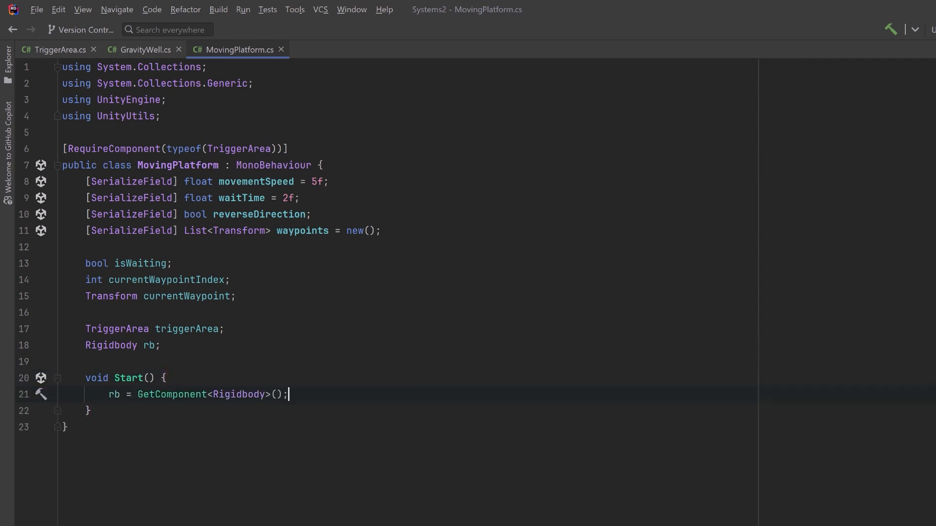
{"action": "type", "text": "triggerArea = GetComponent<TriggerArea>();"}
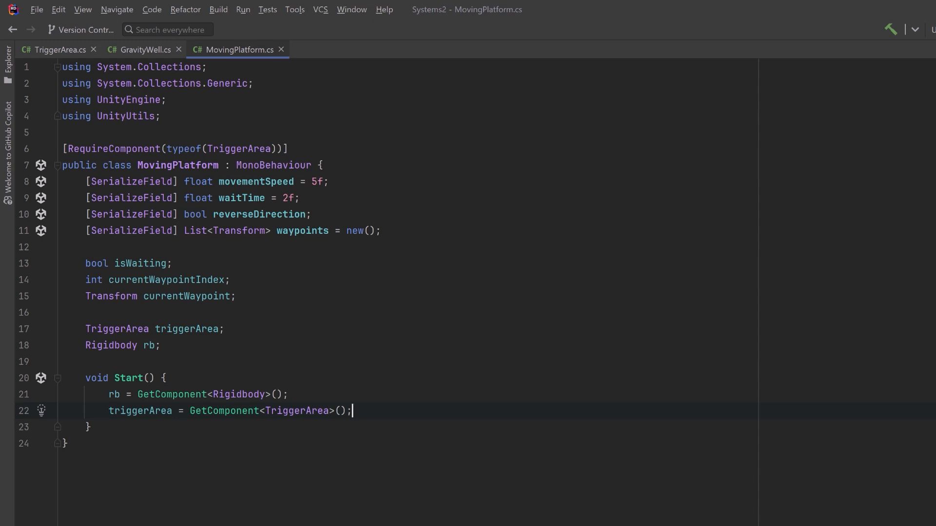
{"action": "type", "text": "rb.freezeRotation = true;"}
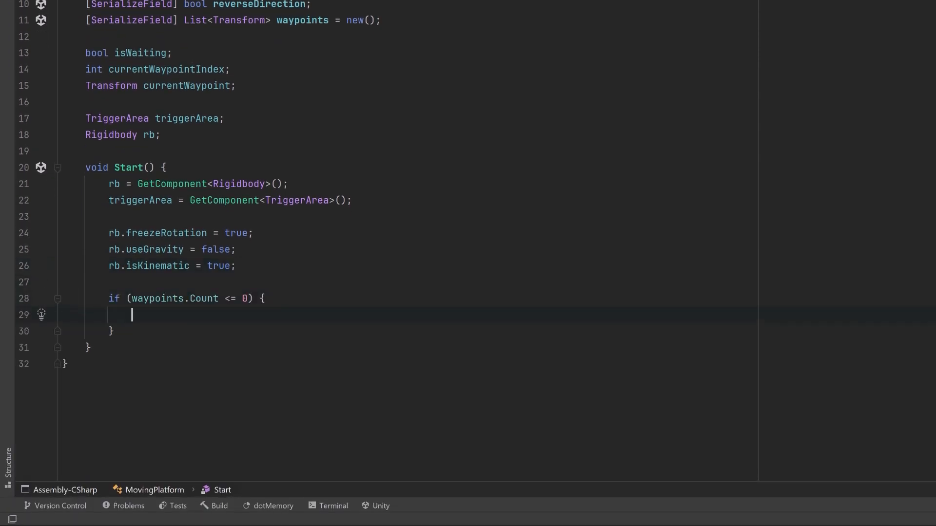
Warn when no waypoints are assigned, otherwise set currentWaypoint from waypoints[currentWaypointIndex].
{"action": "type", "text": "Debug.LogWarning($\"No waypoints have been assigned to {name}!\");"}
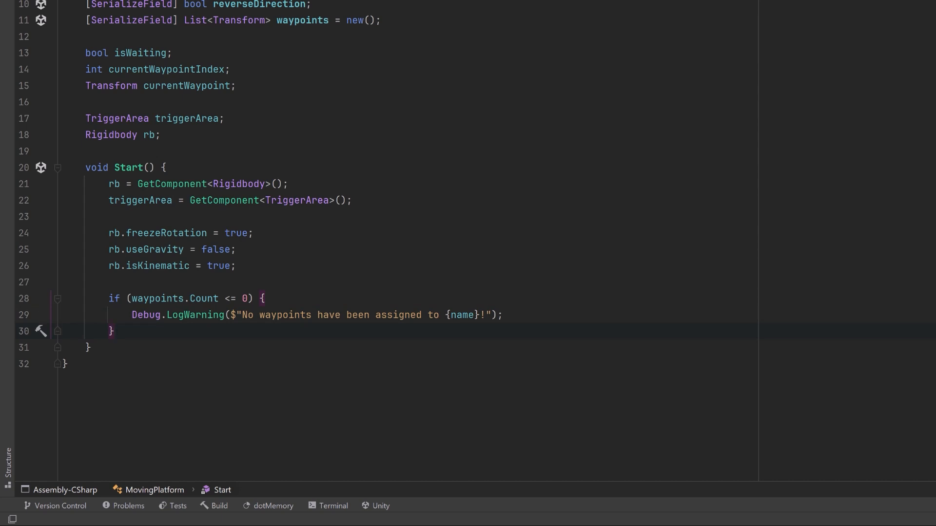
{"action": "type", "text": "else {"}
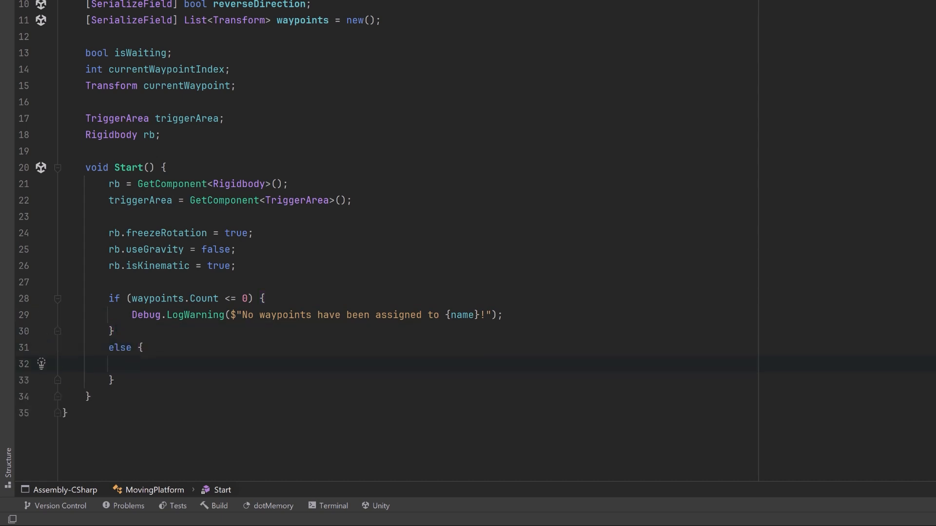
{"action": "type", "text": "currentWaypoint = waypoints[currentWaypointIndex];"}
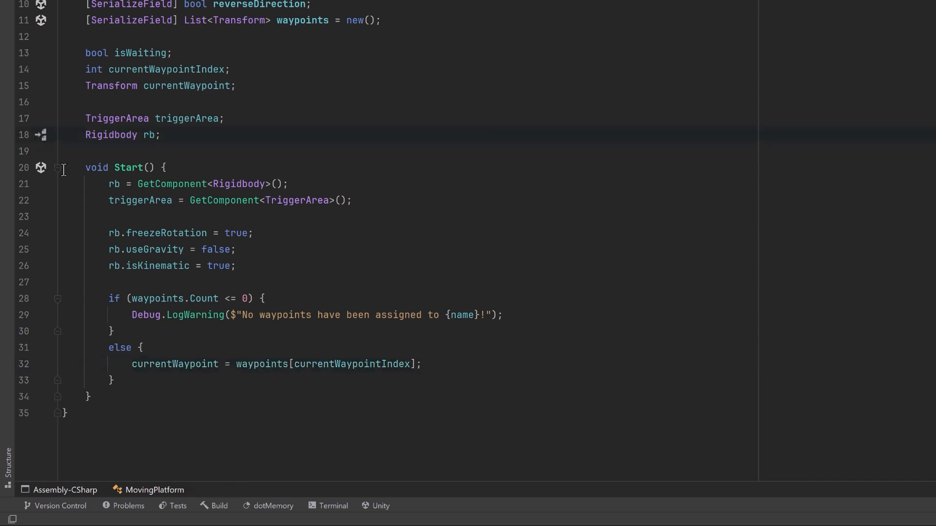
Collapse Start and begin MovePlatform with an early return when waypoints are empty or isWaiting.
{"action": "left_click", "coordinate": [57, 167]}
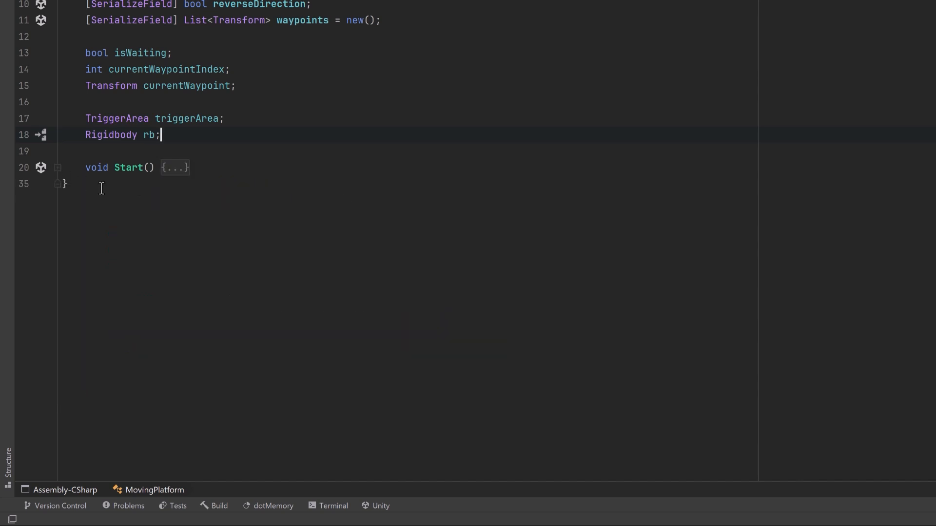
{"action": "mouse_move", "coordinate": [880, 114]}
{"action": "type", "text": "void MovePlatform() {"}
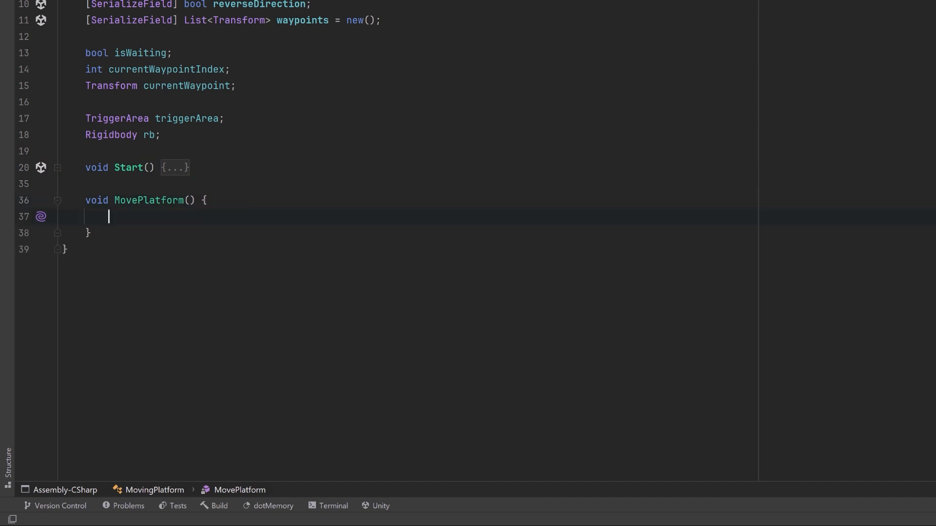
{"action": "type", "text": "if (waypoints.Count <= 0 || isWaiting) return;"}
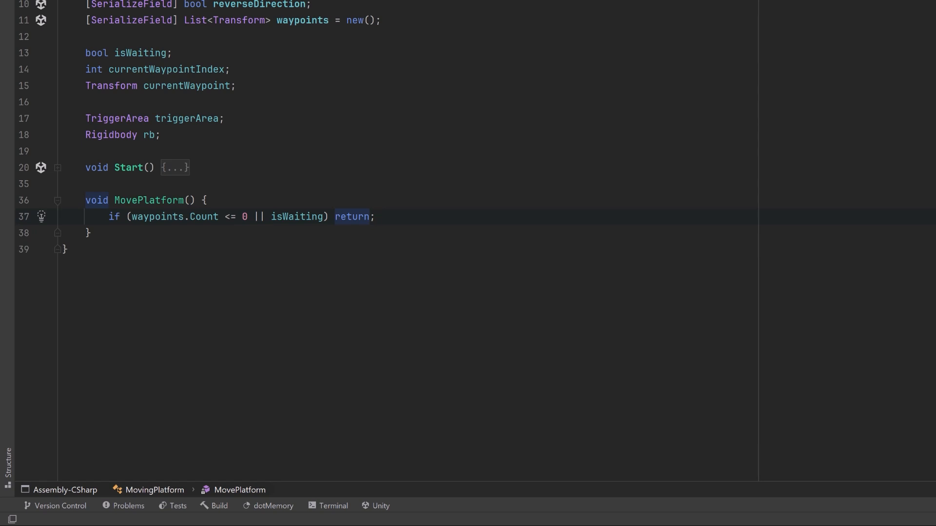
{"action": "key", "text": "enter"}
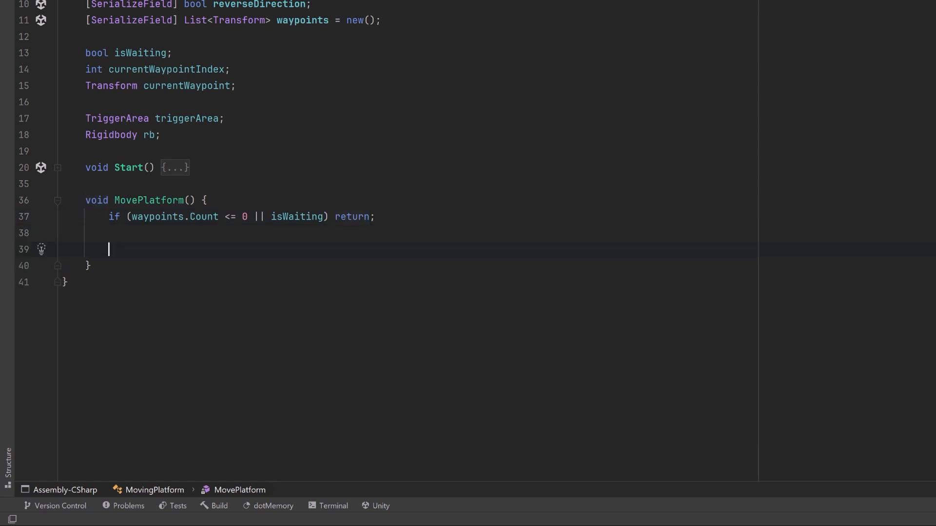
Compute toNextWaypoint and the movement vector as its normalized direction times movementSpeed * Time.deltaTime.
{"action": "type", "text": "Vector3 toNextWaypoint = currentWaypoint.position - transform.position;"}
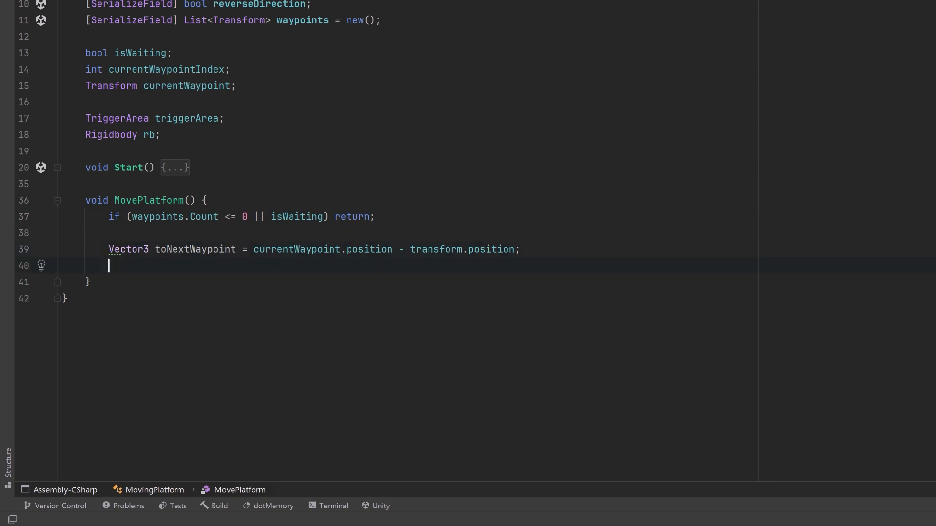
{"action": "type", "text": "Vector3 movement = toNextWaypoint.normalized * (movementSpeed * Time.deltaTime);"}
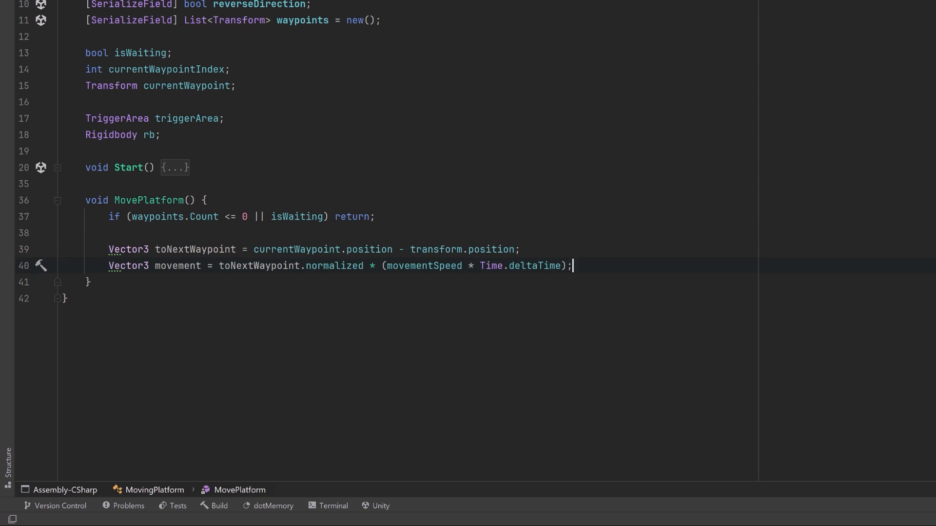
{"action": "key", "text": "enter"}
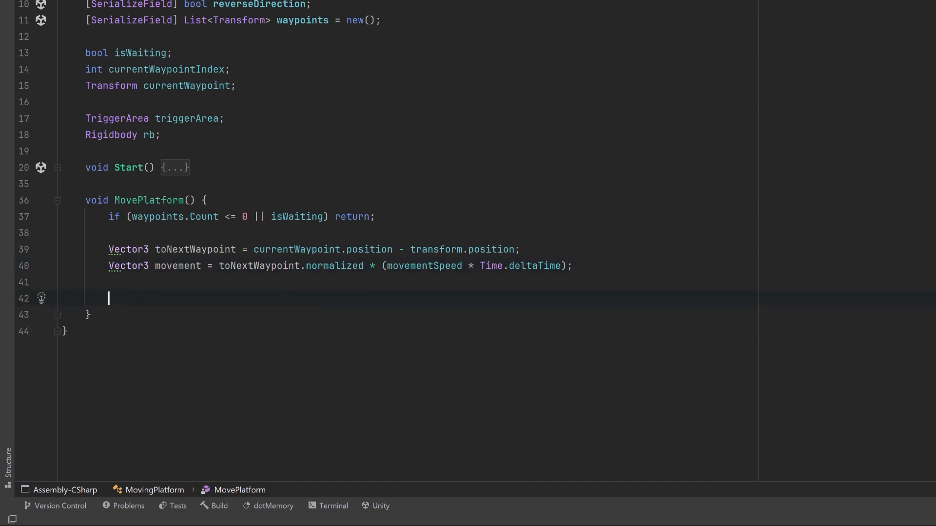
When movement reaches or exceeds the remaining distance, snap rb onto the waypoint and call UpdateWaypoint.
{"action": "type", "text": "if (movement.magnitude >= toNextWaypoint.magnitude || movement.magnitude == 0f) {"}
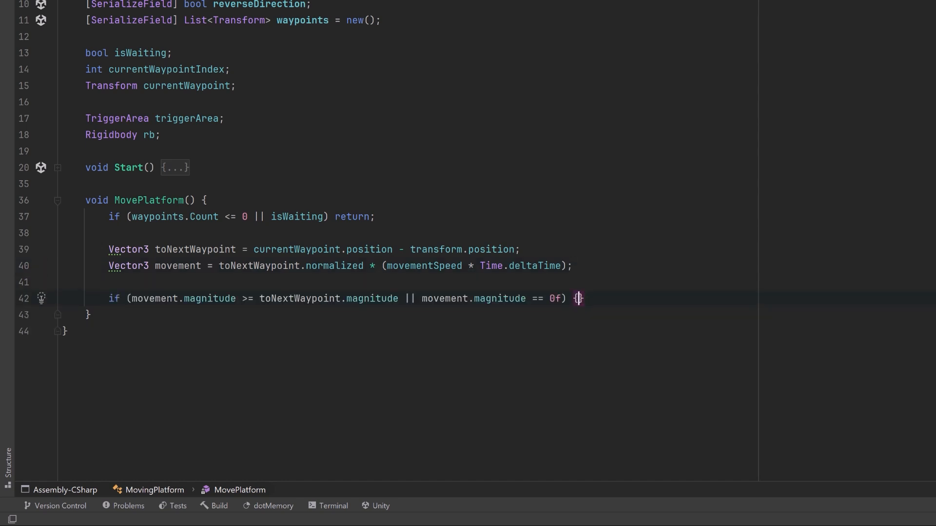
{"action": "key", "text": "enter"}
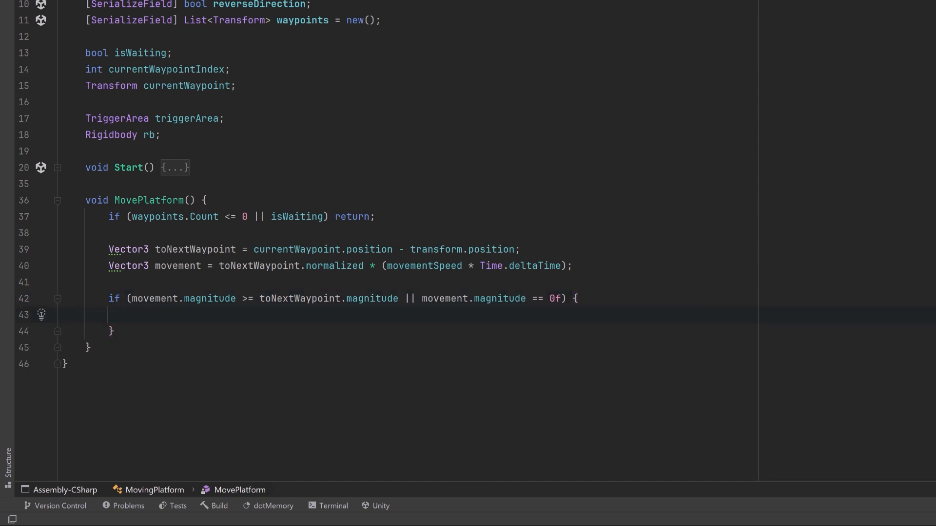
{"action": "type", "text": "rb.transform.position = currentWaypoint.position;"}
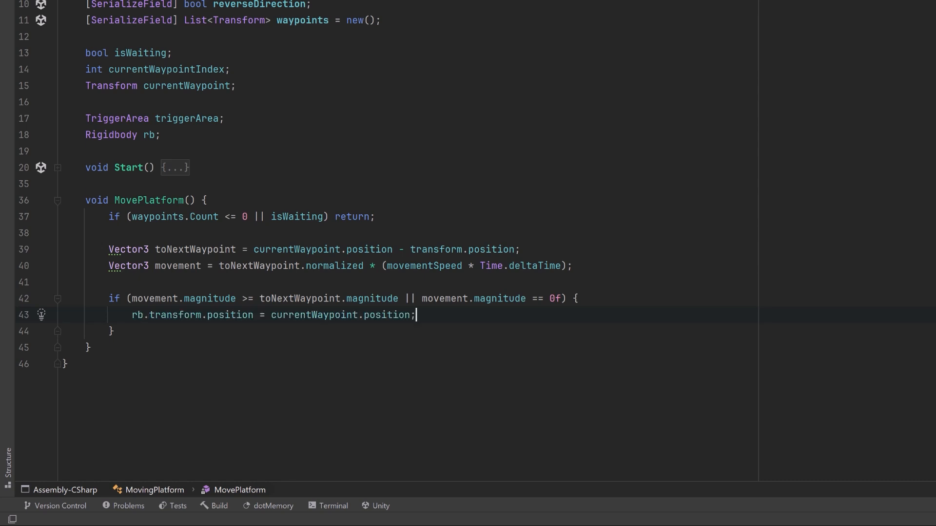
{"action": "key", "text": "enter"}
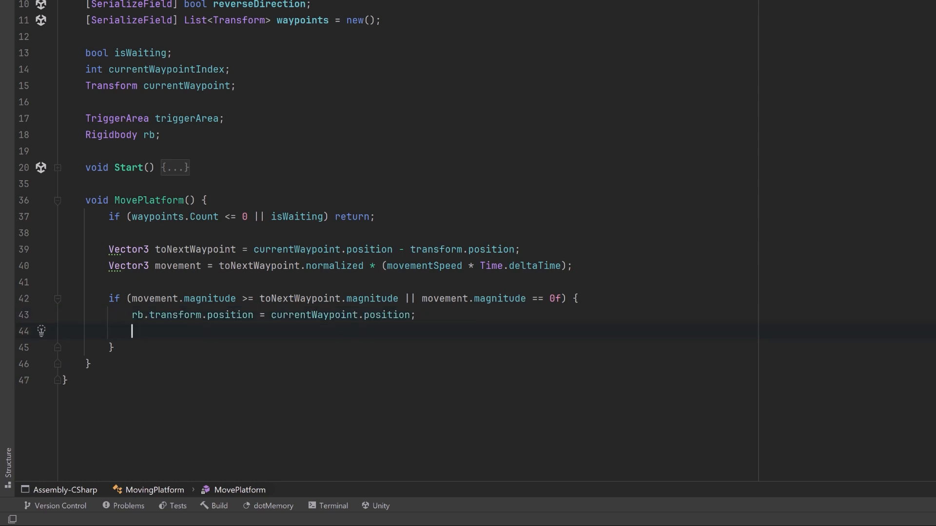
{"action": "type", "text": "UpdateWaypoint();"}
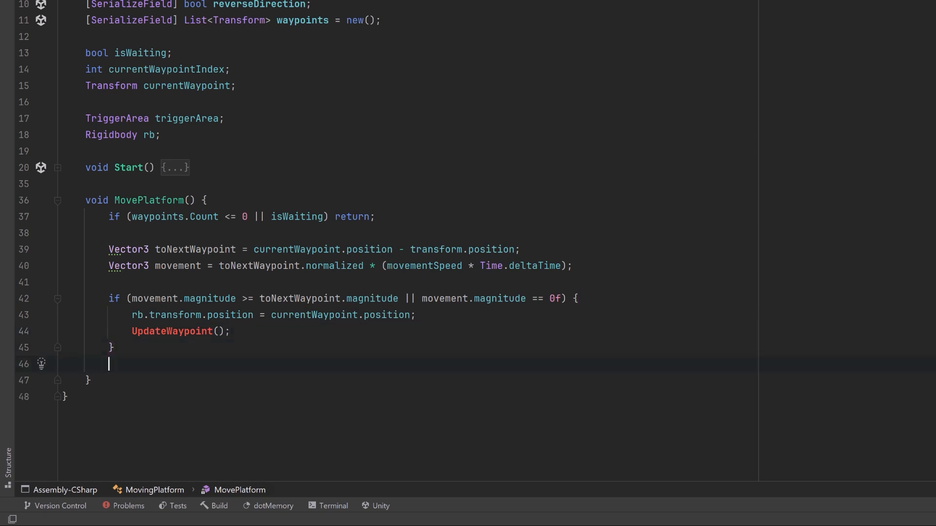
Otherwise add the movement vector to rb.transform.position.
{"action": "type", "text": "else {"}
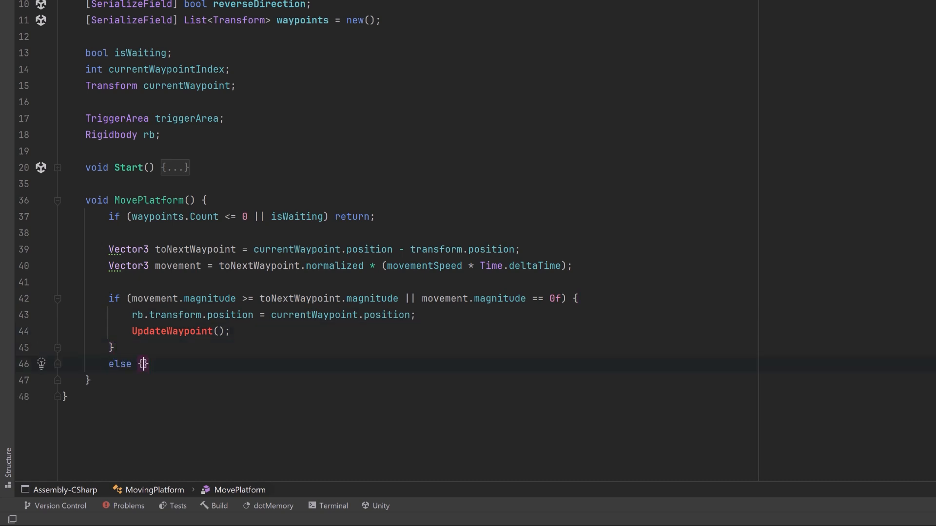
{"action": "key", "text": "enter"}
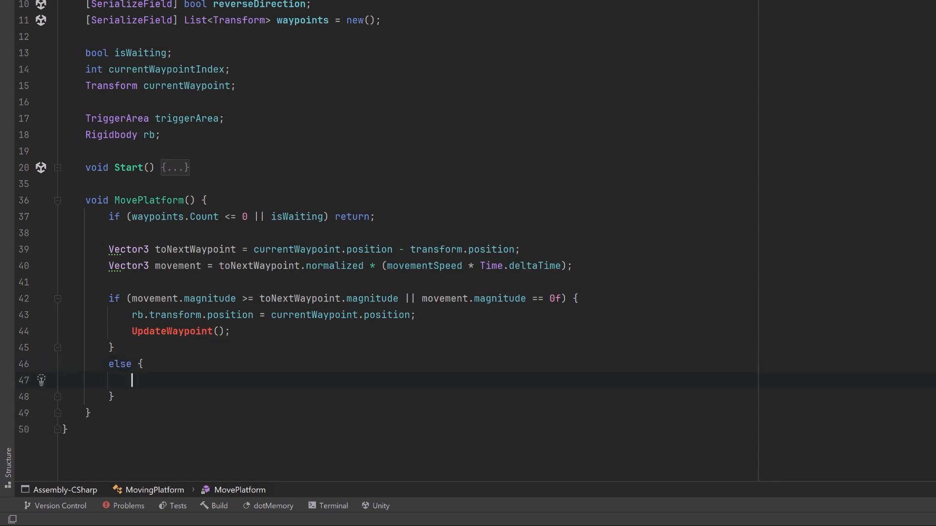
{"action": "type", "text": "rb.transform.position += movement;"}
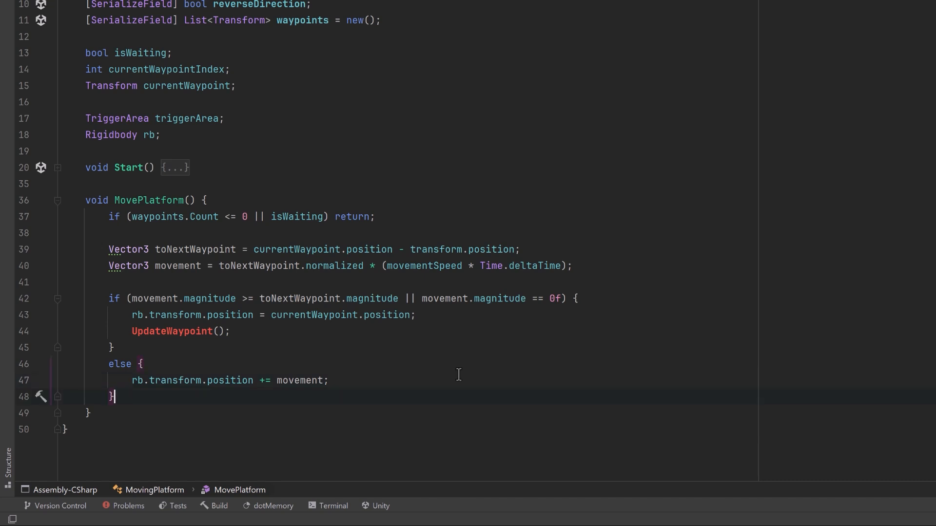
{"action": "key", "text": "enter"}
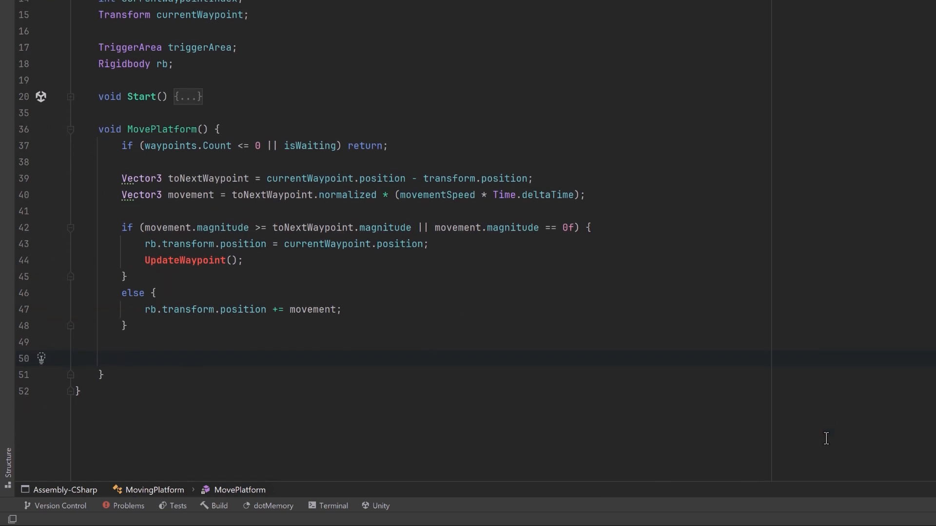
Loop over triggerArea.RigidBodies and MovePosition each rigidbody by position + movement.
{"action": "type", "text": "for (var i = 0; i < triggerArea.RigidBodies.Count; i++) {"}
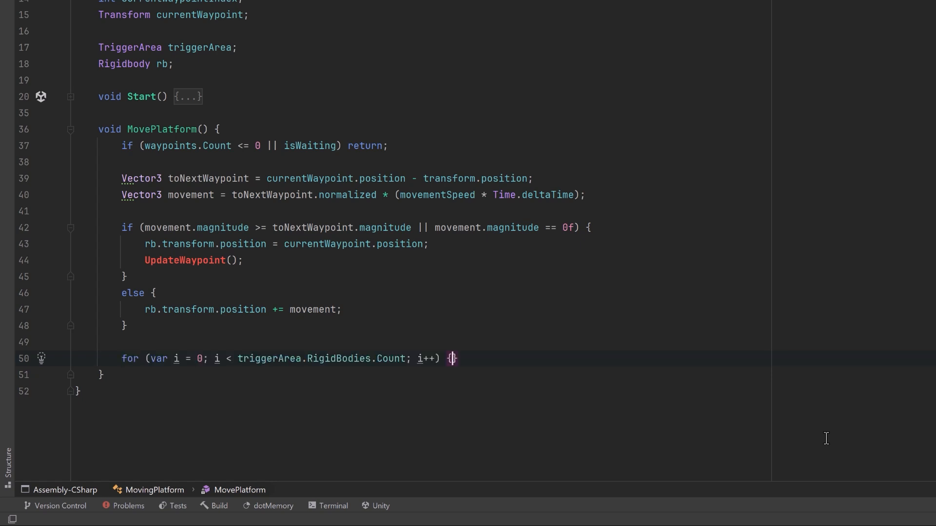
{"action": "key", "text": "enter"}
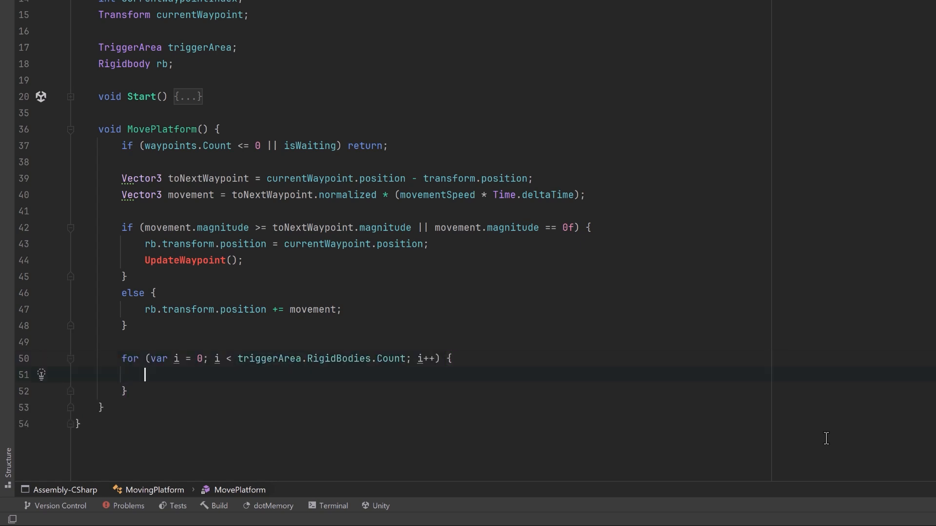
{"action": "type", "text": "Rigidbody rigidBody = triggerArea.RigidBodies[i];"}
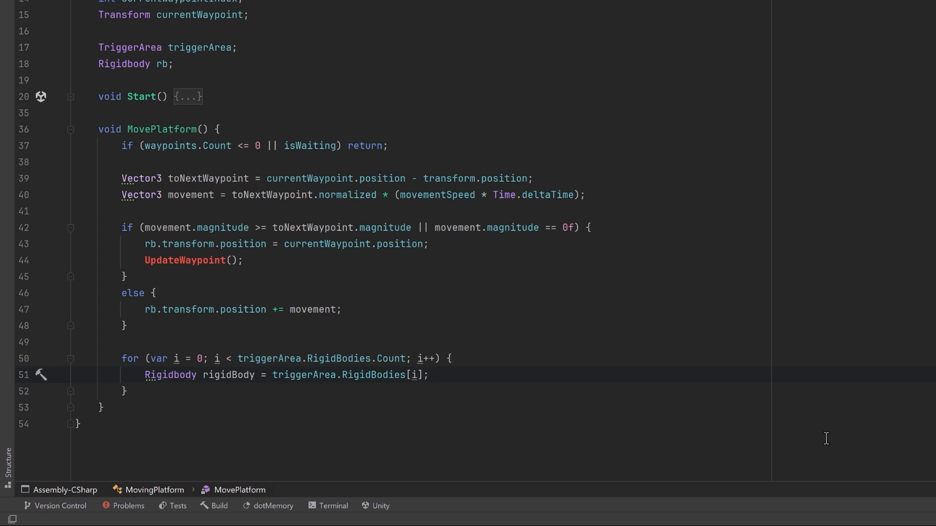
{"action": "type", "text": "rigidBody.MovePosition(rigidBody.position + movement);"}
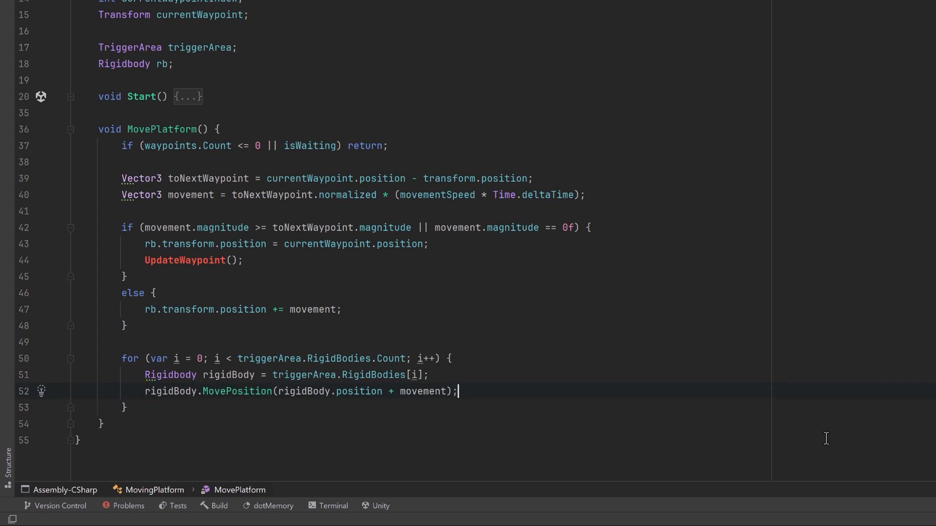
{"action": "mouse_move", "coordinate": [853, 422]}
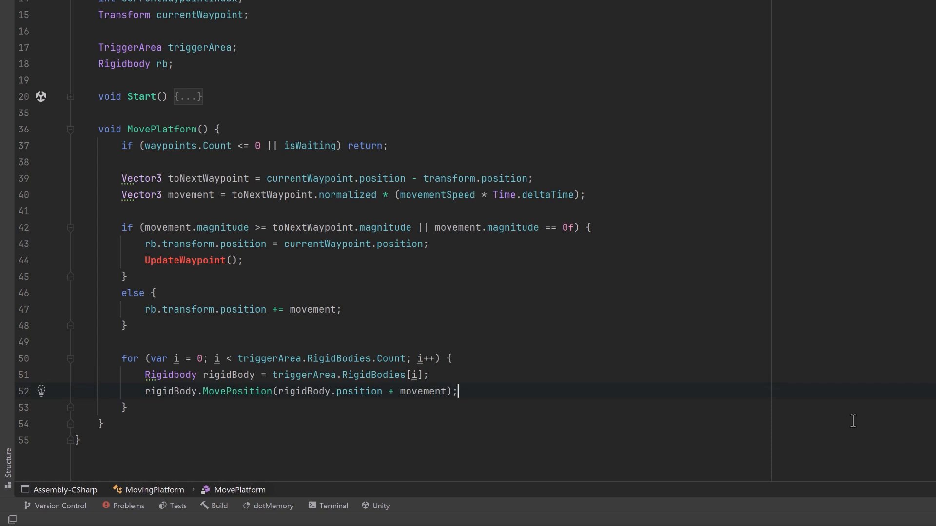
{"action": "left_click", "coordinate": [187, 96]}
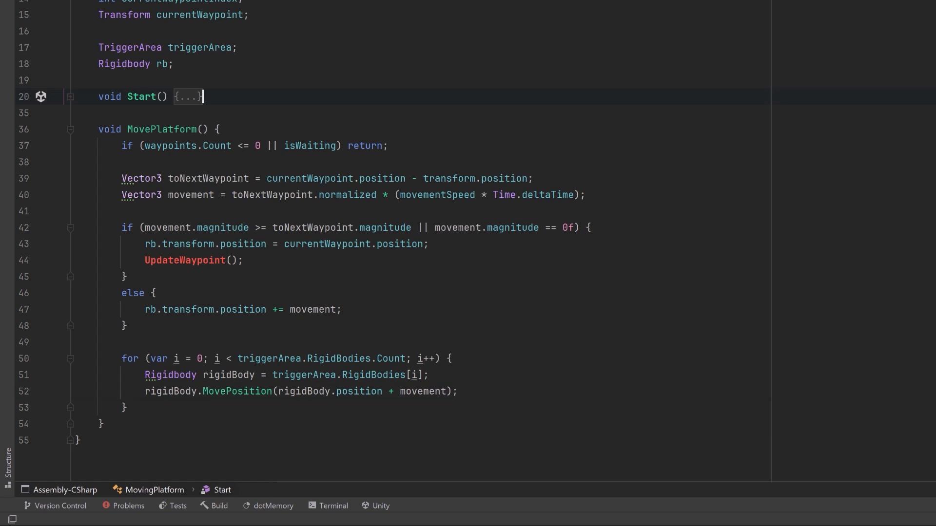
Add UpdateWaypoint stepping currentWaypointIndex by -1 or 1 depending on reverseDirection.
{"action": "key", "text": "enter"}
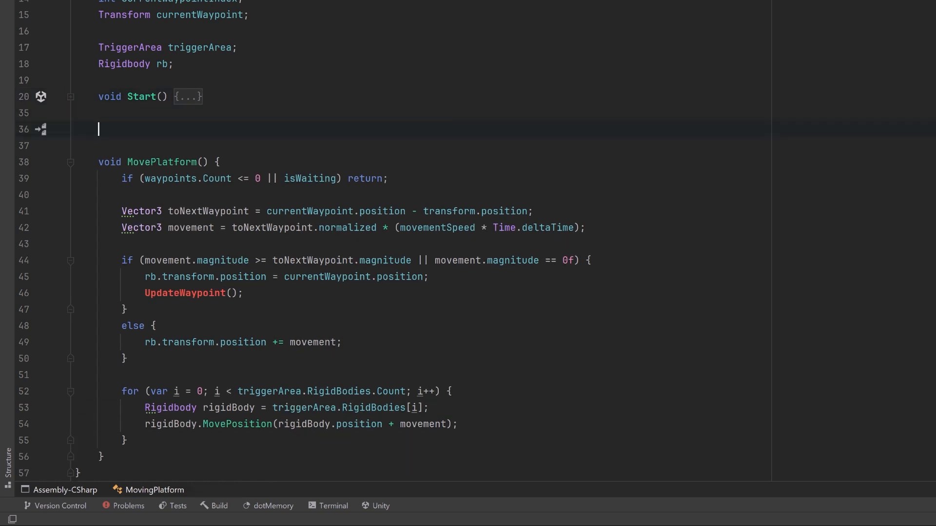
{"action": "type", "text": "void UpdateWaypoint() {"}
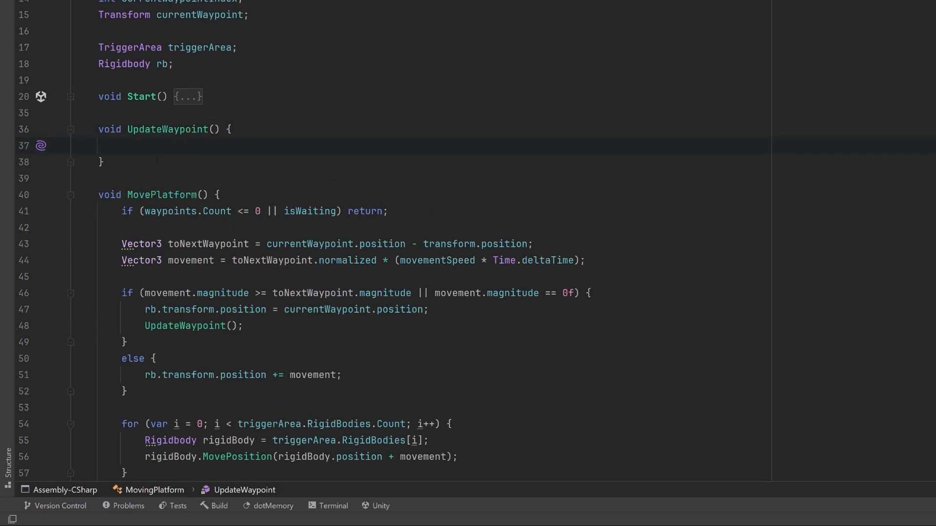
{"action": "type", "text": "currentWaypointIndex += reverseDirection ? -1 : 1;"}
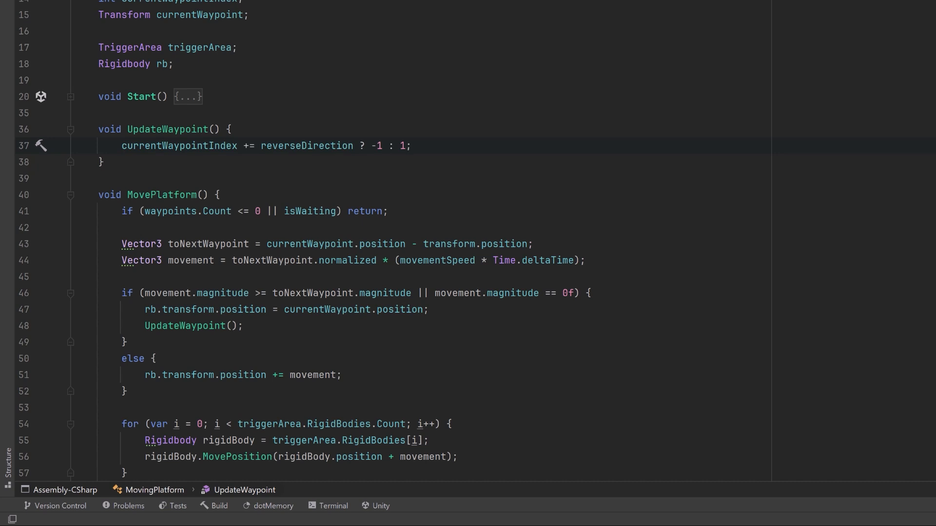
{"action": "key", "text": "enter"}
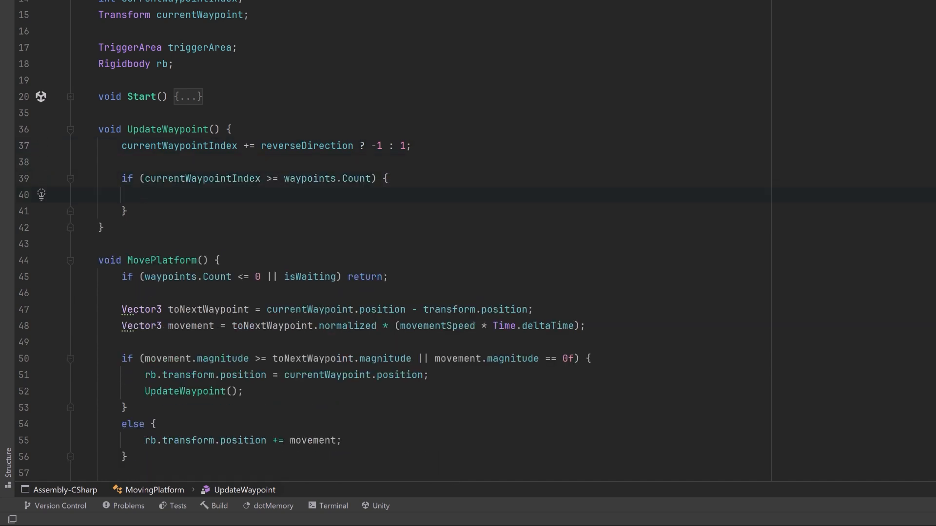
Add bounds checks resetting the index to 0 and, below zero, to waypoints.Count - 1.
{"action": "type", "text": "currentWaypointIndex = 0;"}
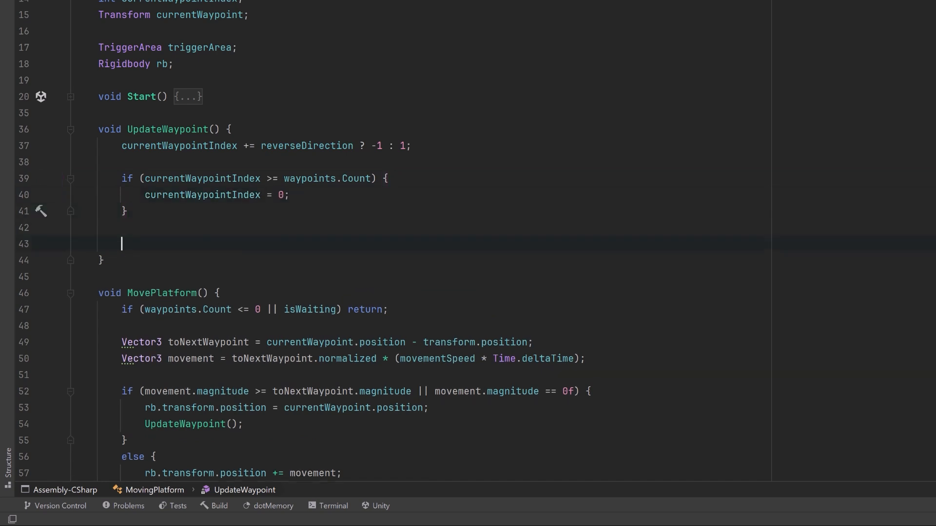
{"action": "type", "text": "if (currentWaypointIndex < 0) {"}
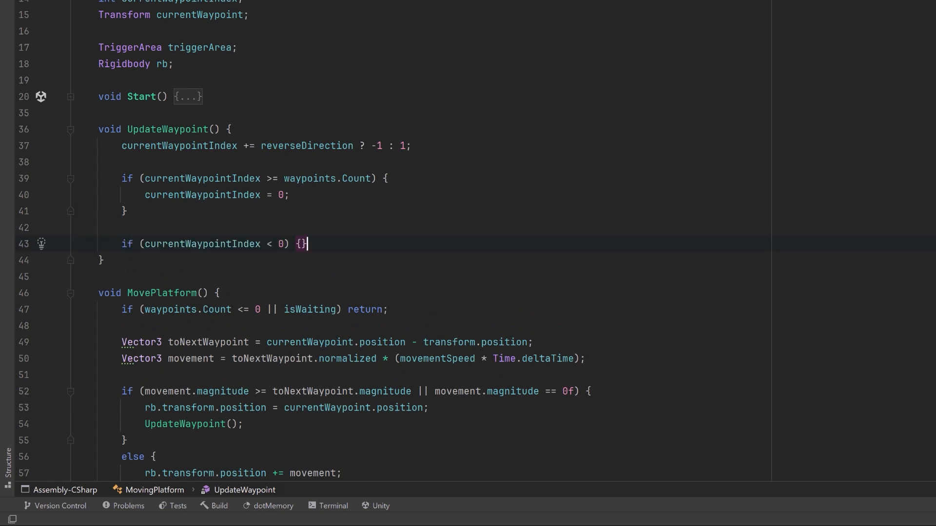
{"action": "key", "text": "Enter"}
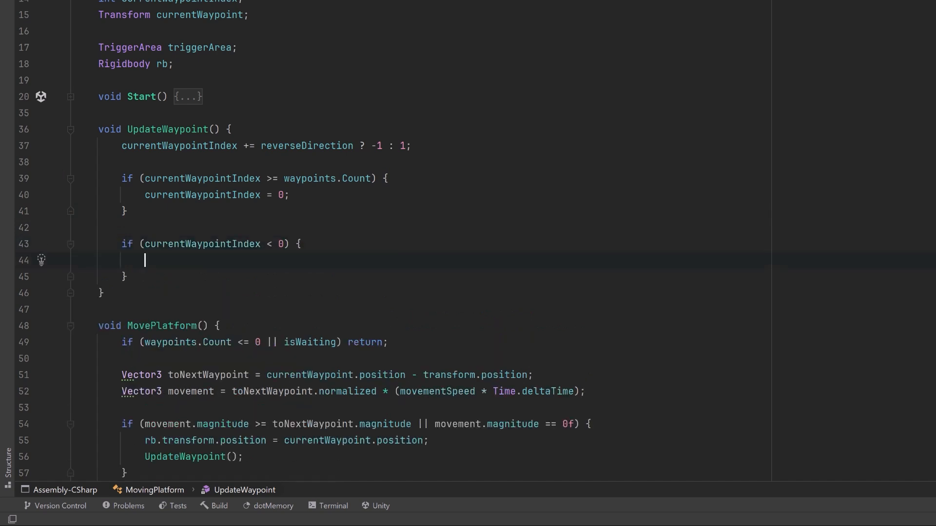
{"action": "type", "text": "currentWaypointIndex = waypoints.Count - 1;"}
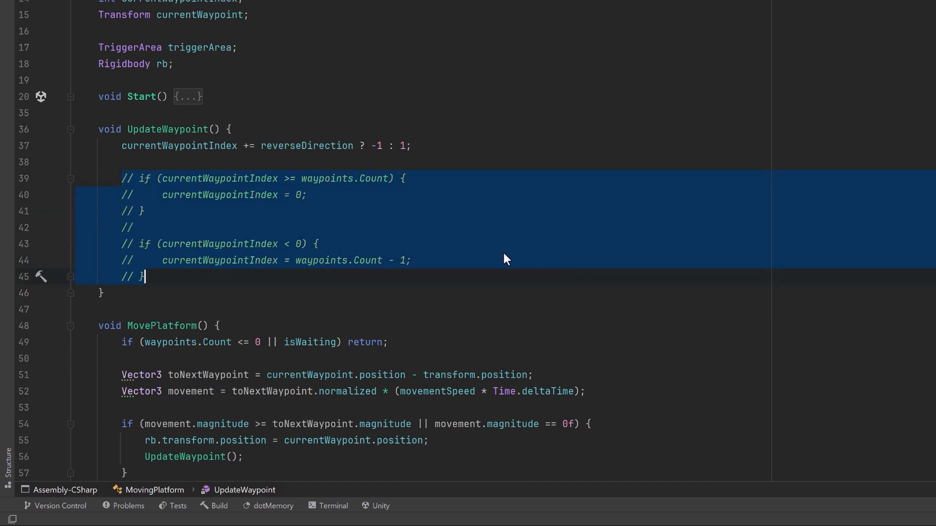
Wrap the index with (index + Count) % Count, assign currentWaypoint and set isWaiting = true.
{"action": "type", "text": "currentWaypointIndex = (currentWaypointIndex + waypoints.Count) % waypoints.Count;"}
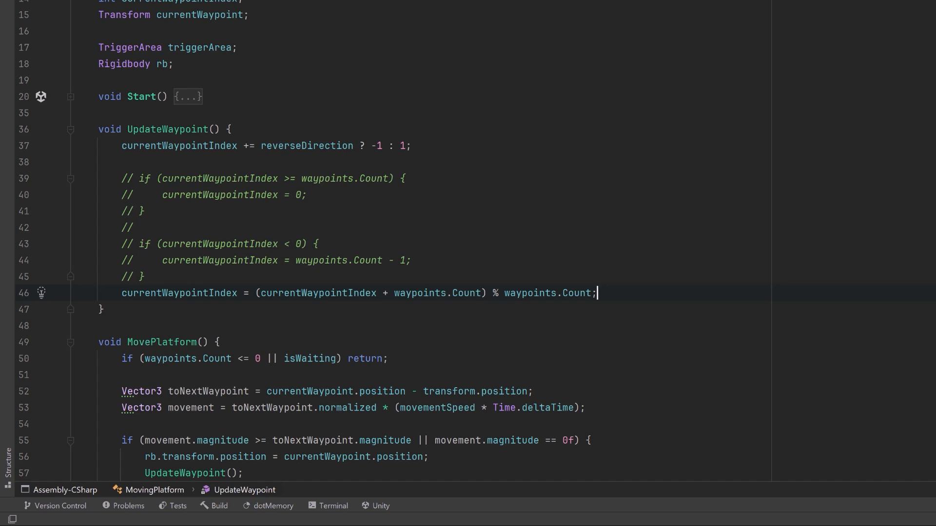
{"action": "key", "text": "enter"}
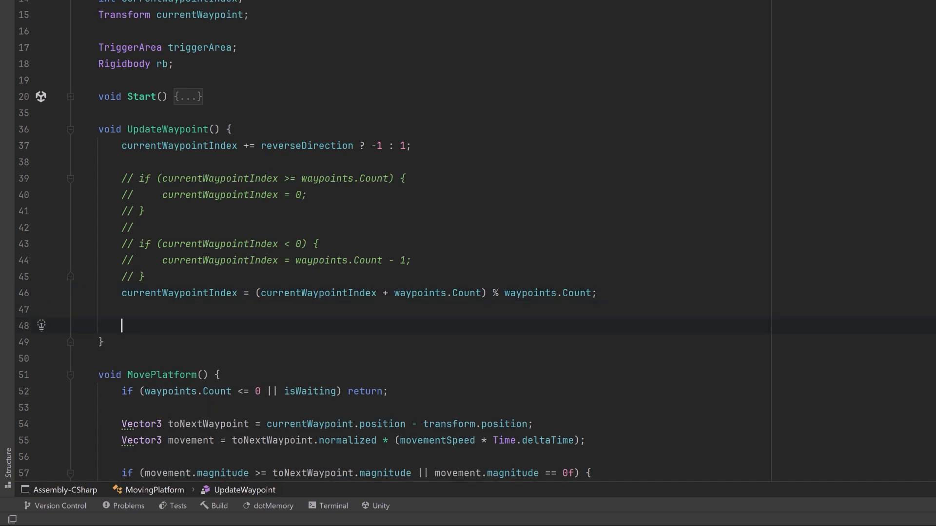
{"action": "type", "text": "currentWaypoint = waypoints[currentWaypointIndex];"}
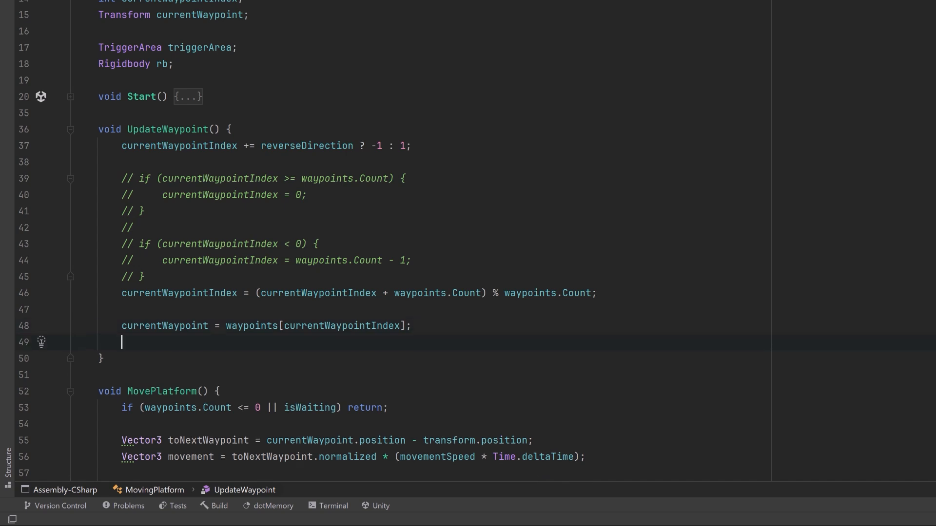
{"action": "type", "text": "isWaiting = true;"}
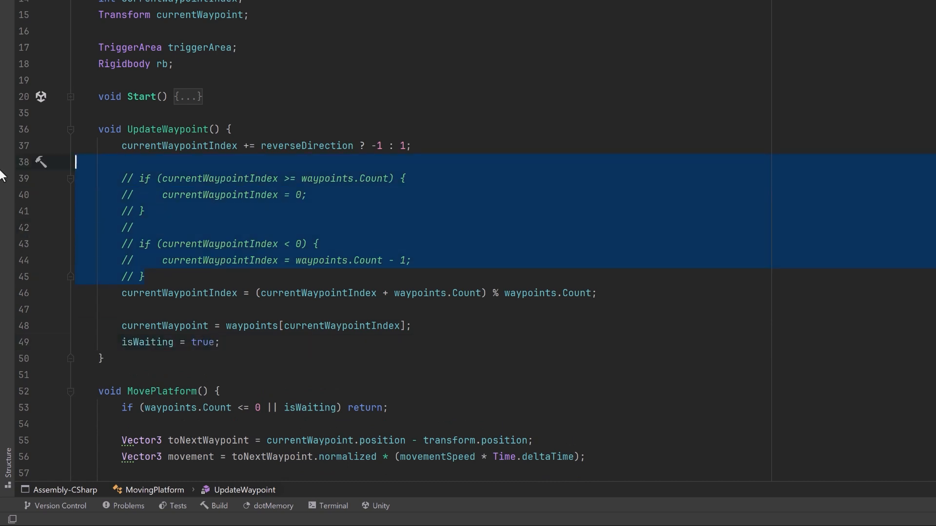
Delete the commented-out bounds checks and place the caret after the Start method.
{"action": "key", "text": "Delete"}
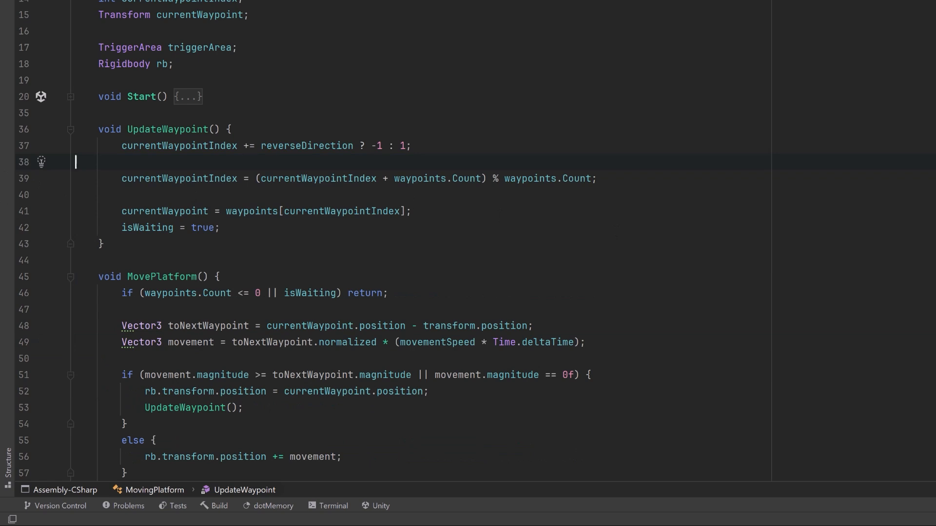
{"action": "left_click", "coordinate": [203, 96]}
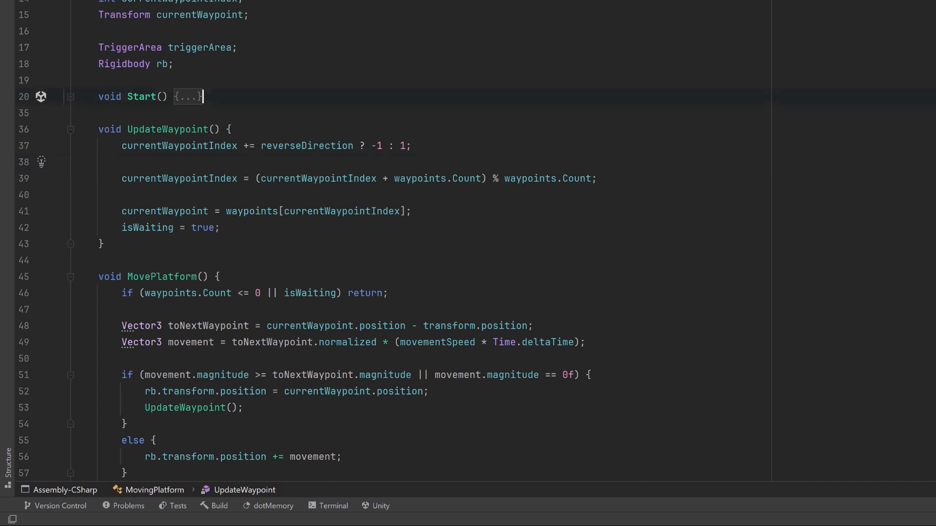
{"action": "left_click", "coordinate": [194, 97]}
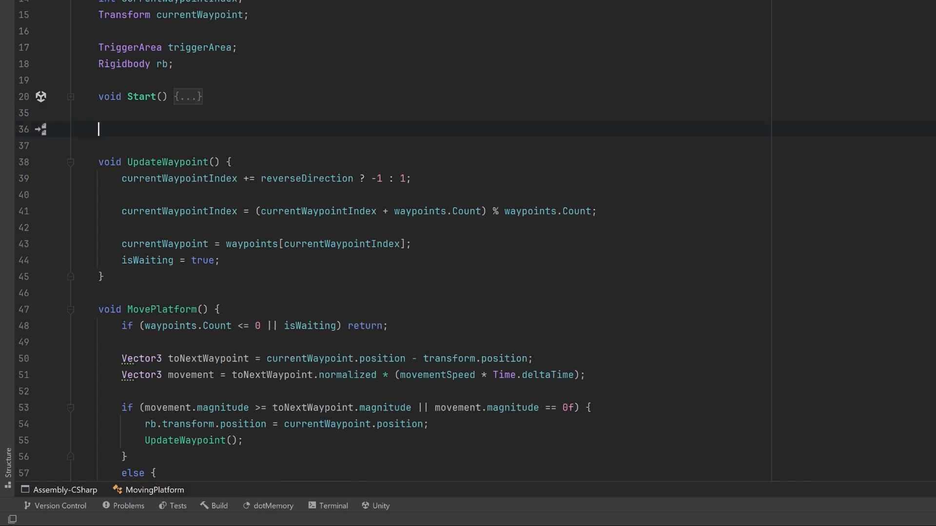
Add LateFixedUpdate coroutine looping forever with yield return wait then MovePlatform, with WaitForFixedUpdate wait as a field.
{"action": "type", "text": "IEnumerator LateFixedUpdate() {"}
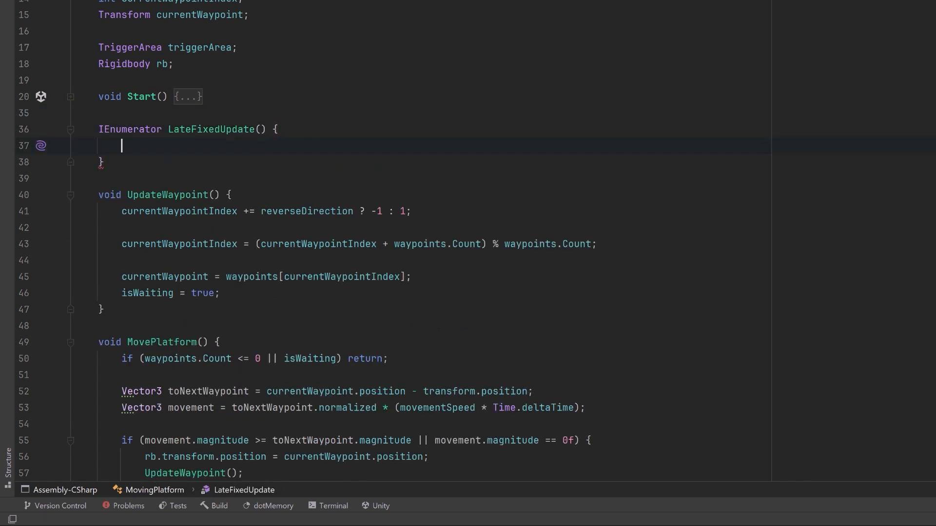
{"action": "type", "text": "WaitForFixedUpdate wait = new WaitForFixedUpdate();"}
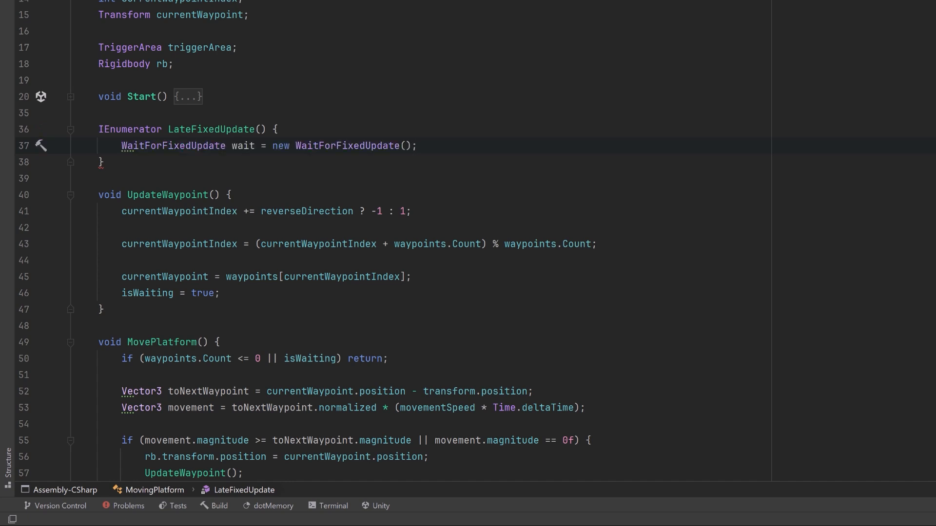
{"action": "type", "text": "while (true) {"}
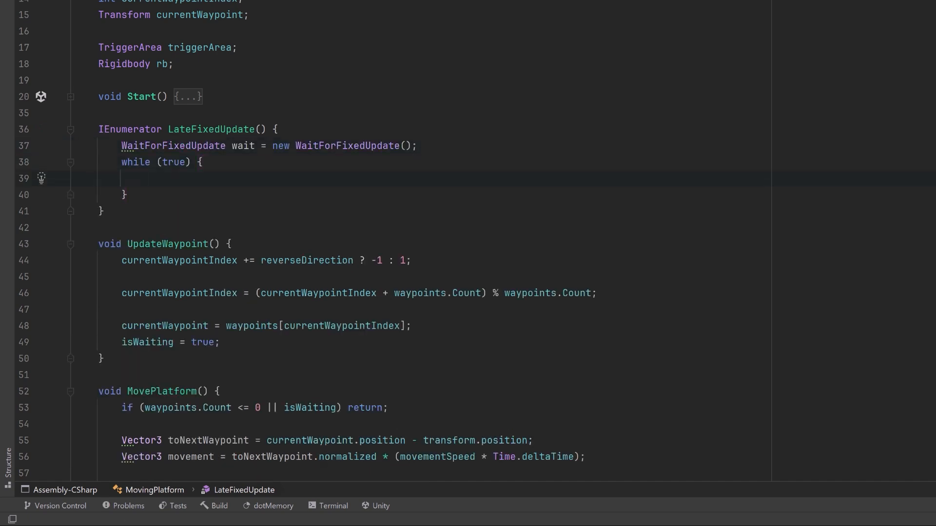
{"action": "type", "text": "yield return wait;"}
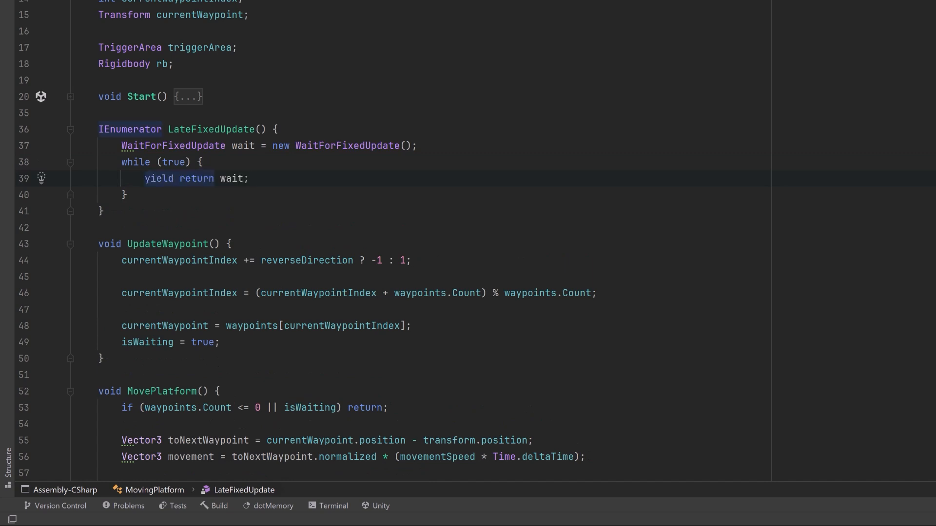
{"action": "type", "text": "MovePlatform();"}
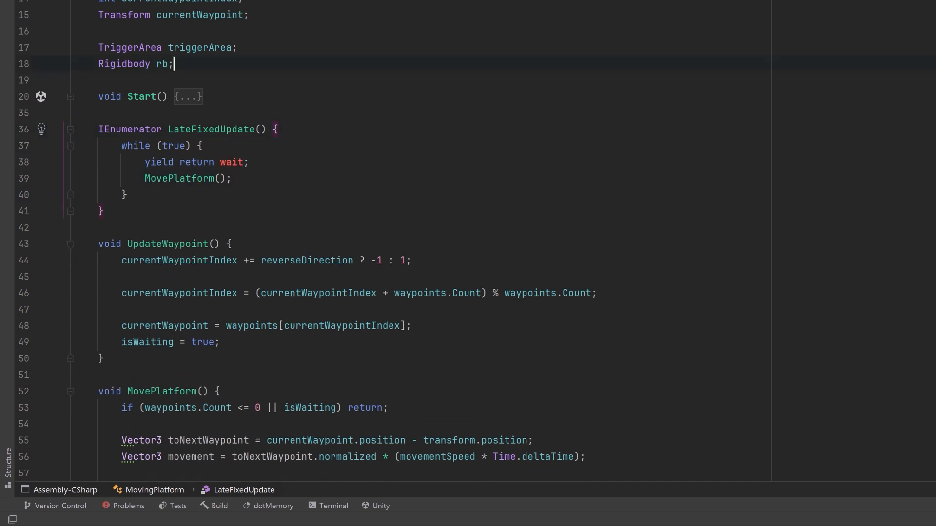
{"action": "type", "text": "WaitForFixedUpdate wait = new WaitForFixedUpdate();"}
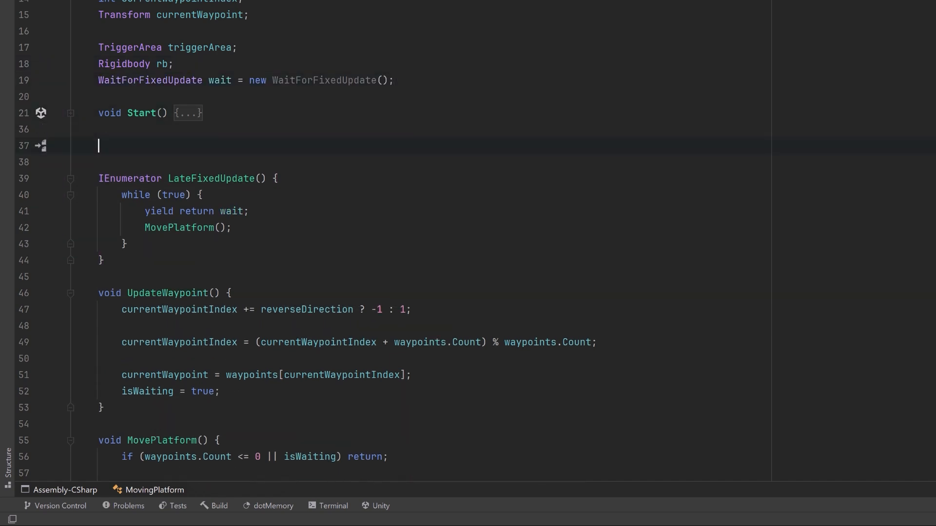
Write WaitRoutine getting a WaitForSeconds duration, looping to yield it when isWaiting, clear isWaiting, then yield null.
{"action": "type", "text": "IEnumerator WaitRoutine() {"}
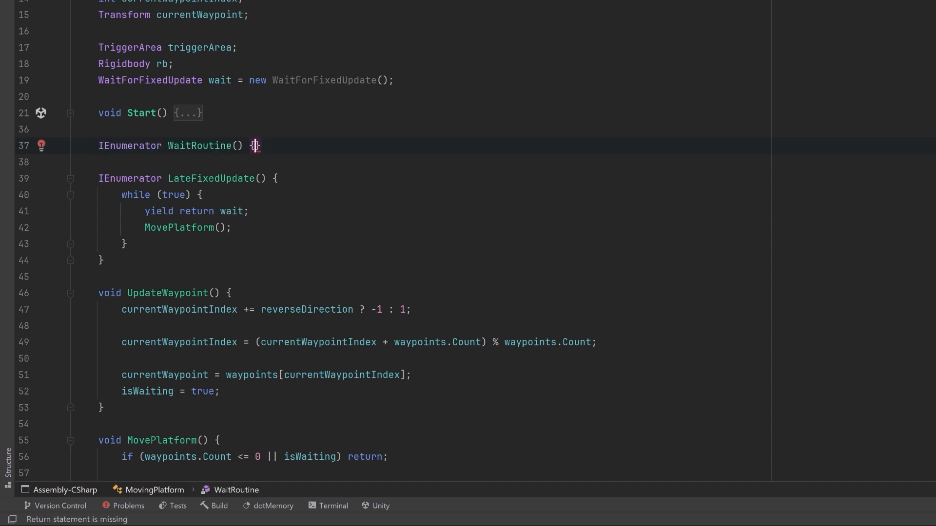
{"action": "type", "text": "WaitForSeconds duration = Helpers.GetWaitForSeconds(waitTime);"}
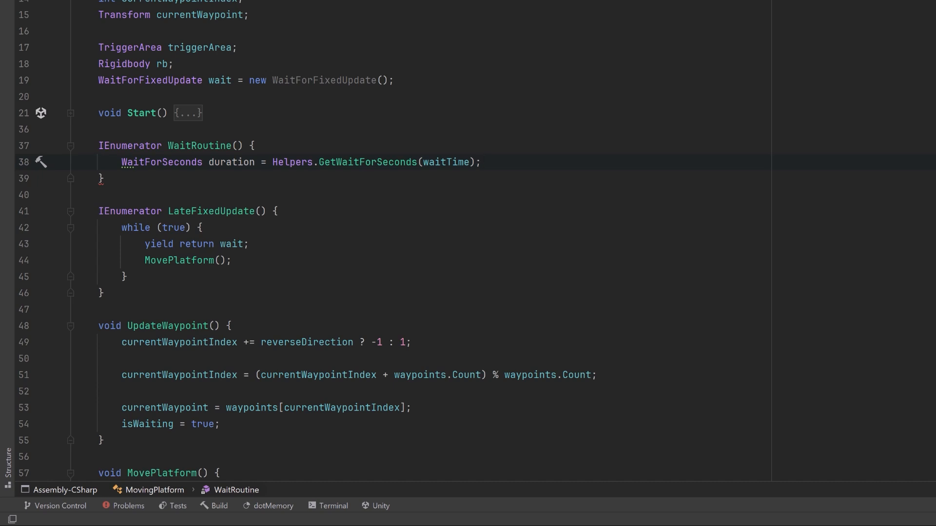
{"action": "type", "text": "while (true) {}"}
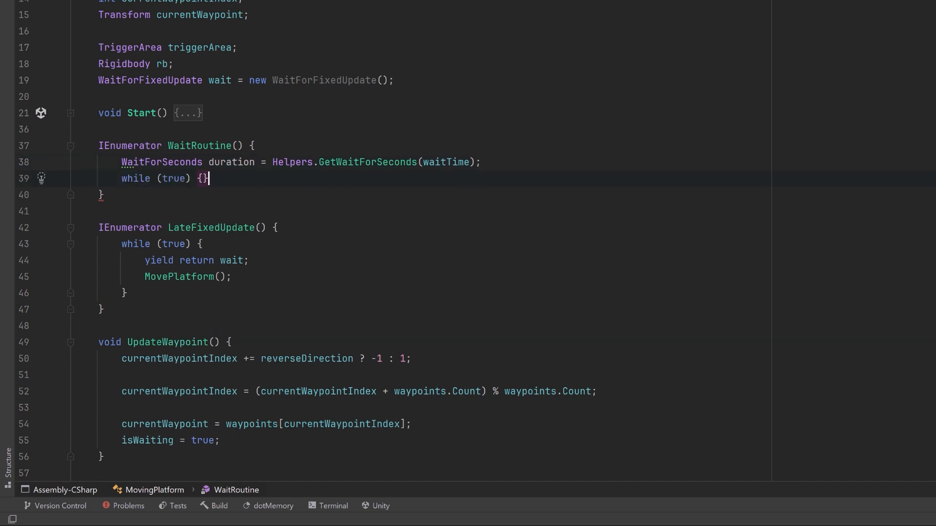
{"action": "key", "text": "Enter"}
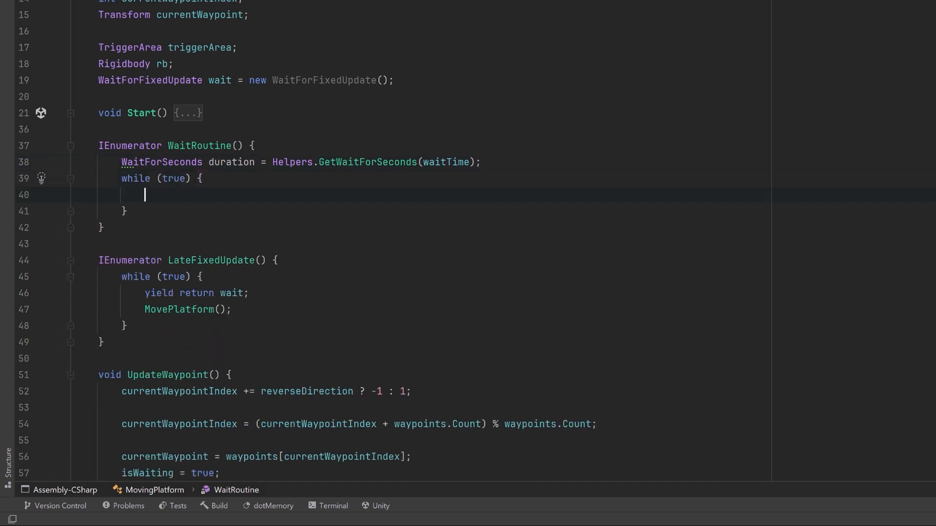
{"action": "type", "text": "if (isWaiting) {}"}
{"action": "type", "text": "yield return duration;"}
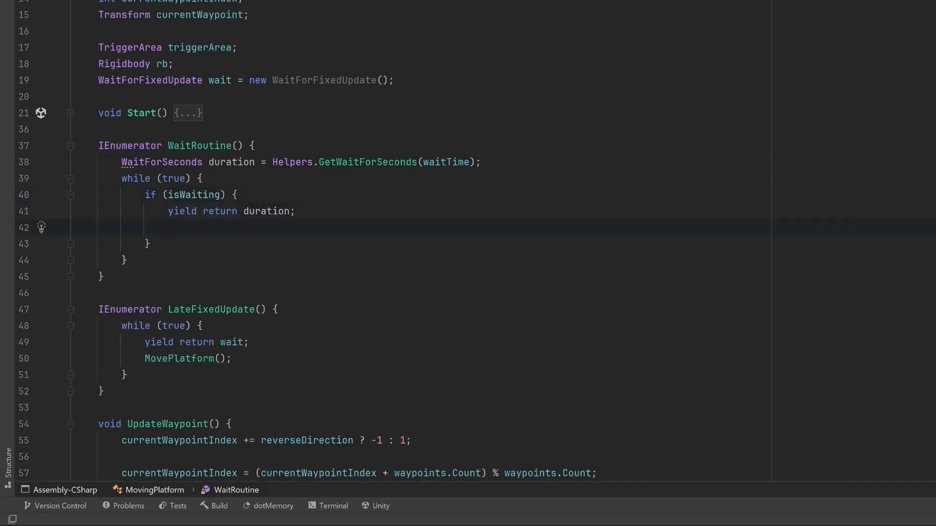
{"action": "type", "text": "isWaiting = false;"}
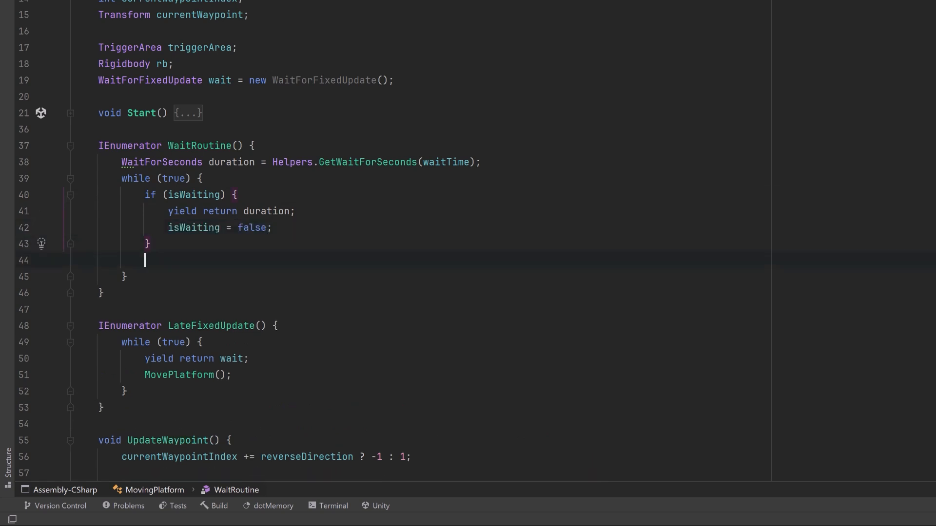
{"action": "type", "text": "yield return null;"}
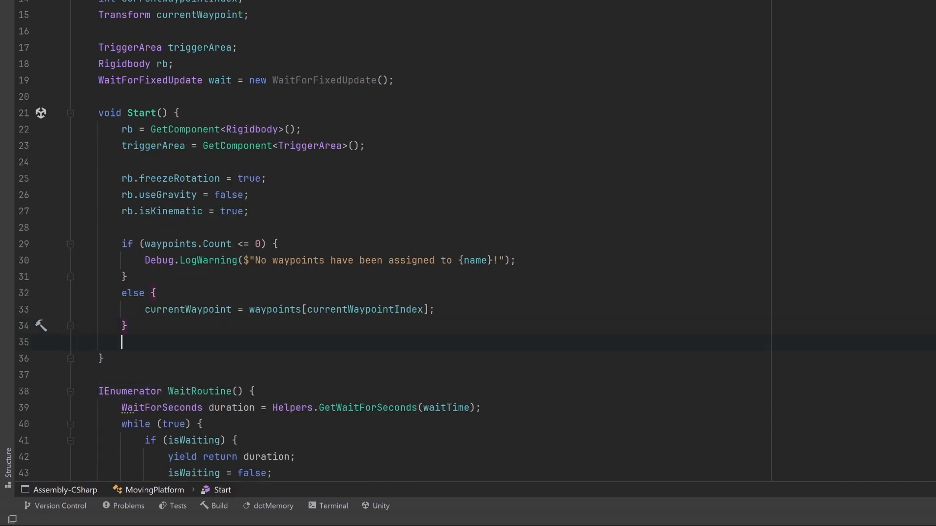
Launch the WaitRoutine and LateFixedUpdate coroutines from Start with StartCoroutine.
{"action": "type", "text": "StartCoroutine(WaitRoutine());"}
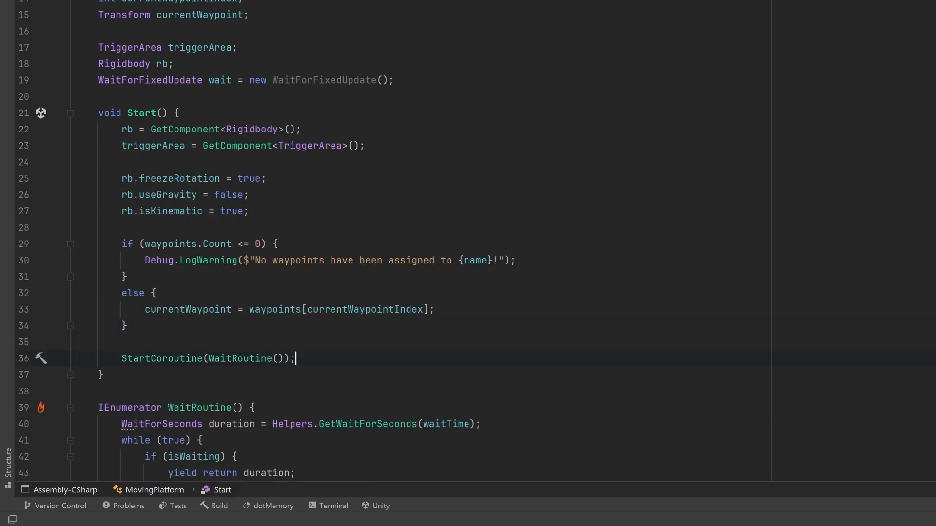
{"action": "type", "text": "StartCoroutine(LateFixedUpdate());"}
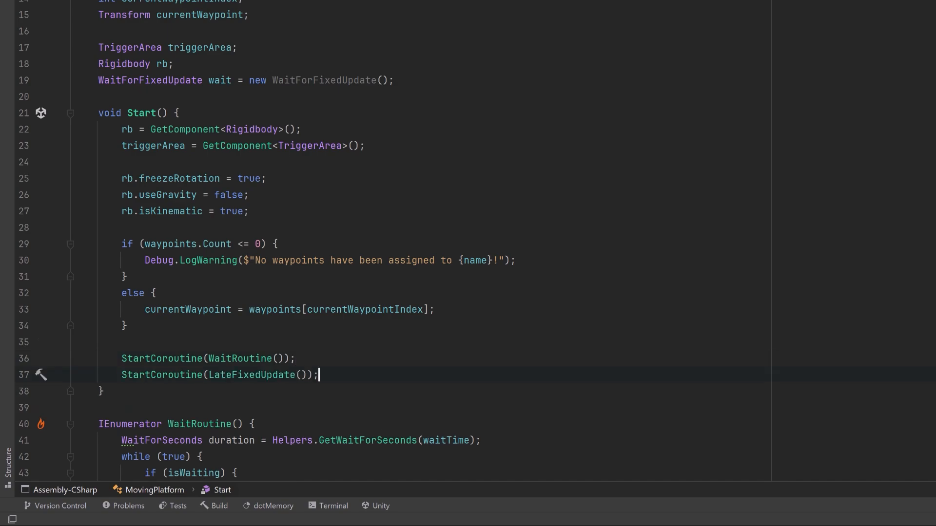
{"action": "scroll", "scroll_direction": "up", "scroll_amount": 3}
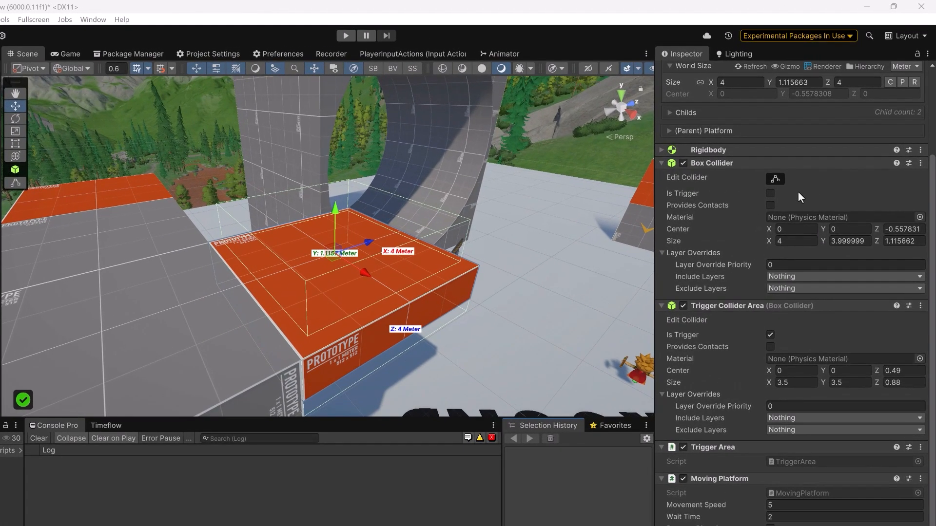
{"action": "mouse_move", "coordinate": [373, 358]}
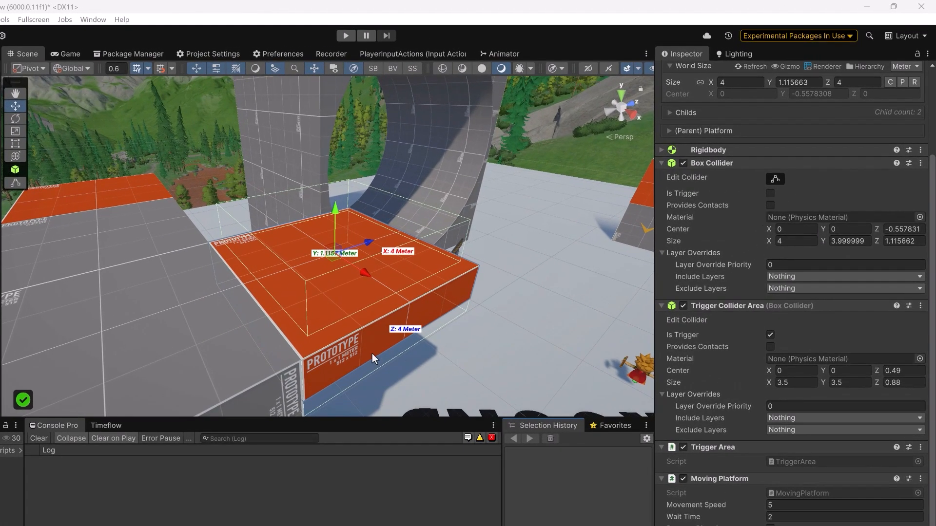
{"action": "mouse_move", "coordinate": [796, 338]}
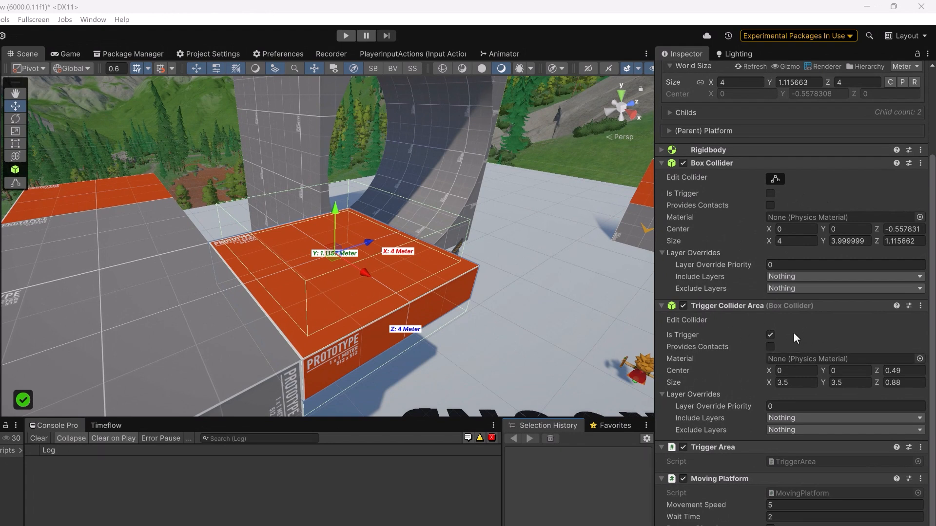
{"action": "mouse_move", "coordinate": [791, 340]}
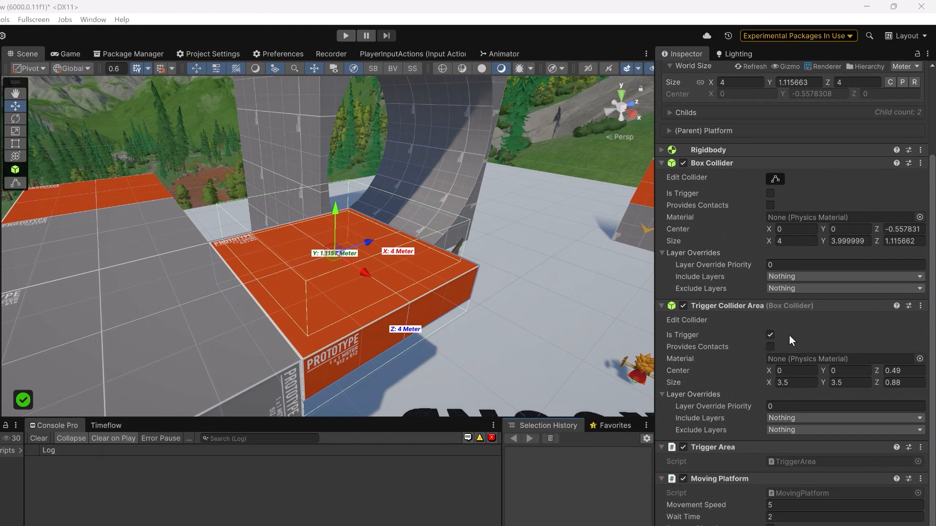
{"action": "mouse_move", "coordinate": [501, 273]}
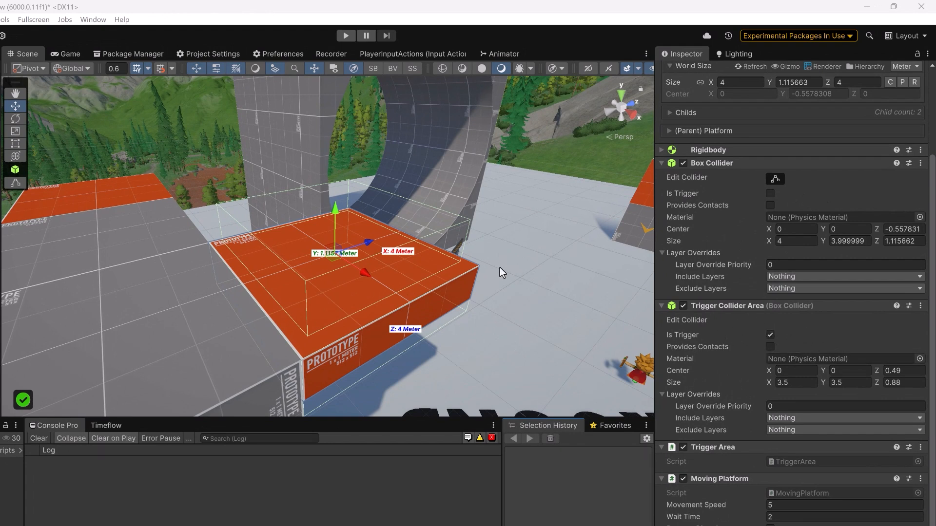
{"action": "mouse_move", "coordinate": [488, 257]}
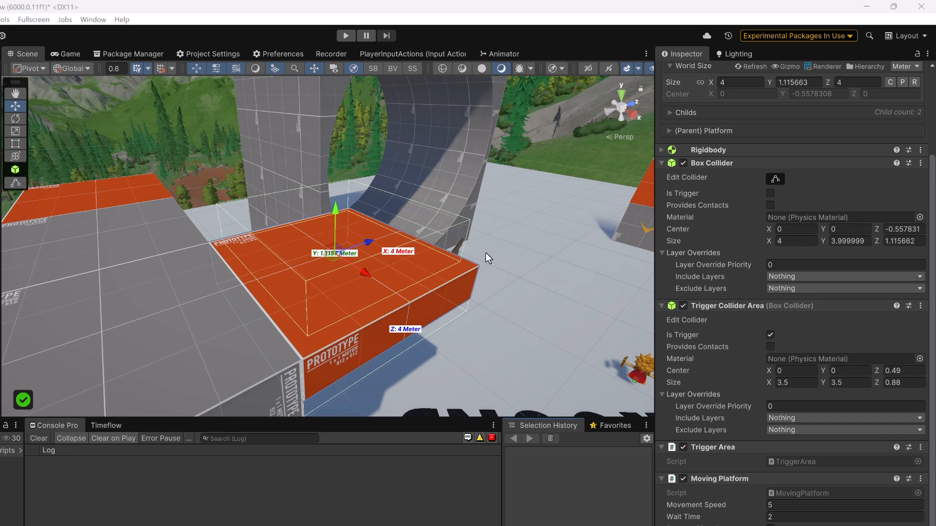
{"action": "mouse_move", "coordinate": [806, 332]}
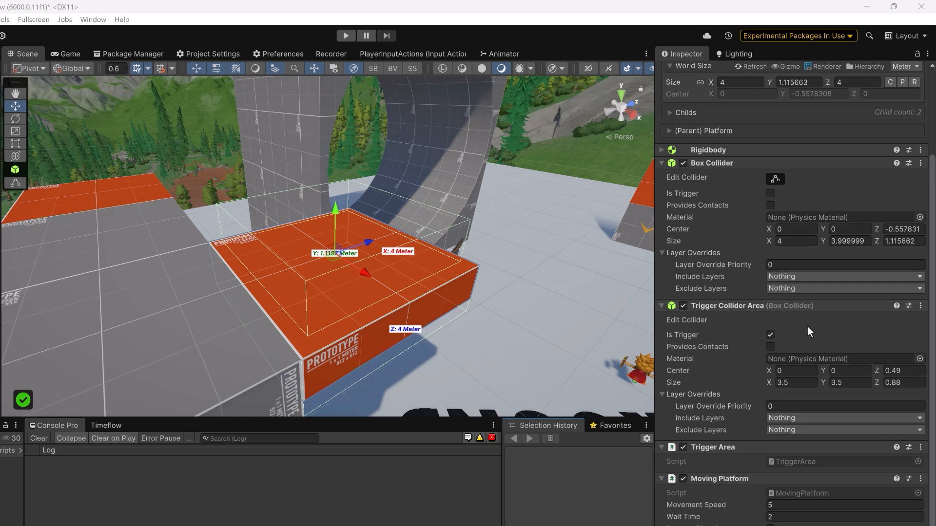
{"action": "mouse_move", "coordinate": [483, 188]}
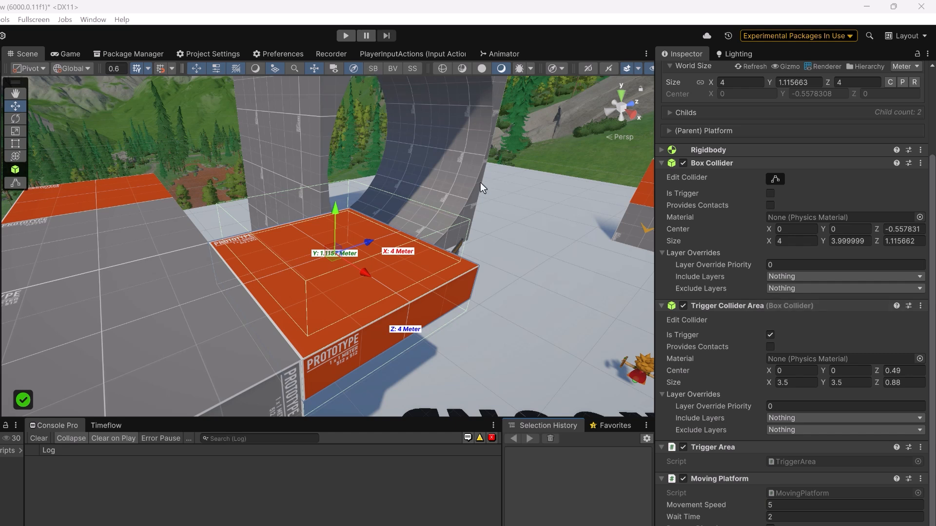
{"action": "mouse_move", "coordinate": [740, 305]}
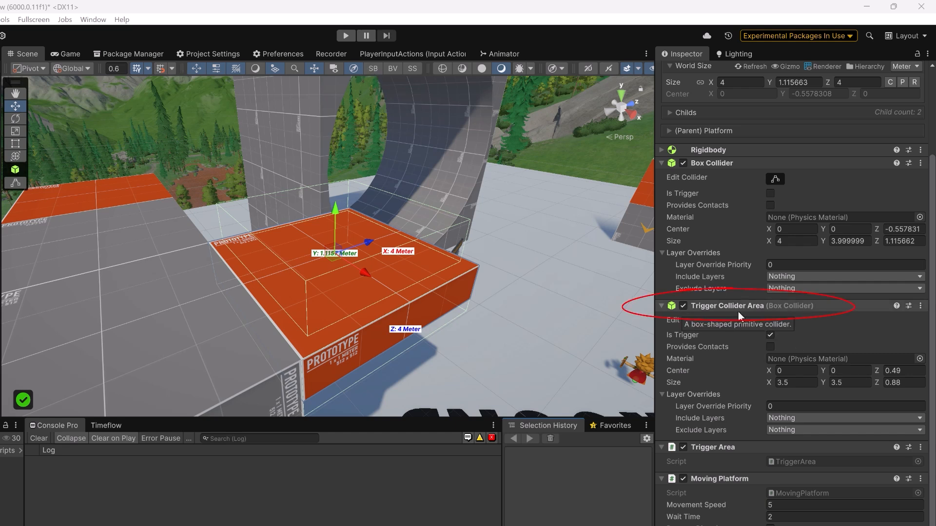
{"action": "mouse_move", "coordinate": [740, 352]}
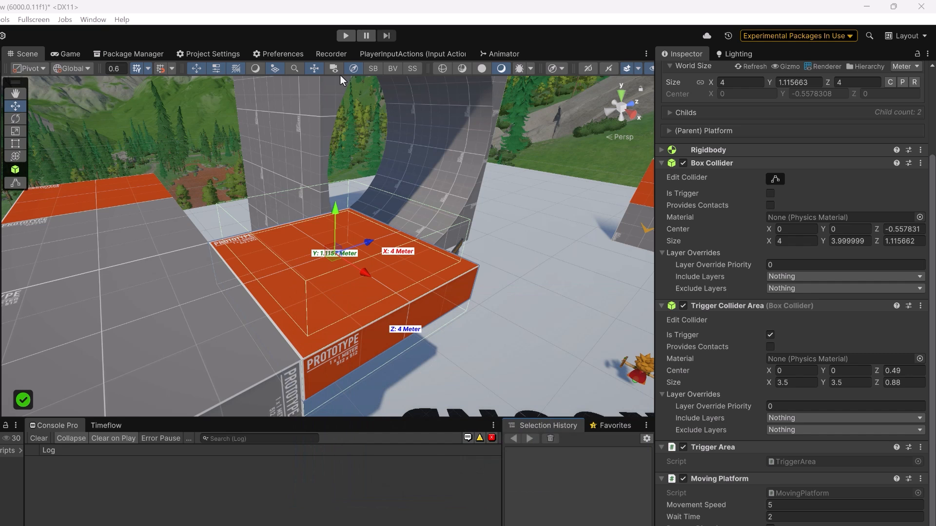
{"action": "mouse_move", "coordinate": [402, 135]}
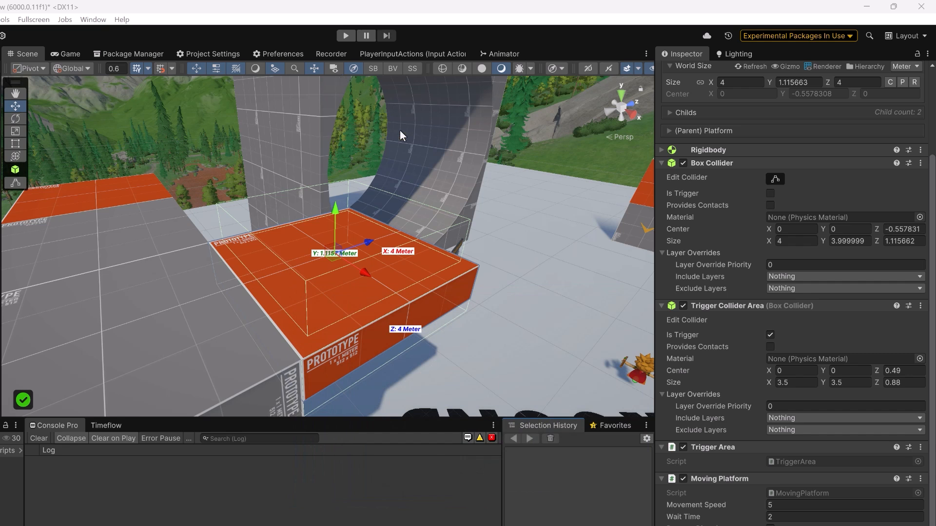
Switch back to the MovingPlatform.cs editor in Rider.
{"action": "left_click", "coordinate": [345, 35]}
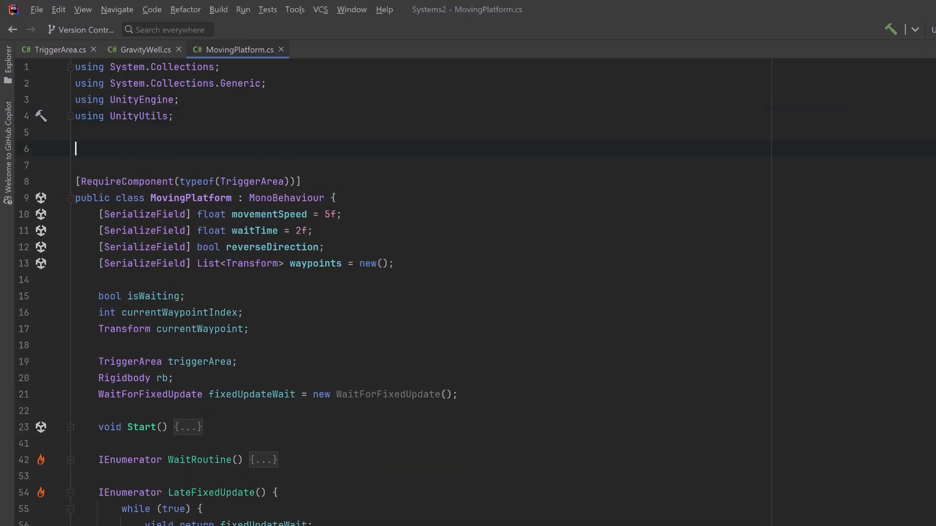
Add a public static WaitFor class with a cached readonly WaitForFixedUpdate and a FixedUpdate accessor.
{"action": "type", "text": "public static class WaitFor {}"}
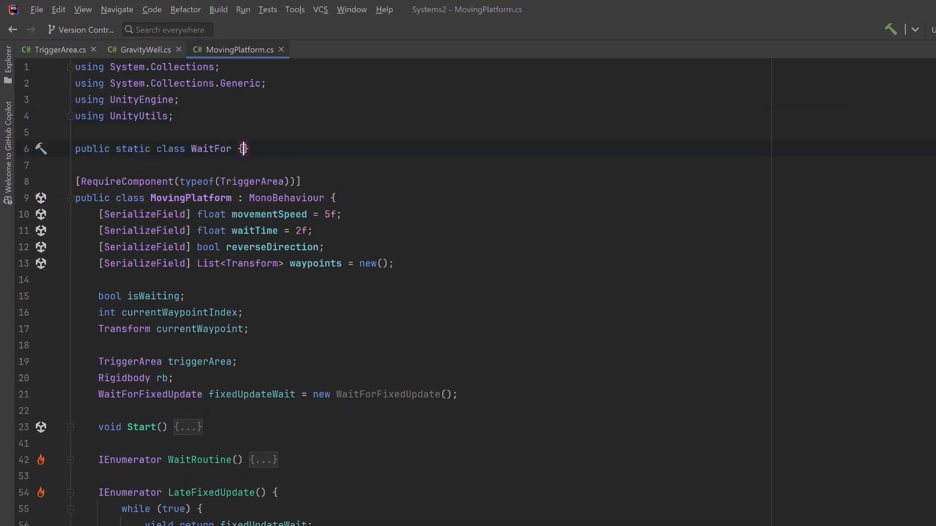
{"action": "key", "text": "enter"}
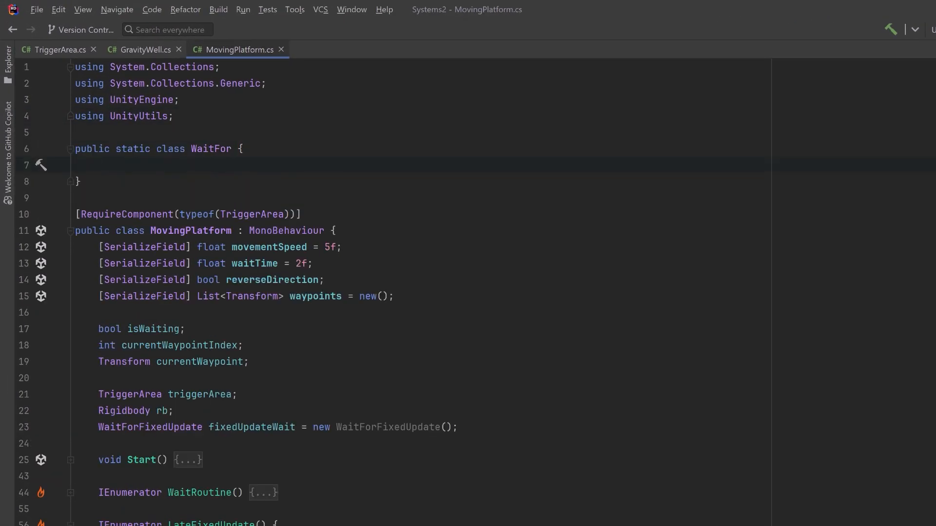
{"action": "type", "text": "static readonly WaitForFixedUpdate fixedUpdate = new WaitForFixedUpdate();"}
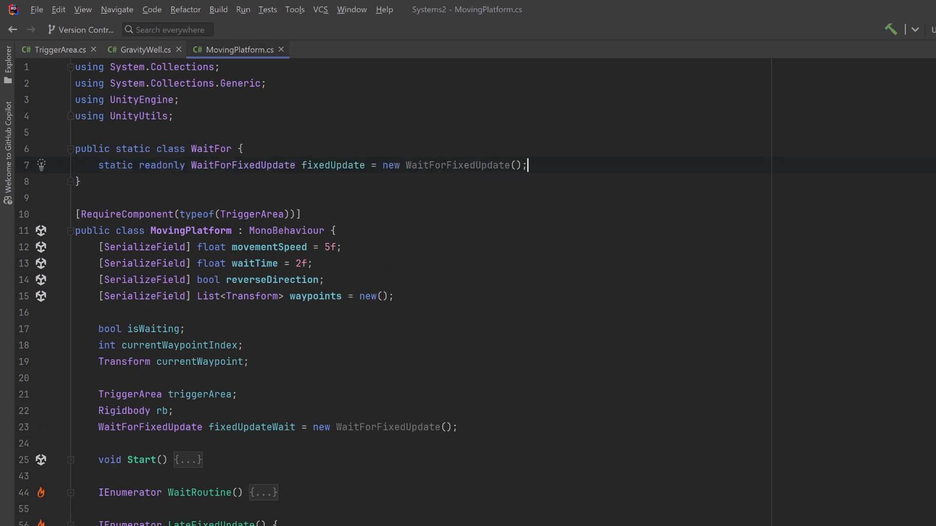
{"action": "key", "text": "Enter"}
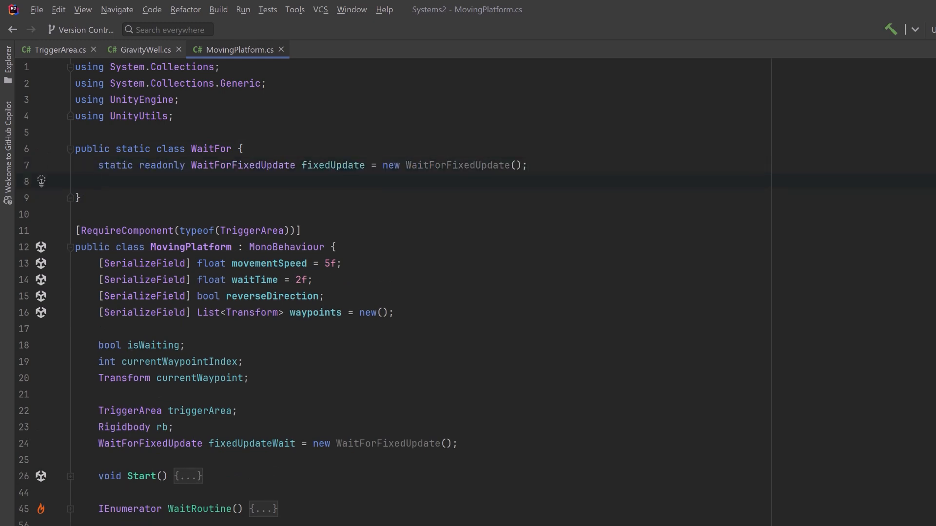
{"action": "type", "text": "public static WaitForFixedUpdate FixedUpdate => fixedUpdate;"}
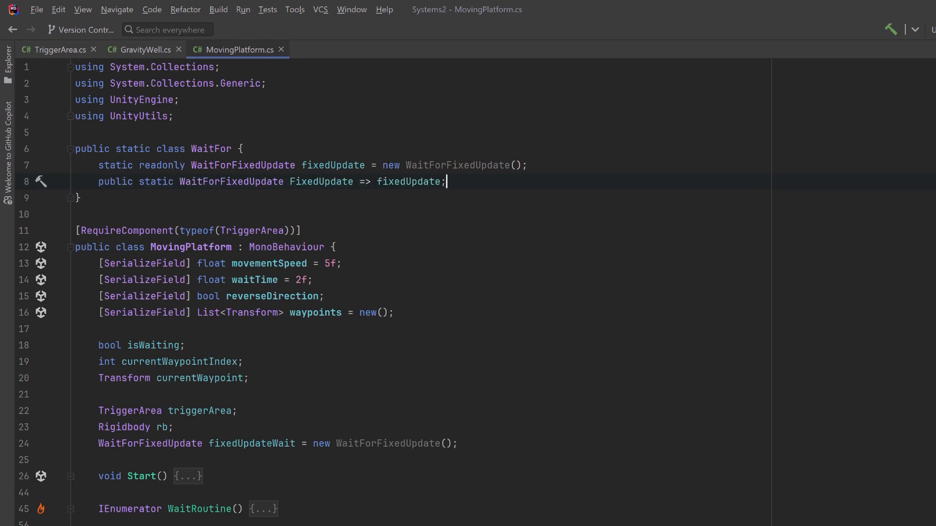
Add a cached WaitForEndOfFrame with an EndOfFrame accessor, then select fixedUpdateWait in LateFixedUpdate.
{"action": "key", "text": "enter"}
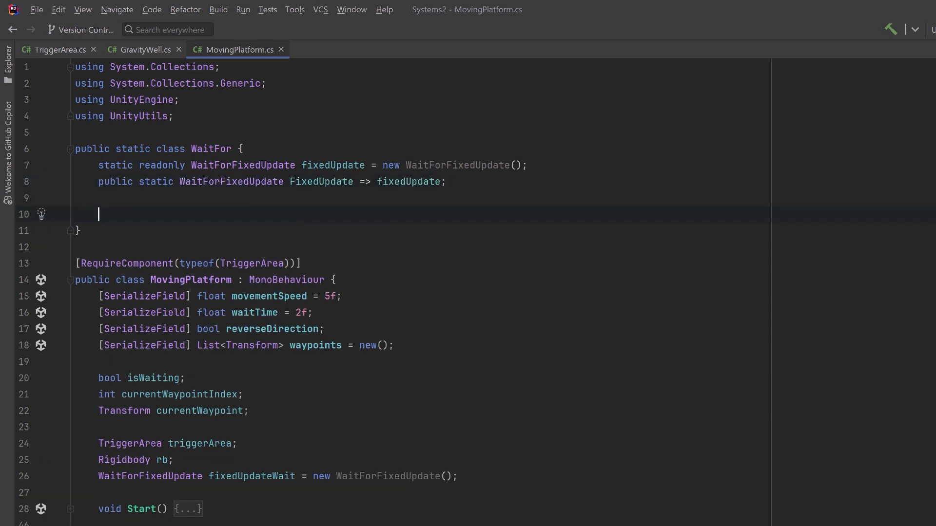
{"action": "type", "text": "static readonly WaitForEndOfFrame endOfFrame = new WaitForEndOfFrame();"}
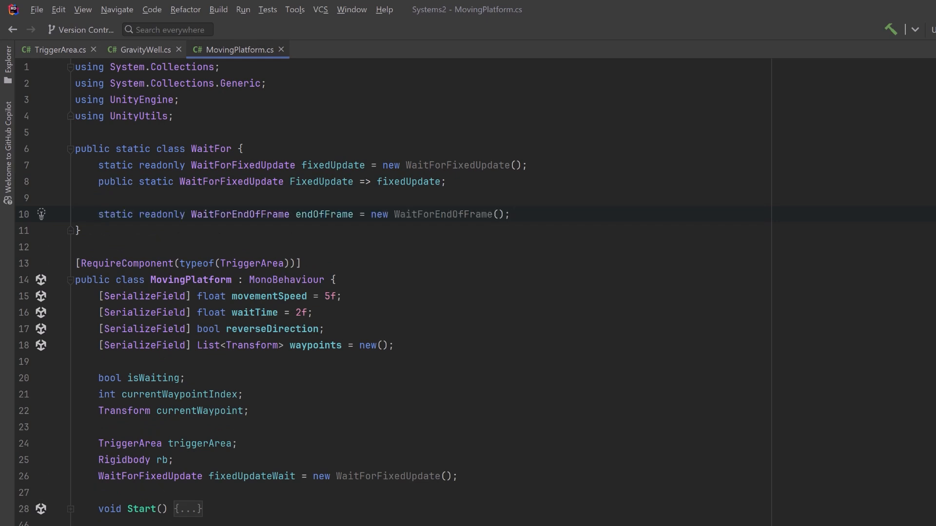
{"action": "type", "text": "public static WaitForEndOfFrame EndOfFrame => endOfFrame;"}
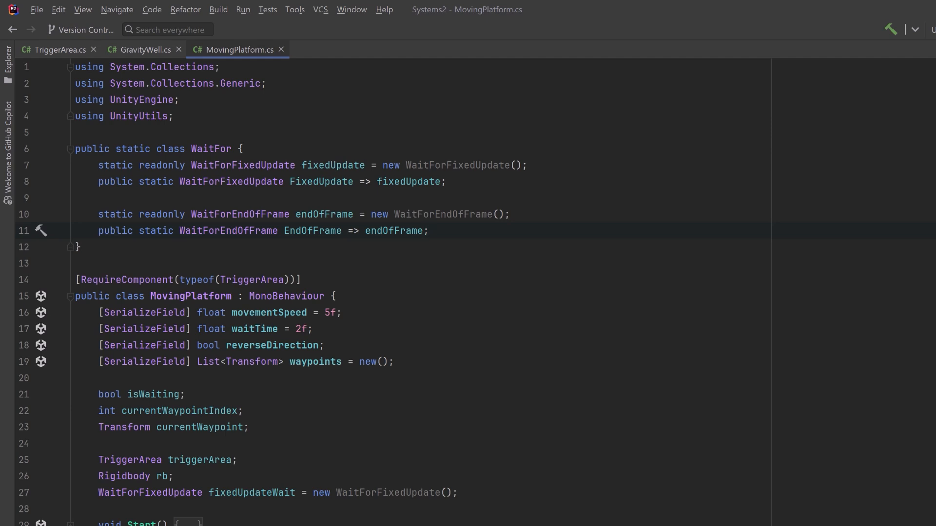
{"action": "scroll", "scroll_direction": "down", "scroll_amount": 3}
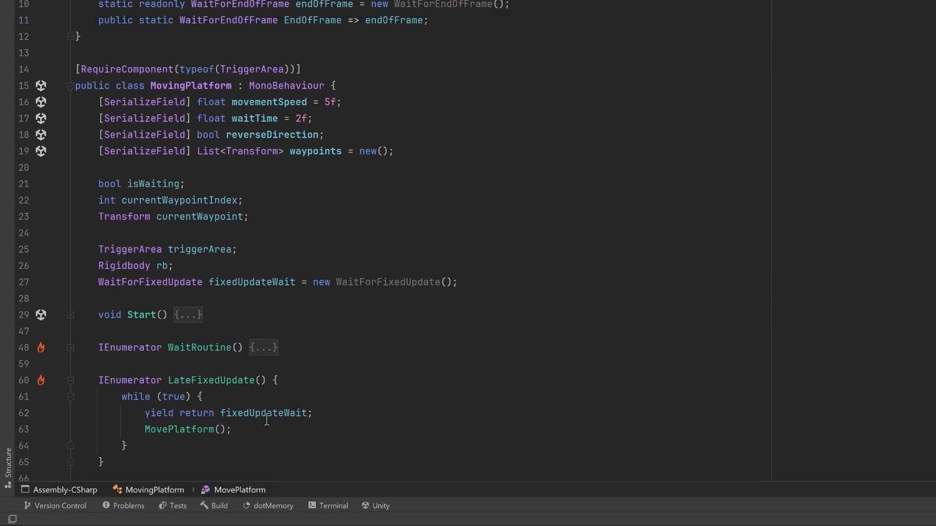
{"action": "left_click", "coordinate": [262, 413]}
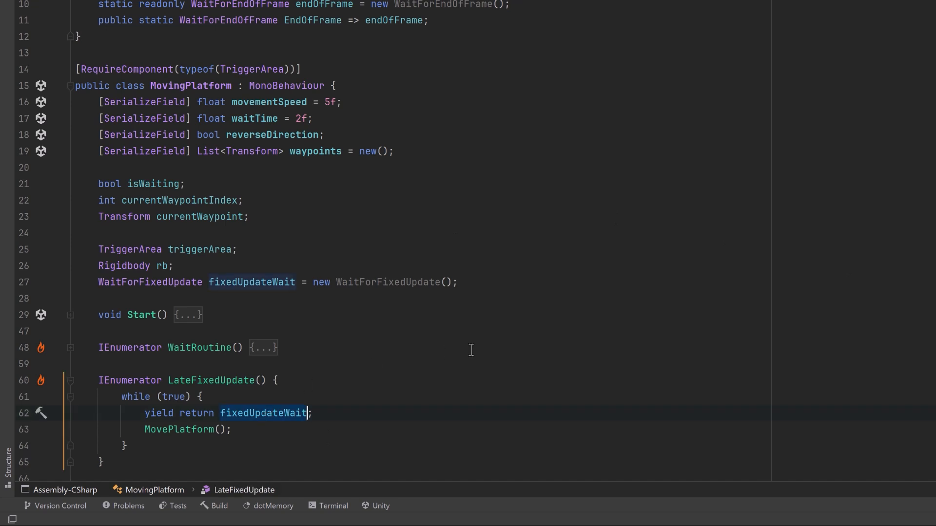